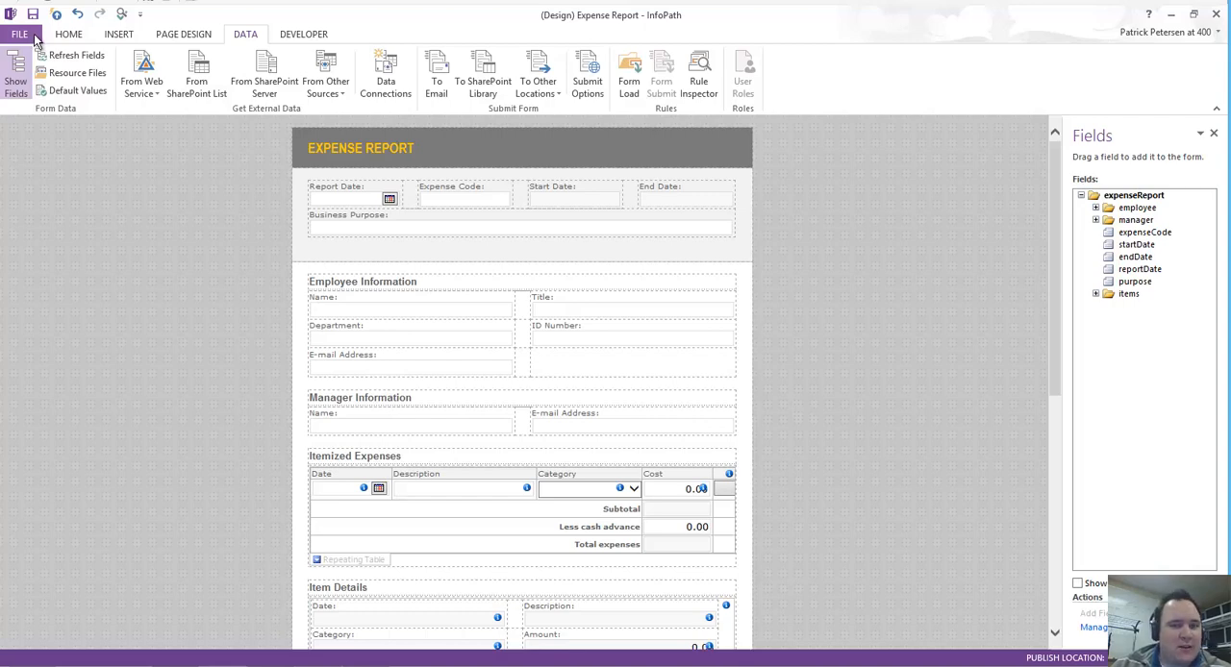
- Show the Publish options for the Expense Report form from the File backstage
left_click(17, 34)
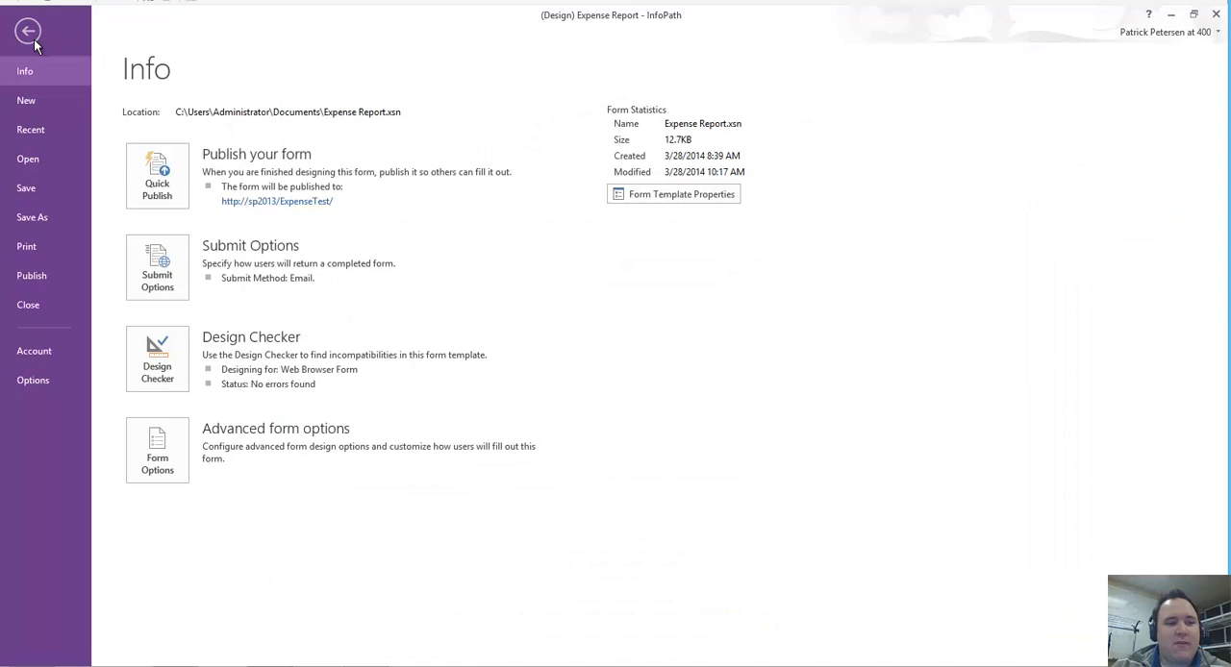
left_click(31, 277)
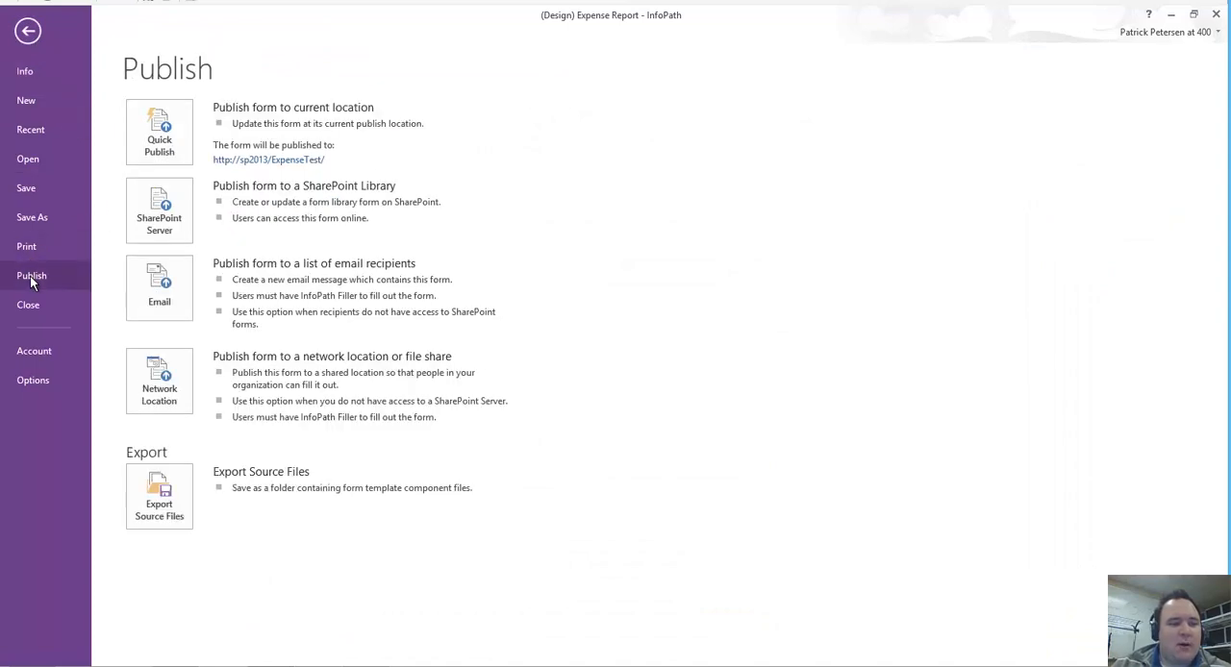
mouse_move(157, 211)
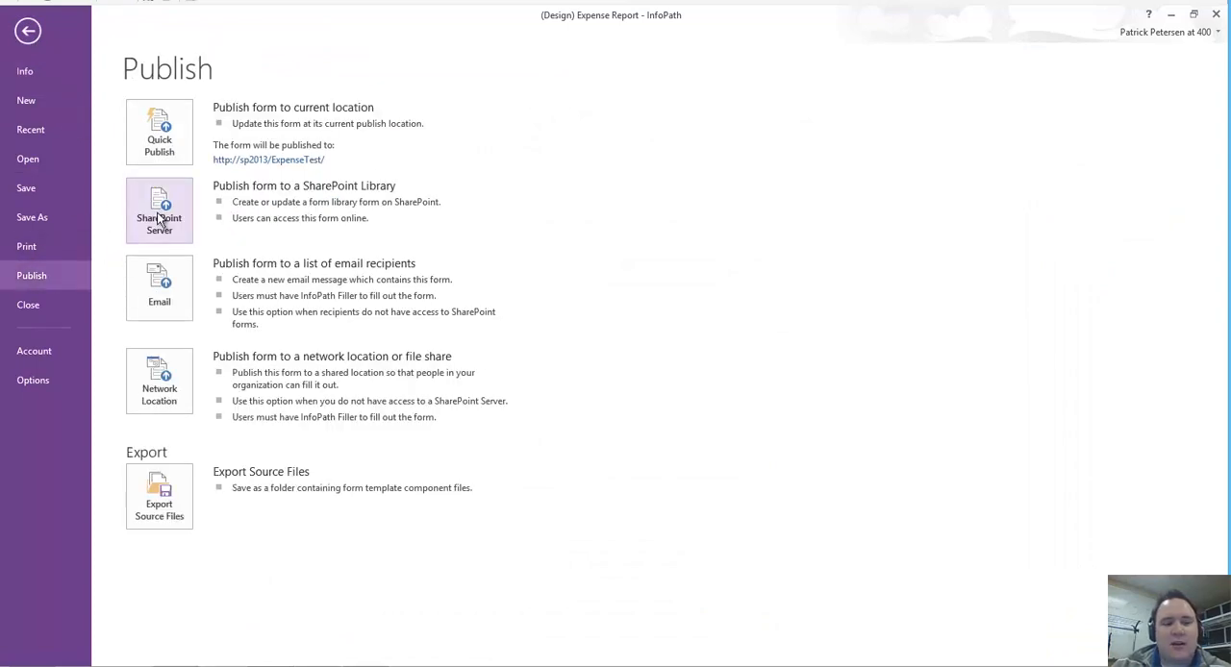
left_click(27, 31)
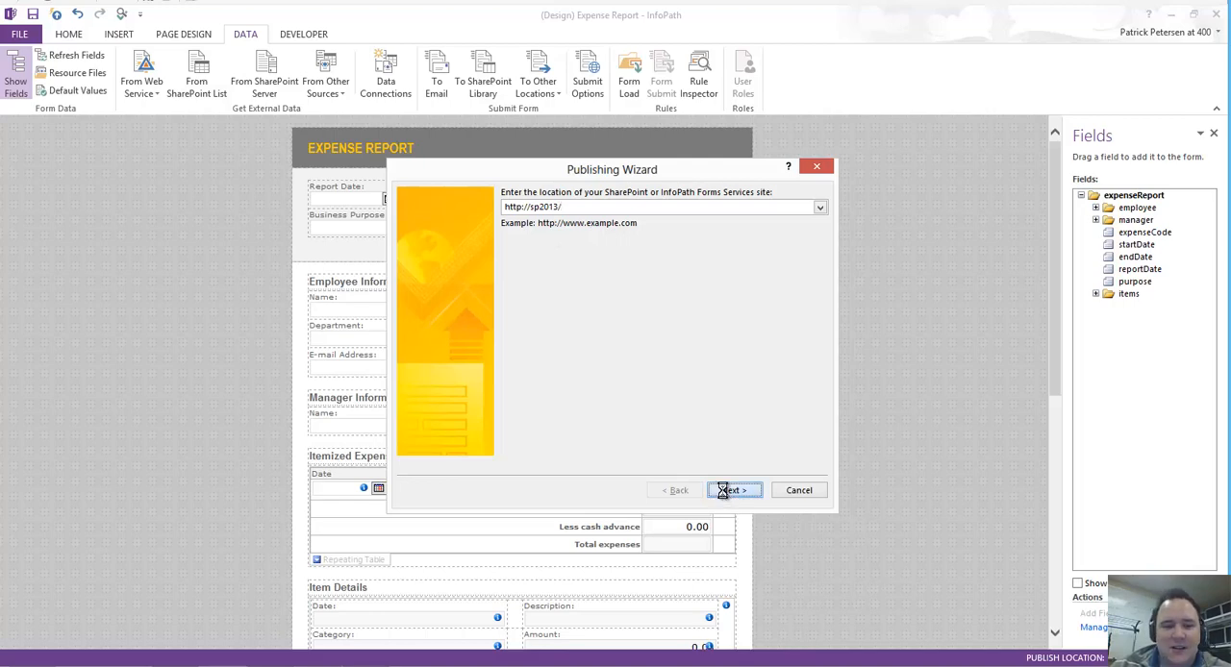
left_click(734, 489)
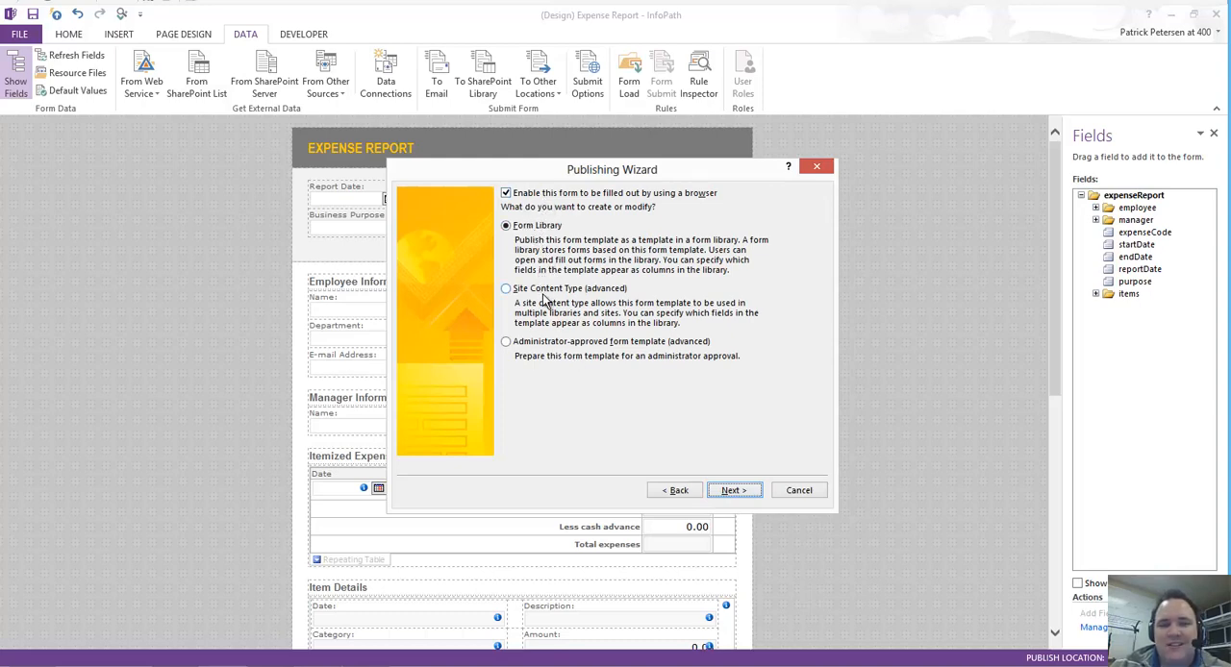
mouse_move(554, 348)
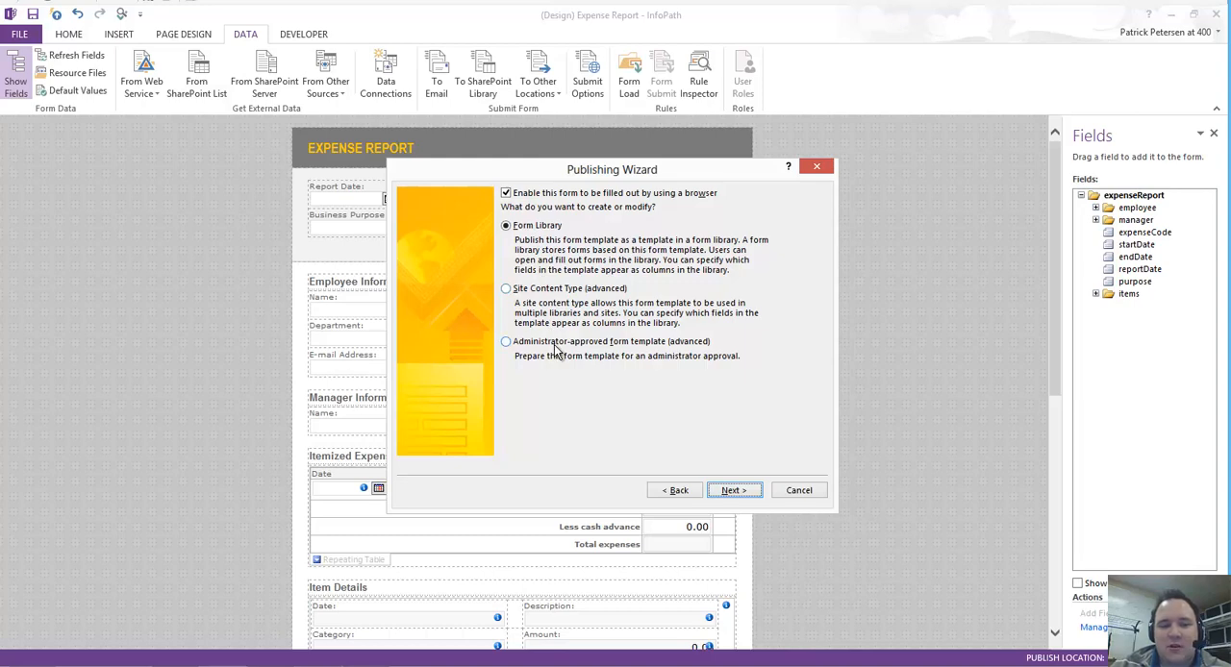
mouse_move(551, 302)
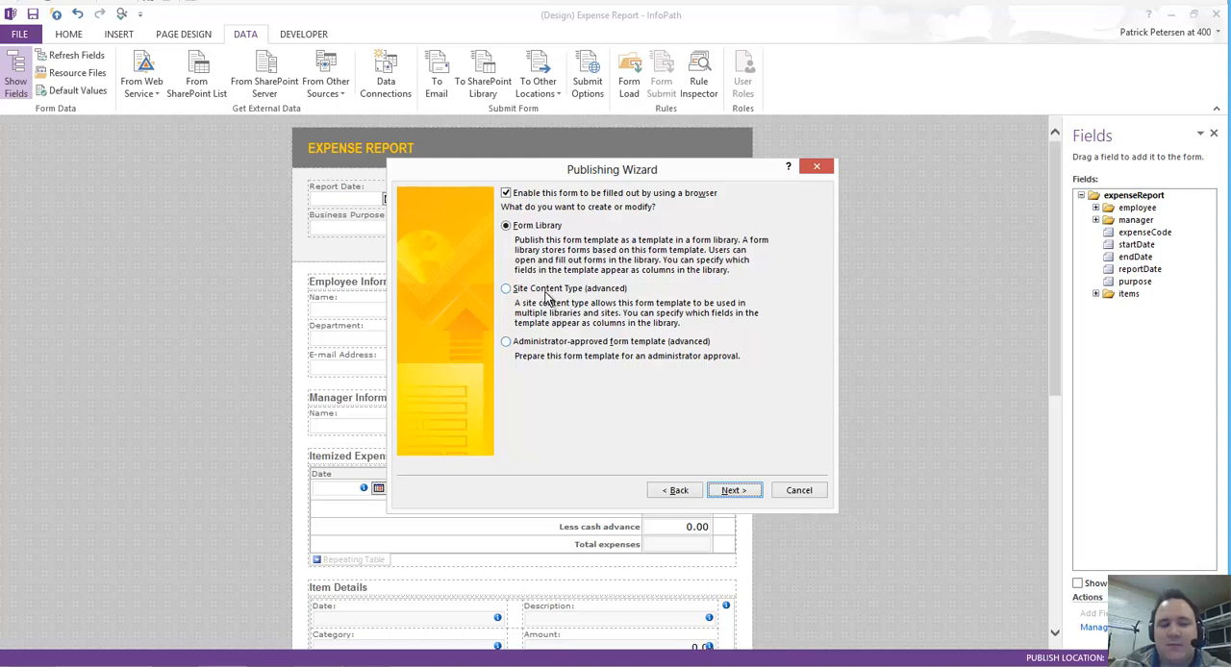
mouse_move(560, 298)
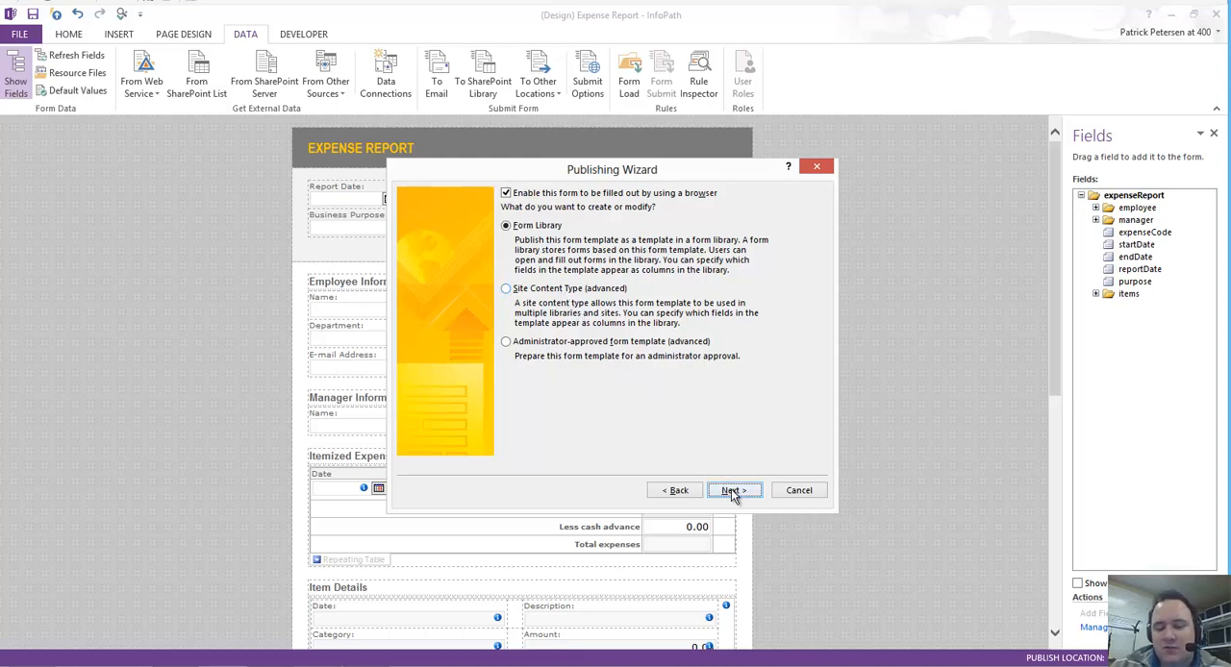
- Create a new browser-enabled form library named ExpenseReport with description Expenses
left_click(732, 491)
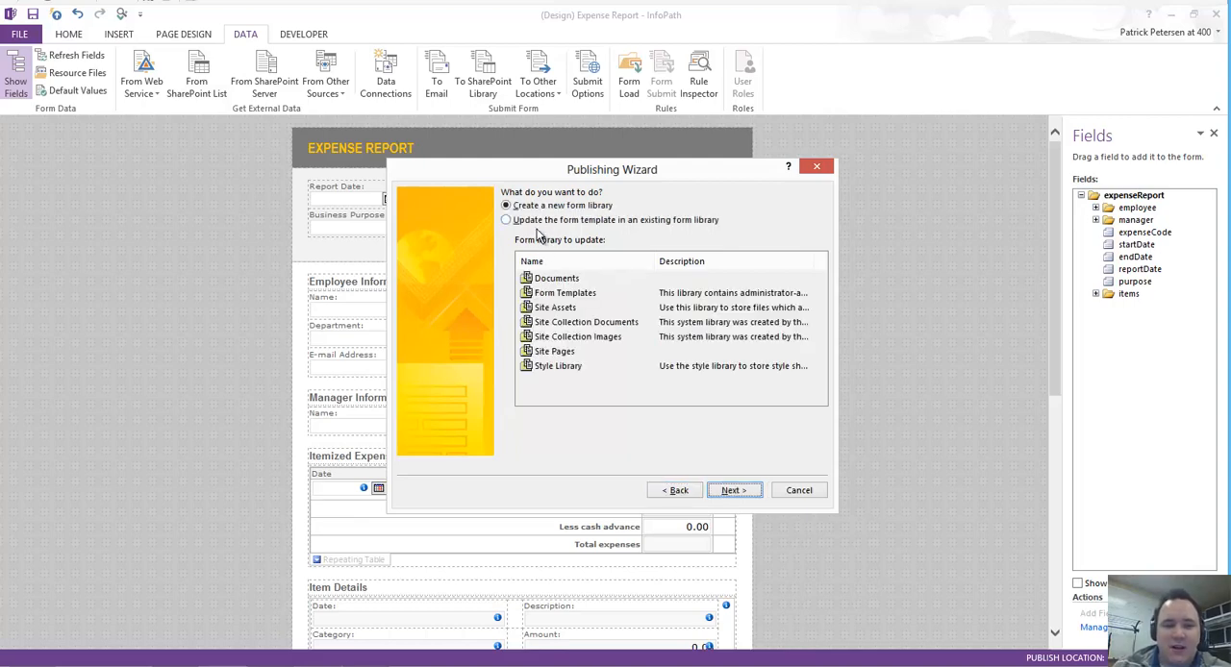
left_click(735, 491)
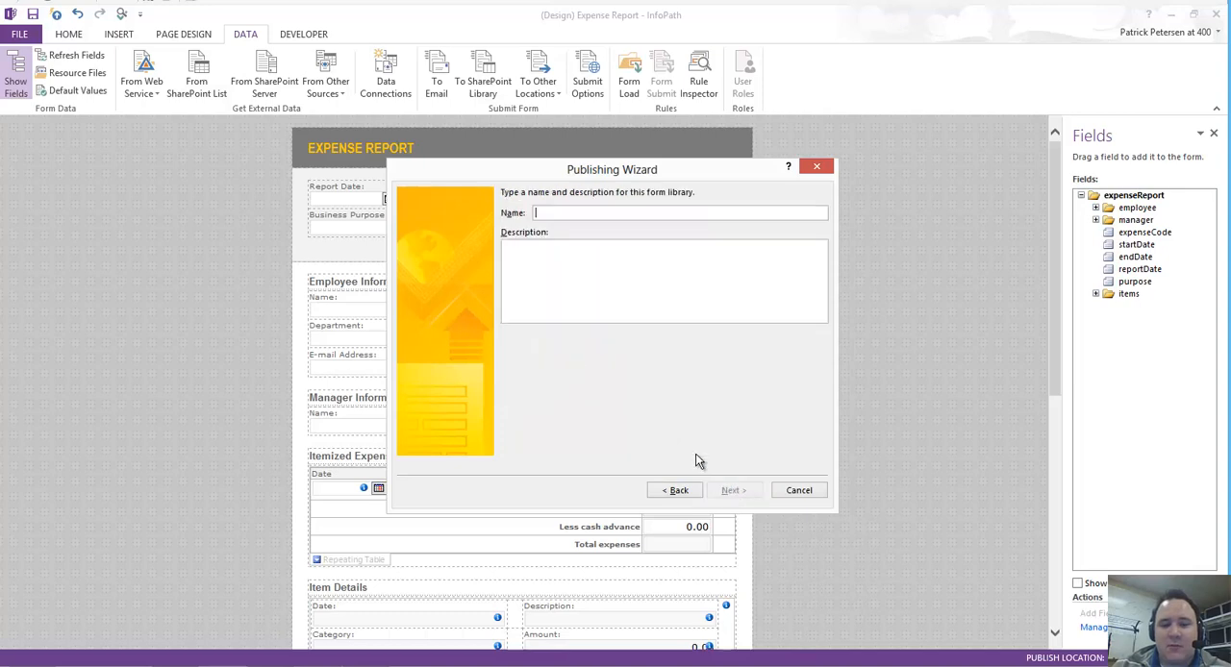
type("Expense")
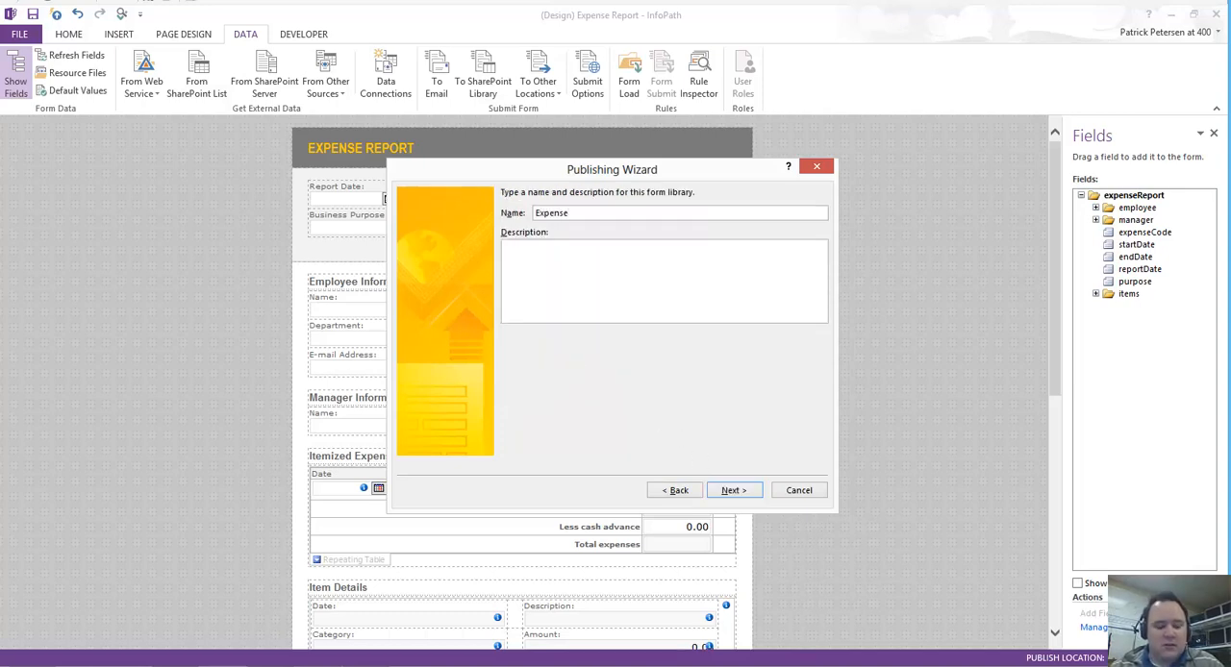
type("Report")
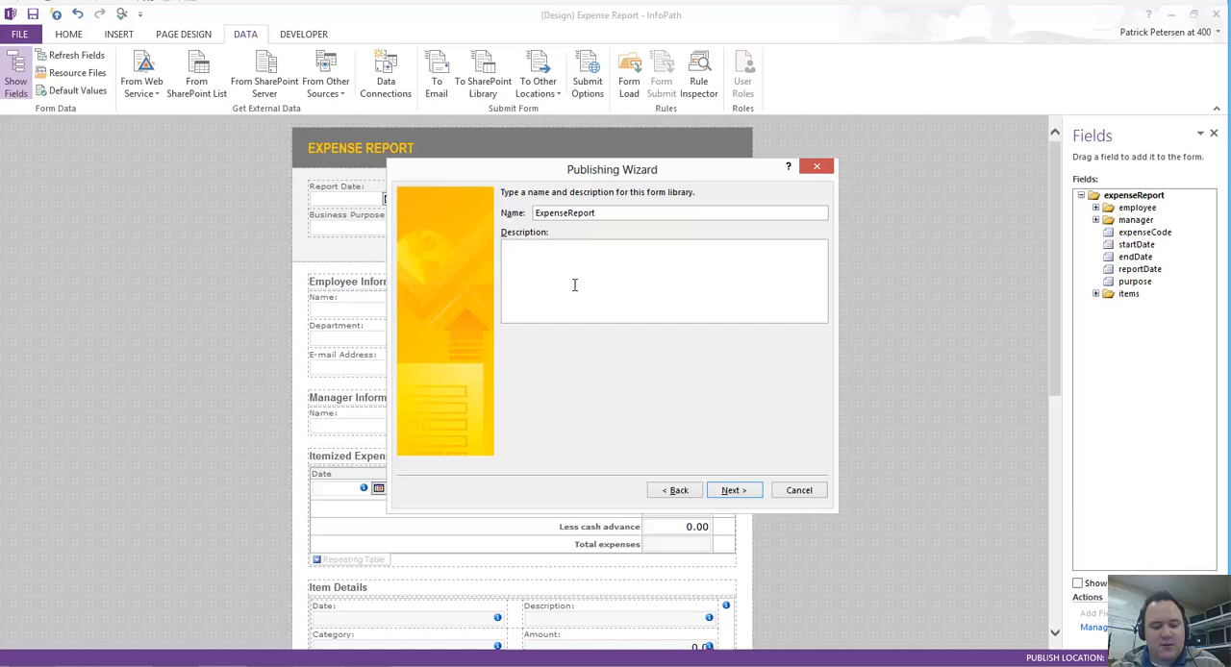
type("Expens")
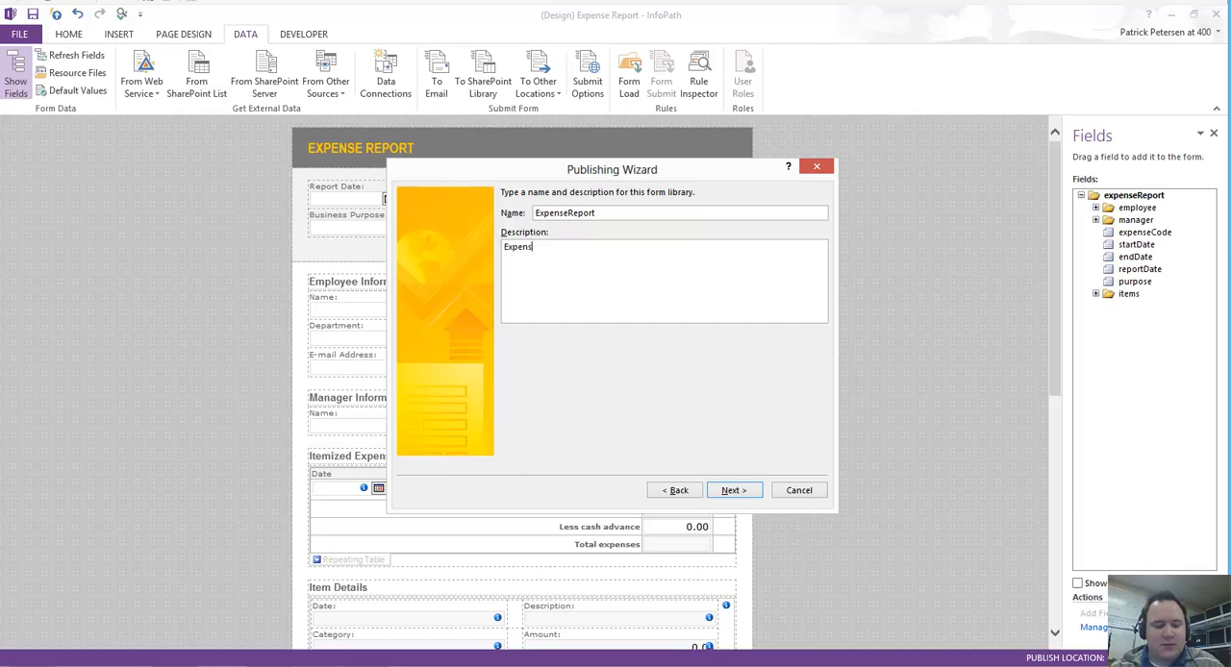
type("es")
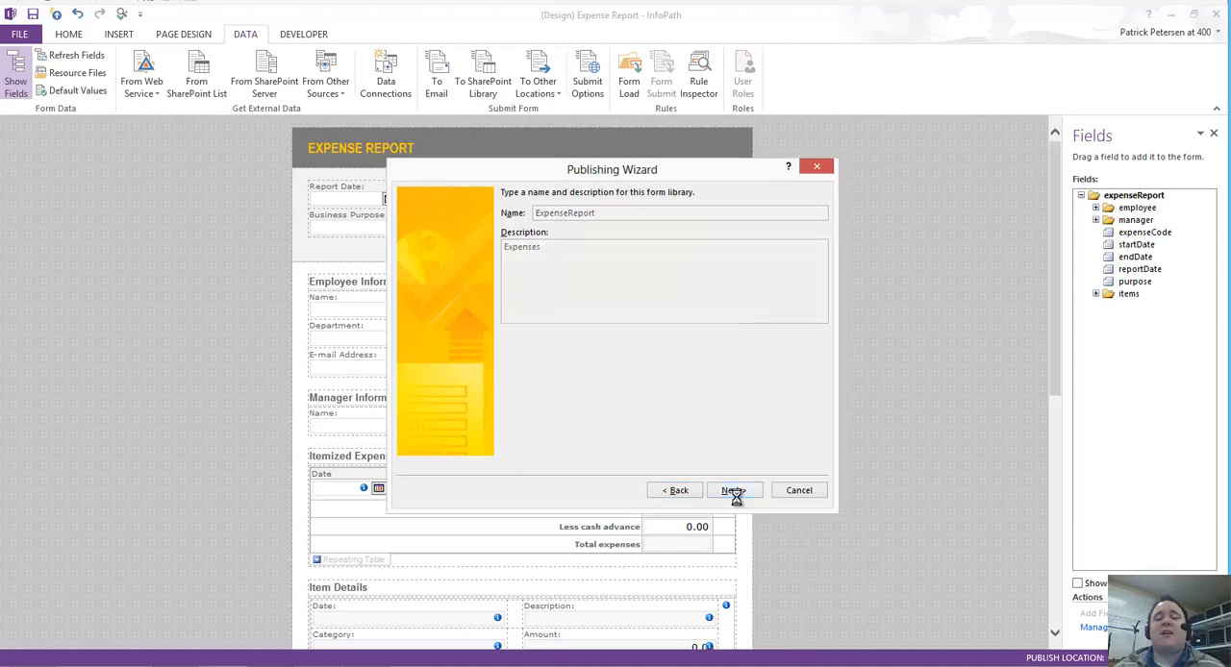
- Promote the managerName field as the Manager Name library column
left_click(734, 490)
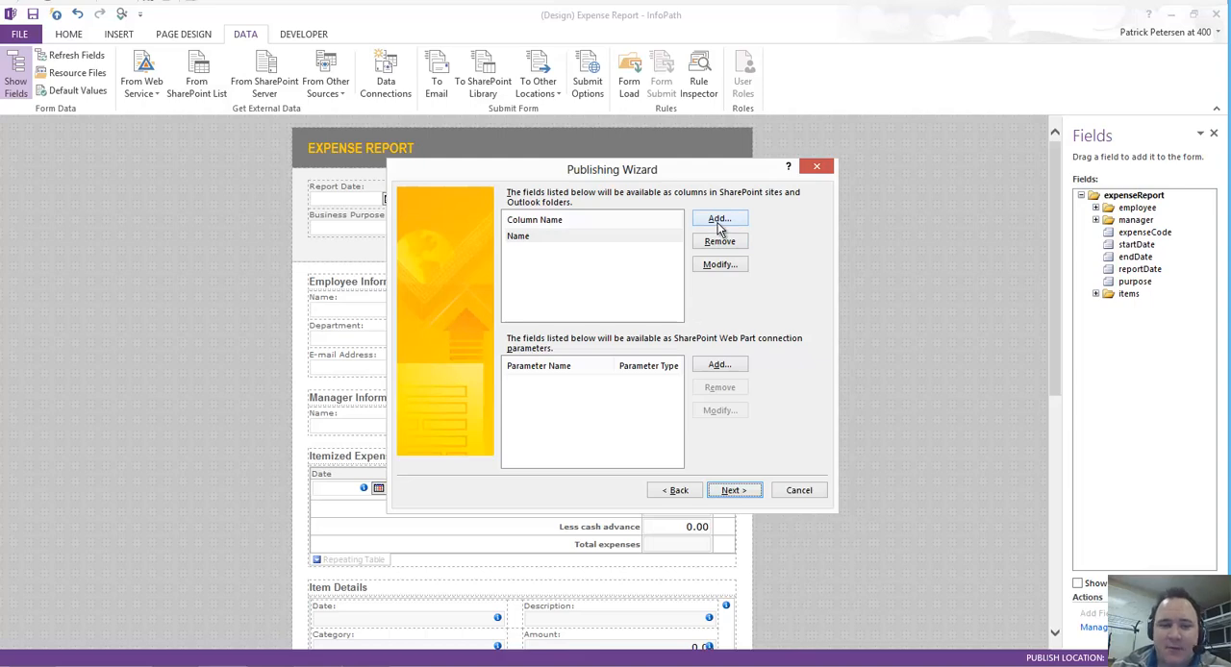
left_click(719, 219)
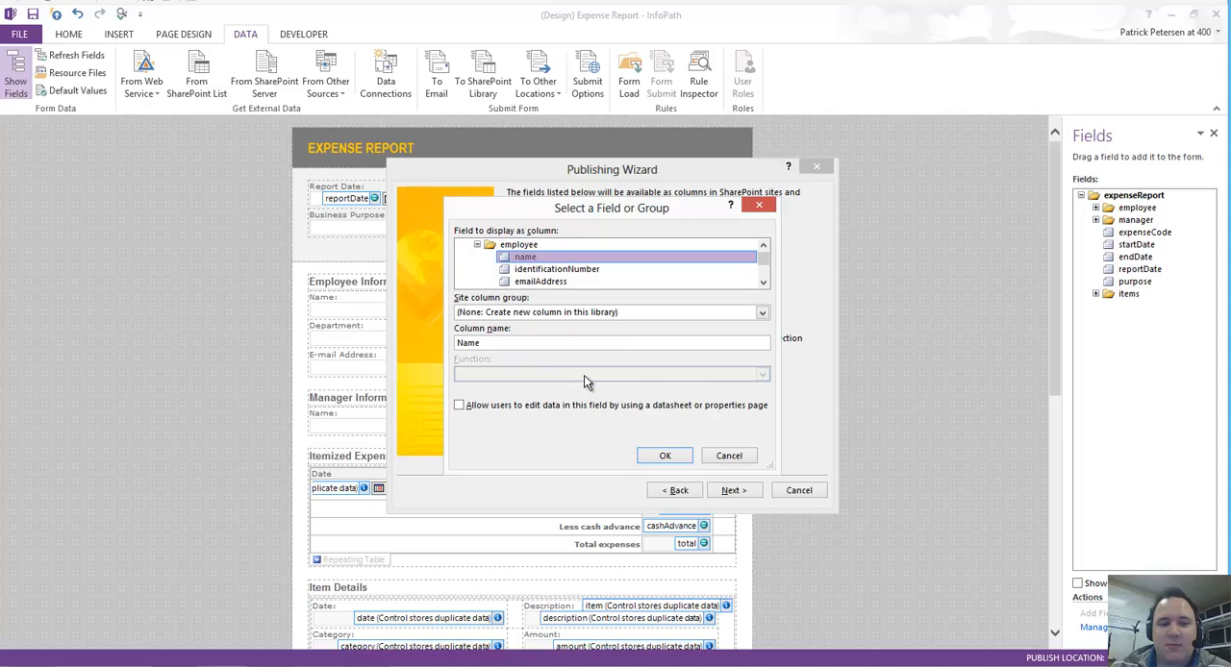
scroll("down", 3)
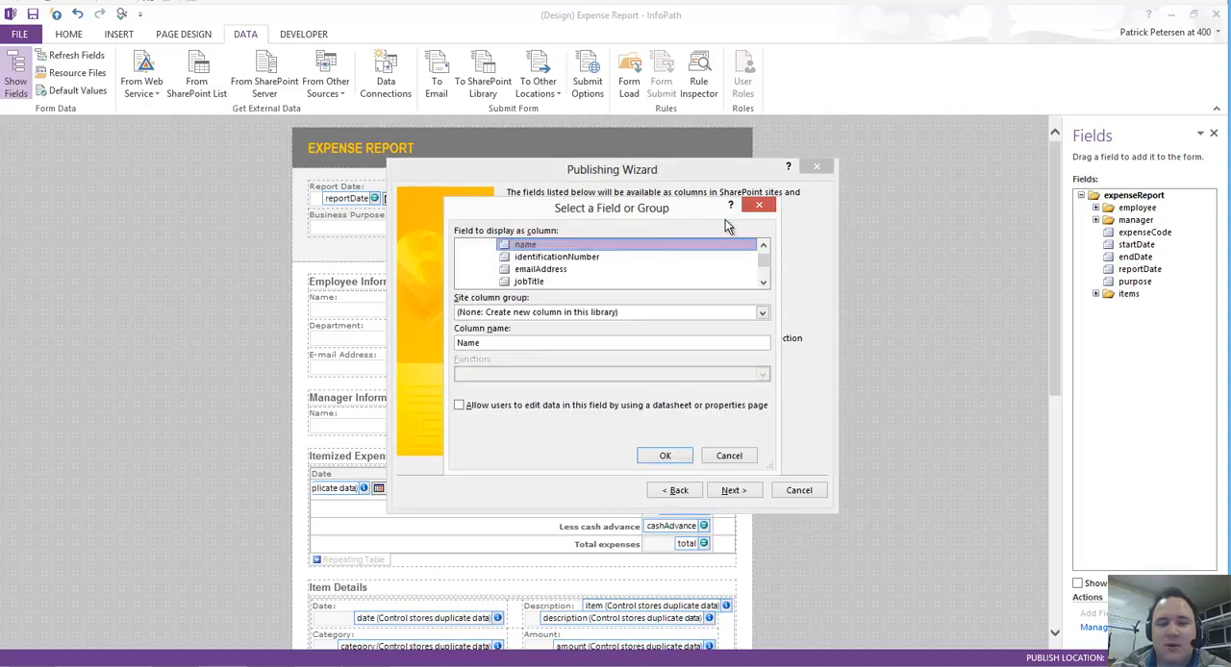
mouse_move(763, 292)
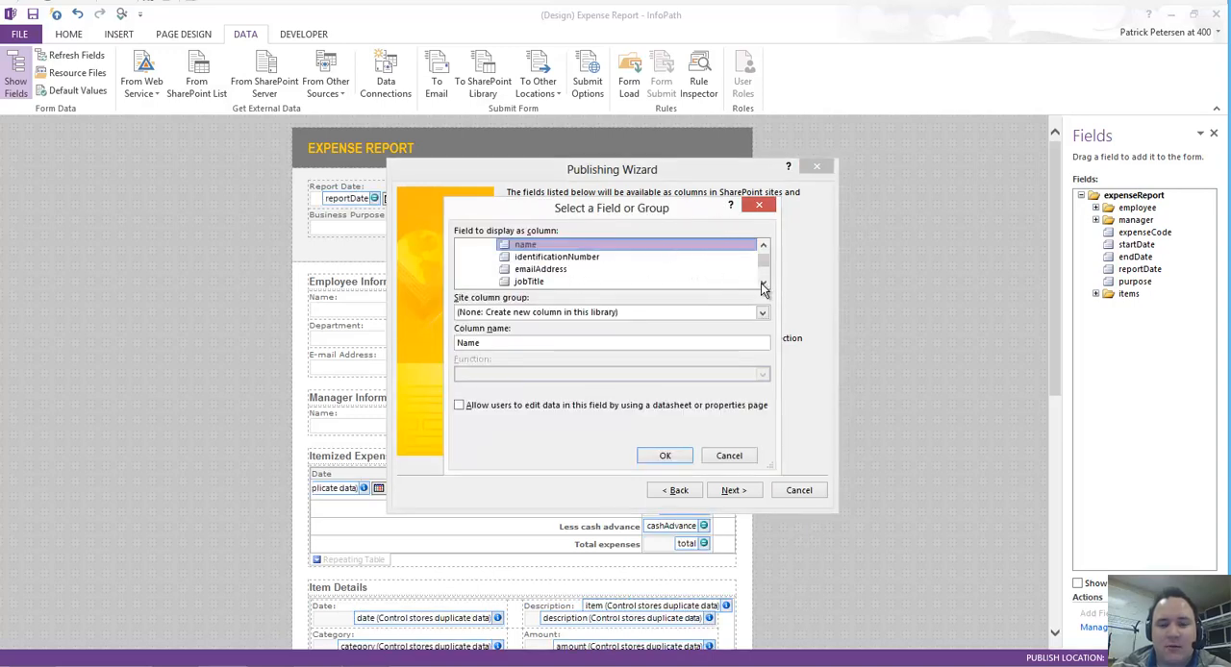
scroll("down", 3)
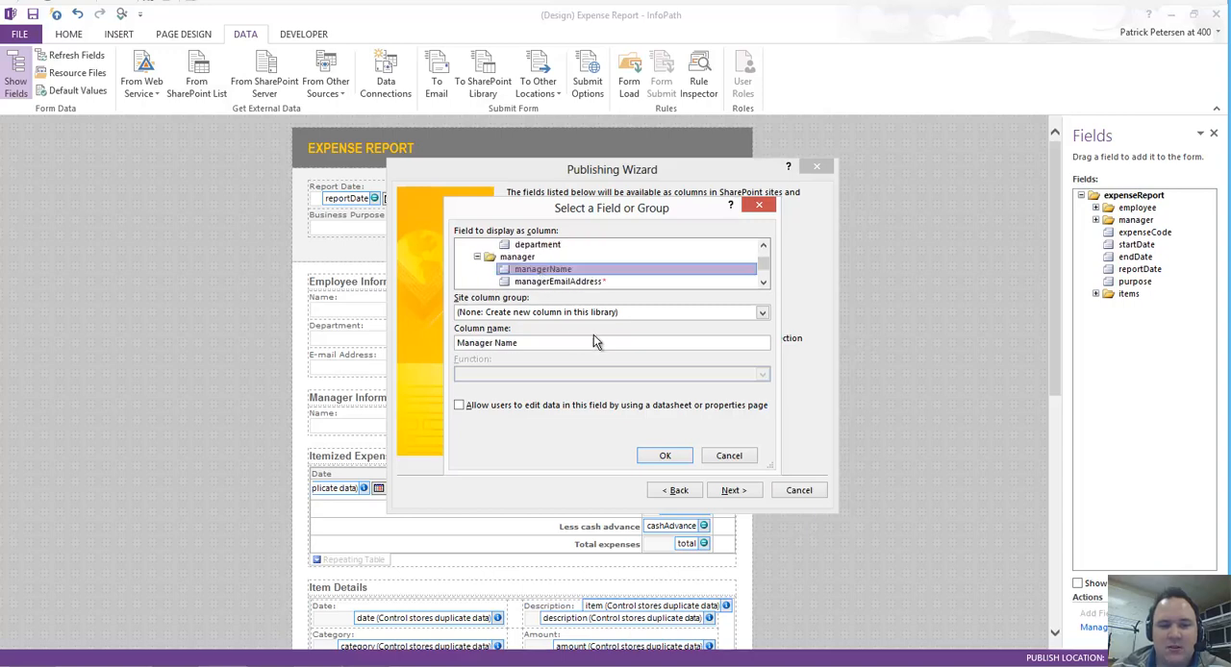
left_click(666, 454)
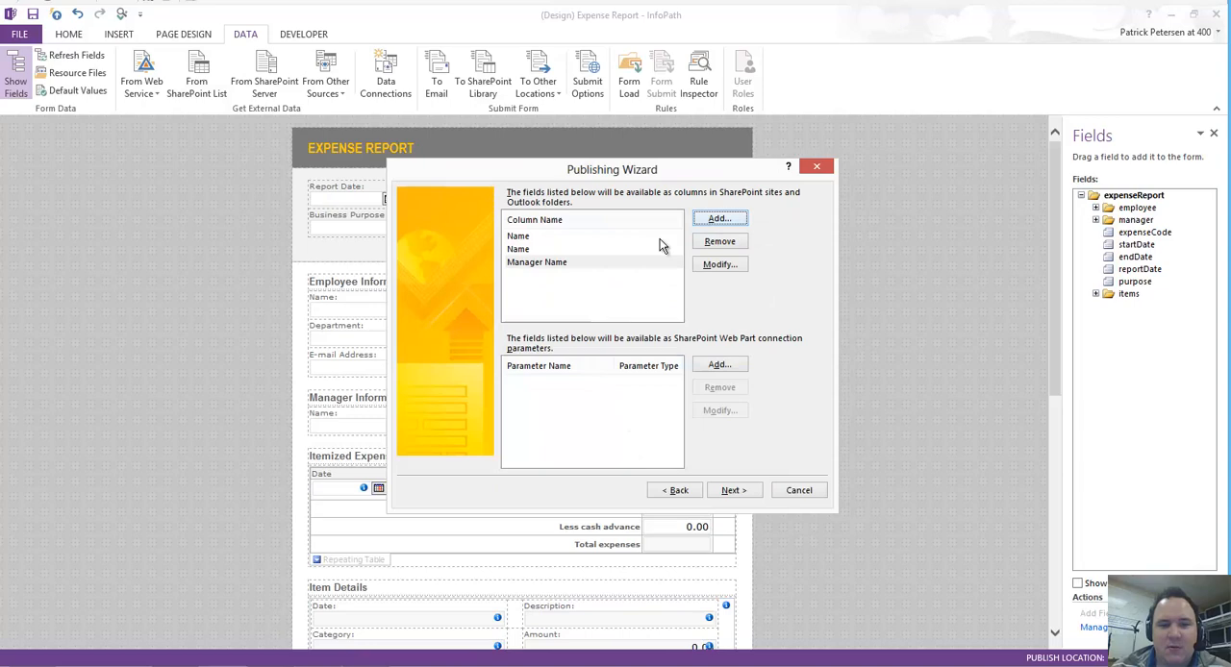
- Remove the duplicate Name column and promote total as the Total column
left_click(578, 250)
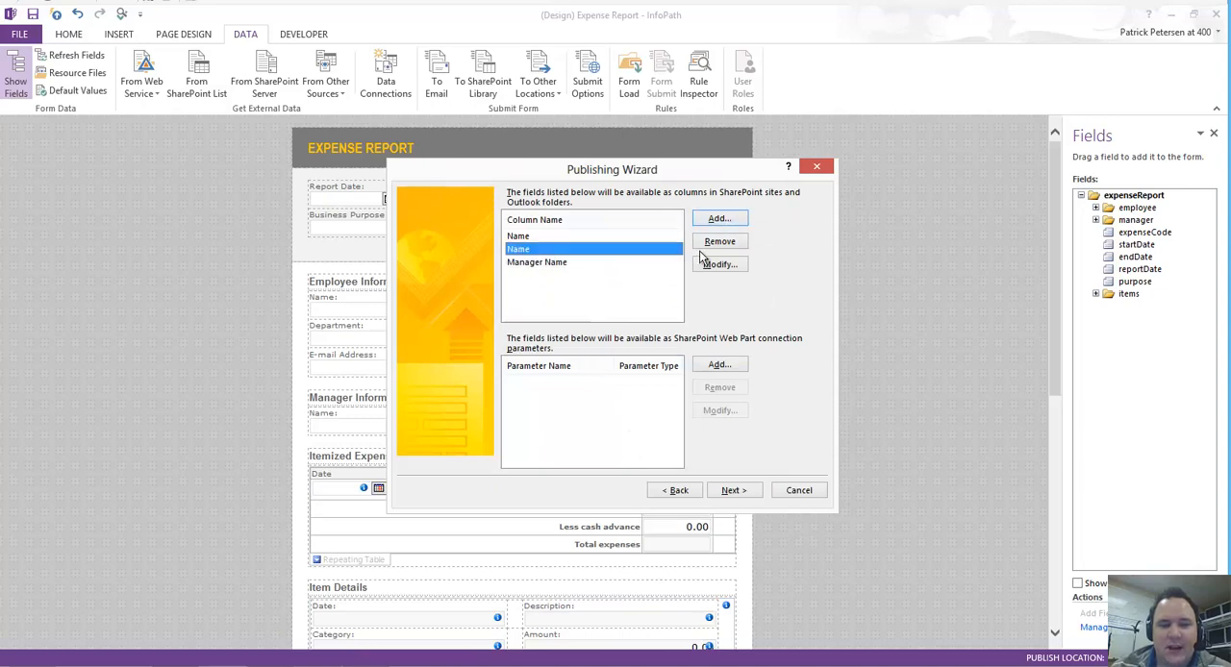
left_click(720, 263)
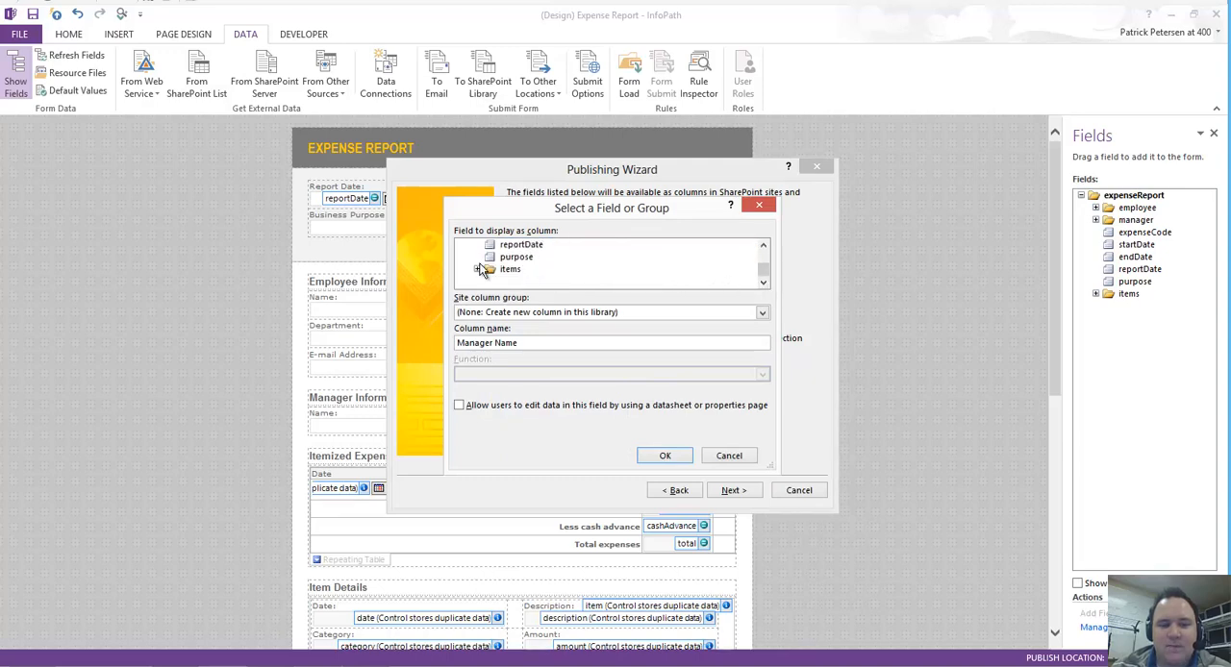
left_click(523, 281)
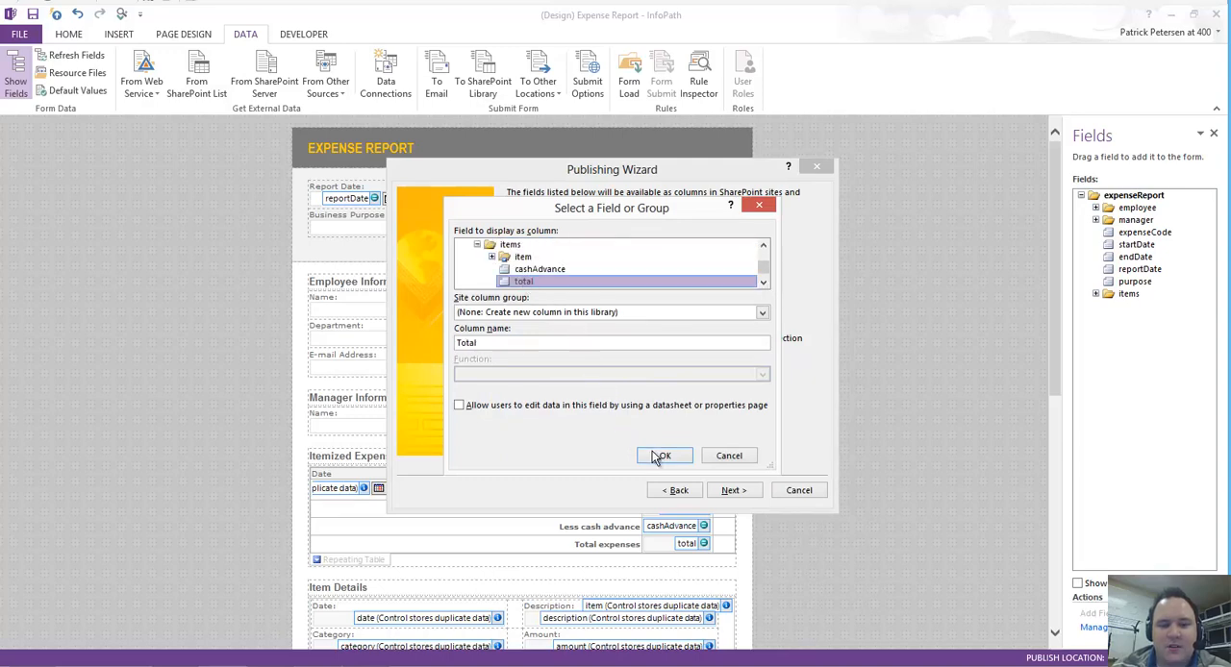
left_click(663, 456)
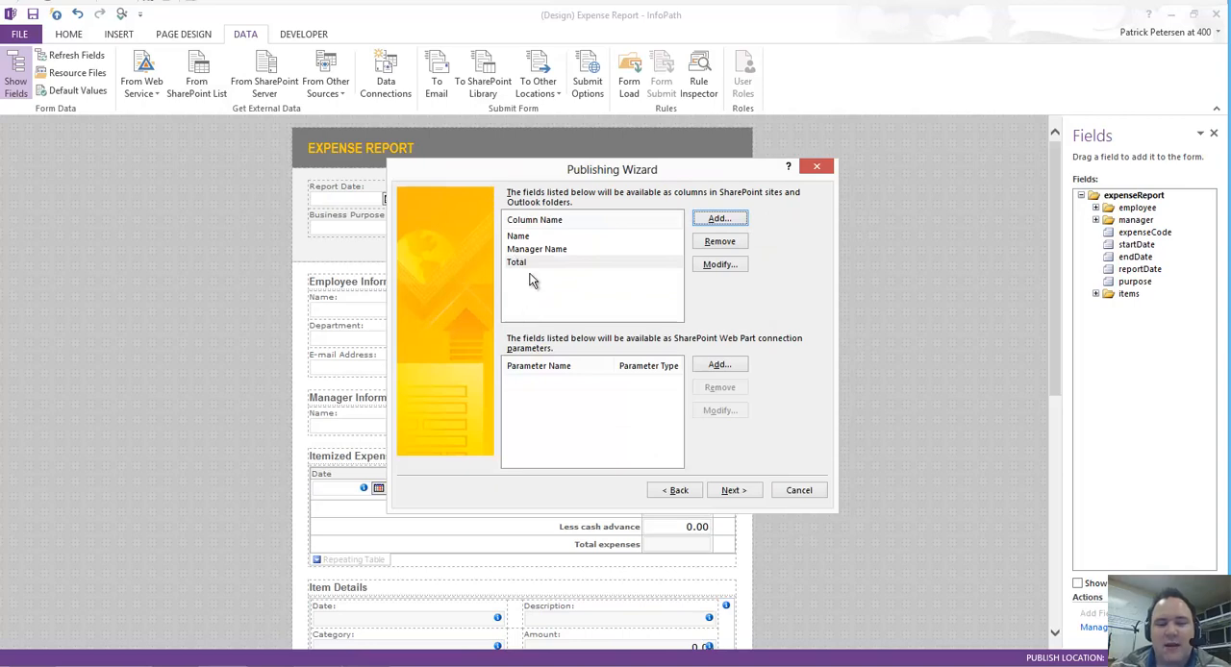
mouse_move(589, 281)
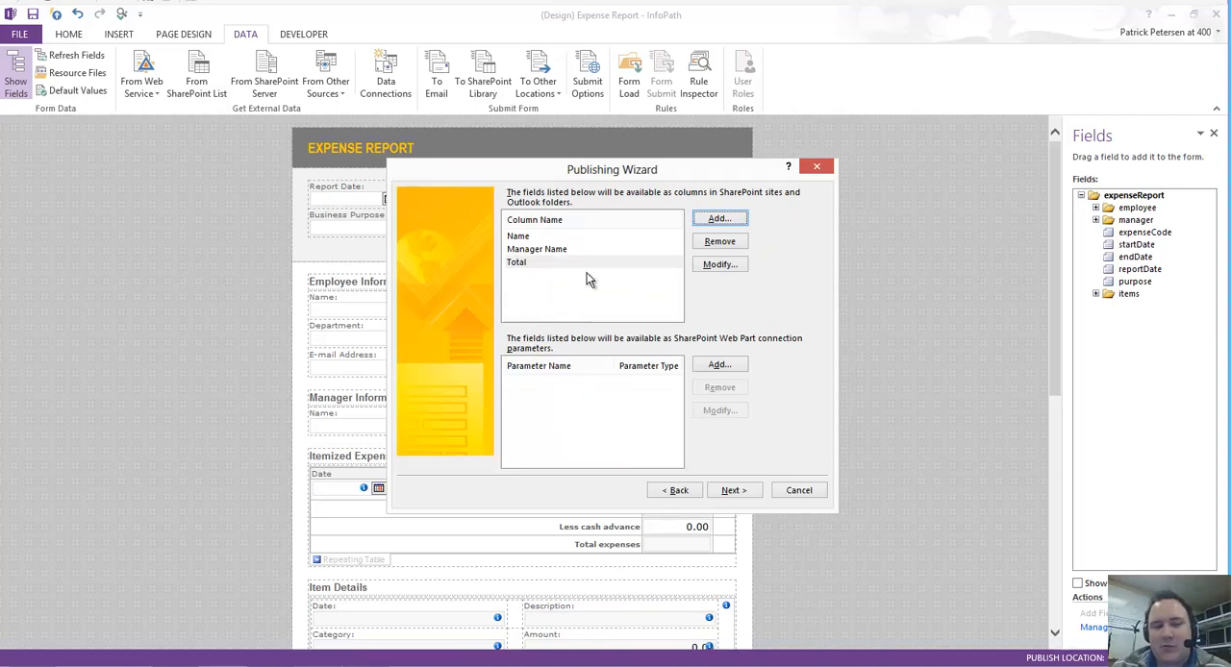
- Publish the template to the ExpenseReport library and set the library to open afterwards
left_click(734, 491)
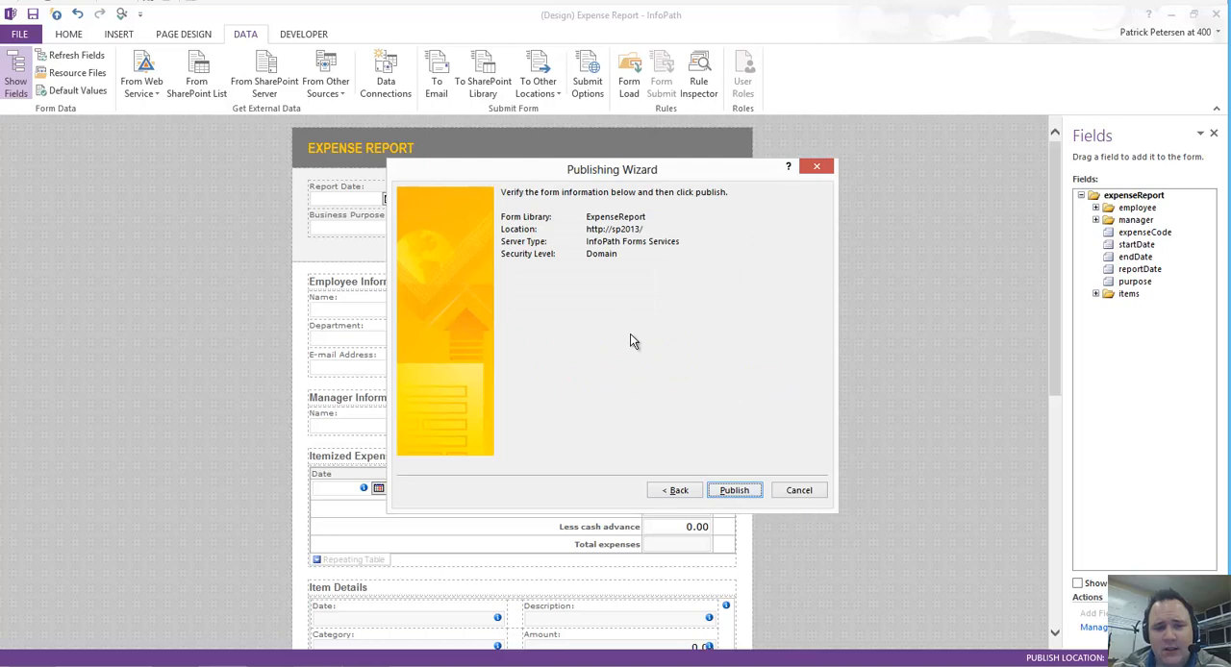
left_click(735, 490)
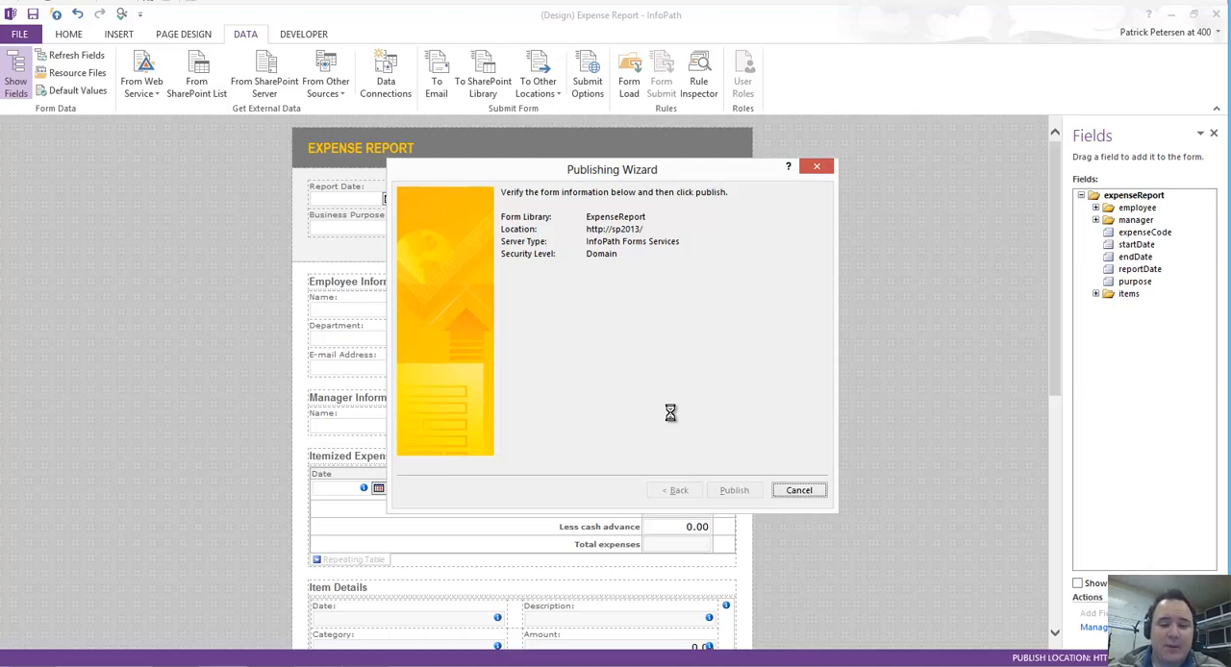
left_click(735, 491)
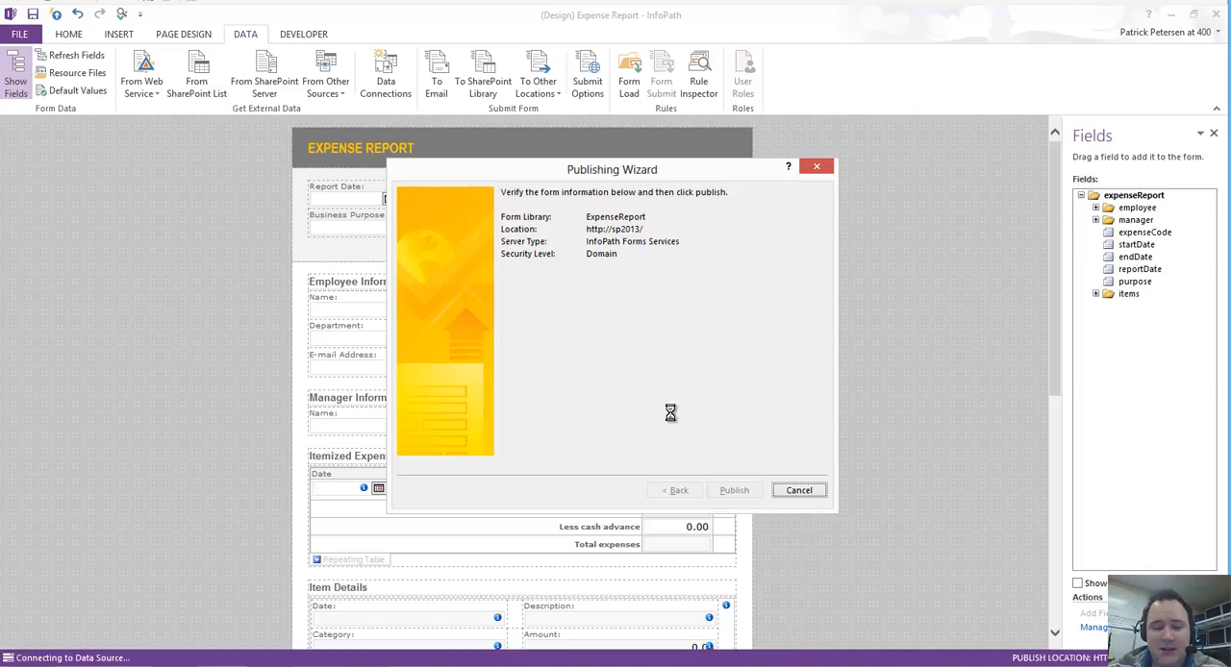
left_click(735, 491)
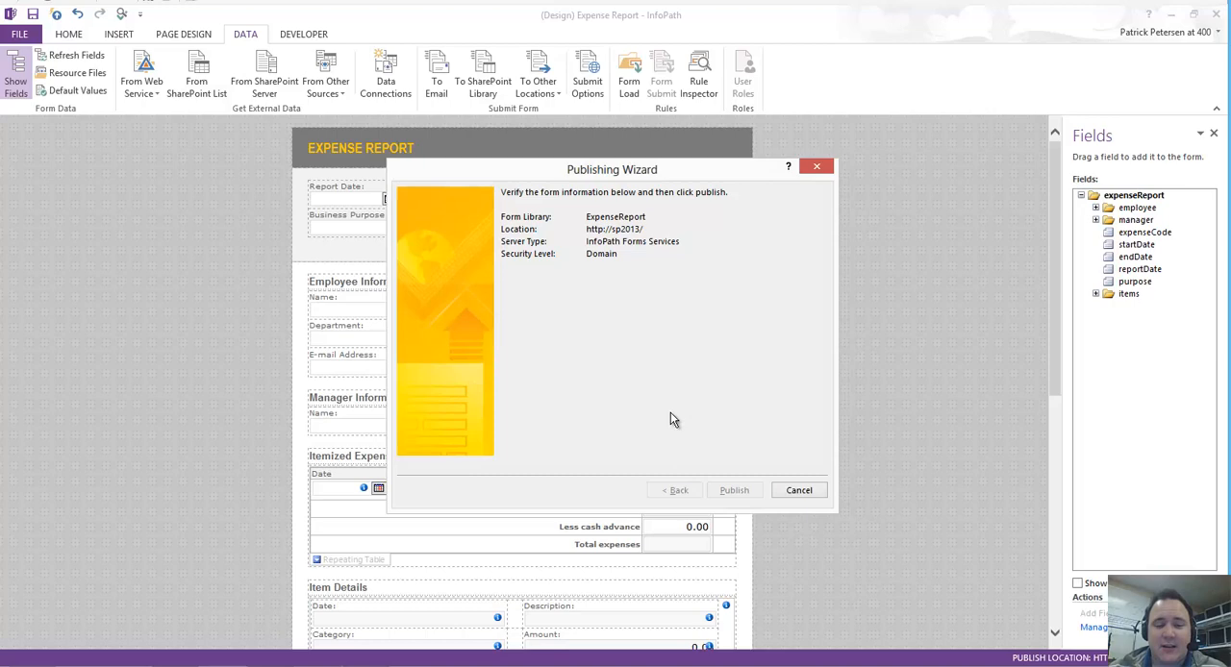
left_click(735, 490)
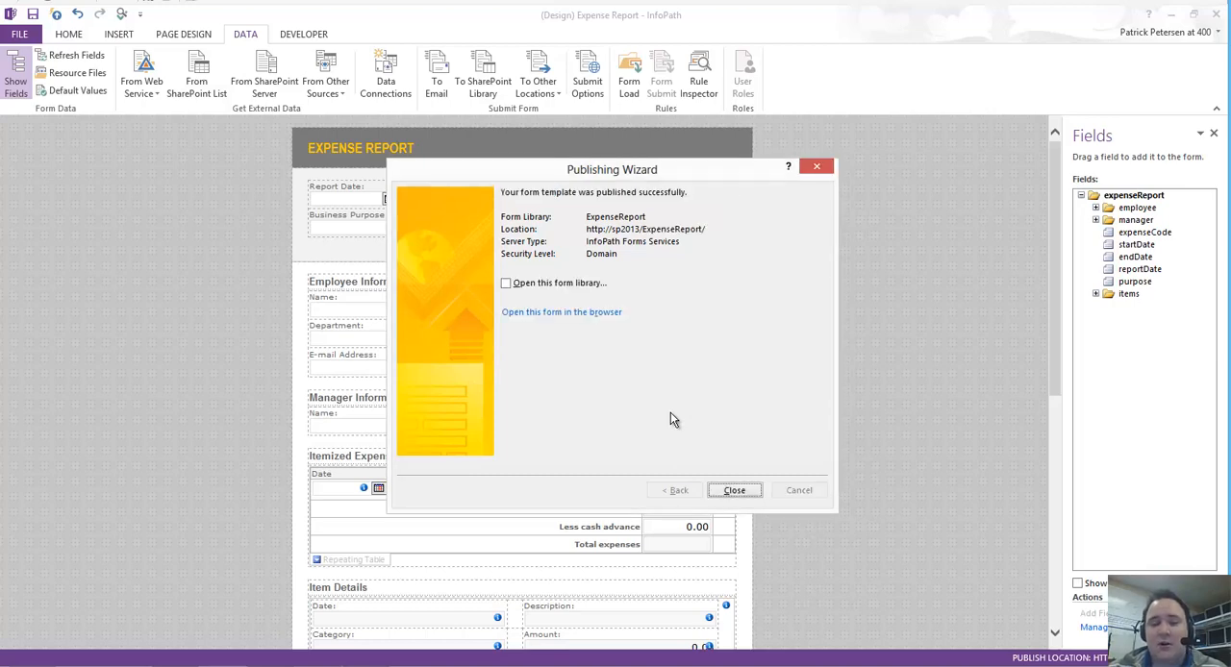
mouse_move(606, 333)
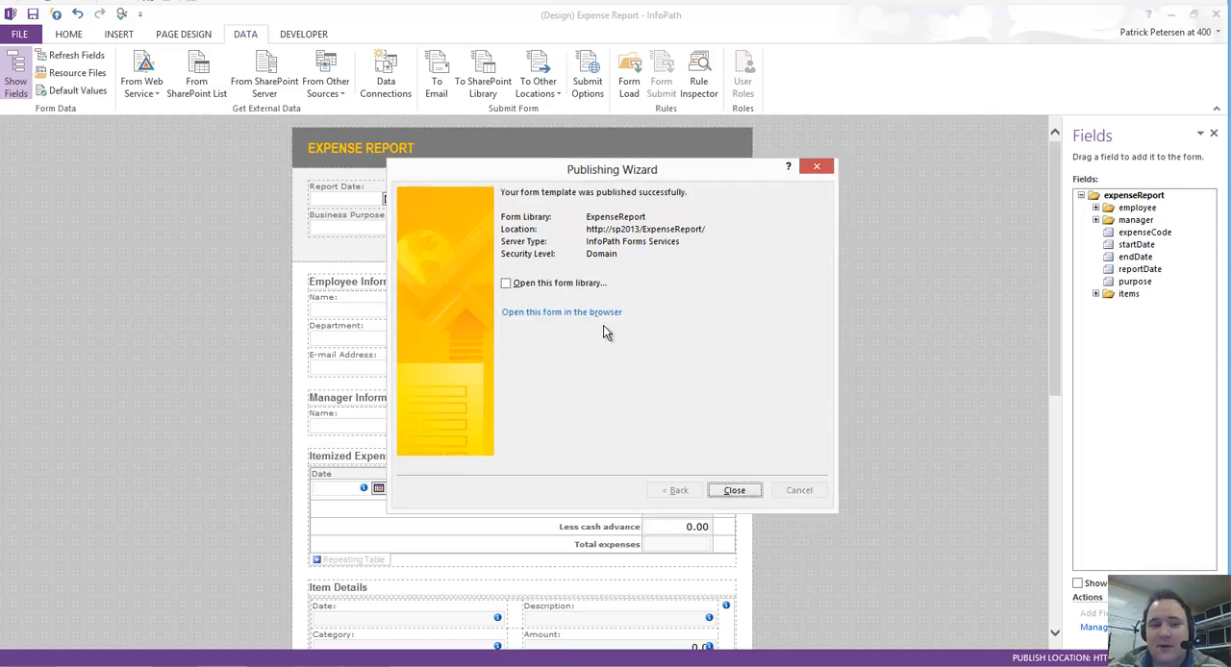
left_click(505, 283)
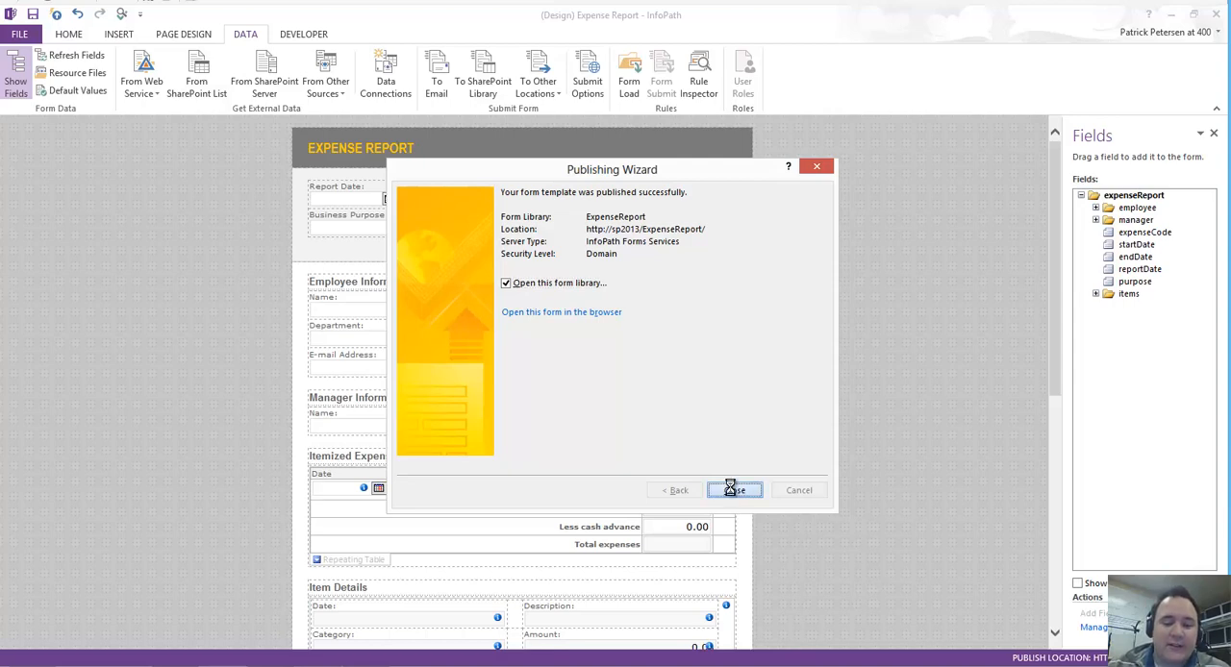
- Close the wizard and start a new document in the ExpenseReport library
left_click(735, 491)
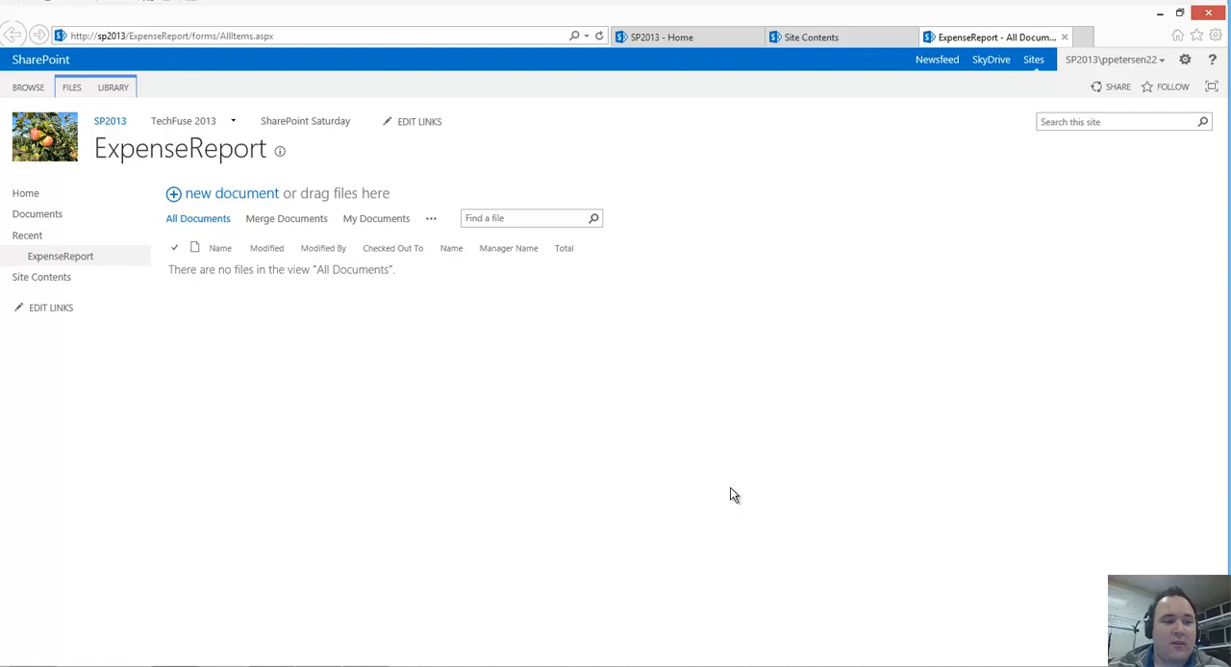
mouse_move(177, 157)
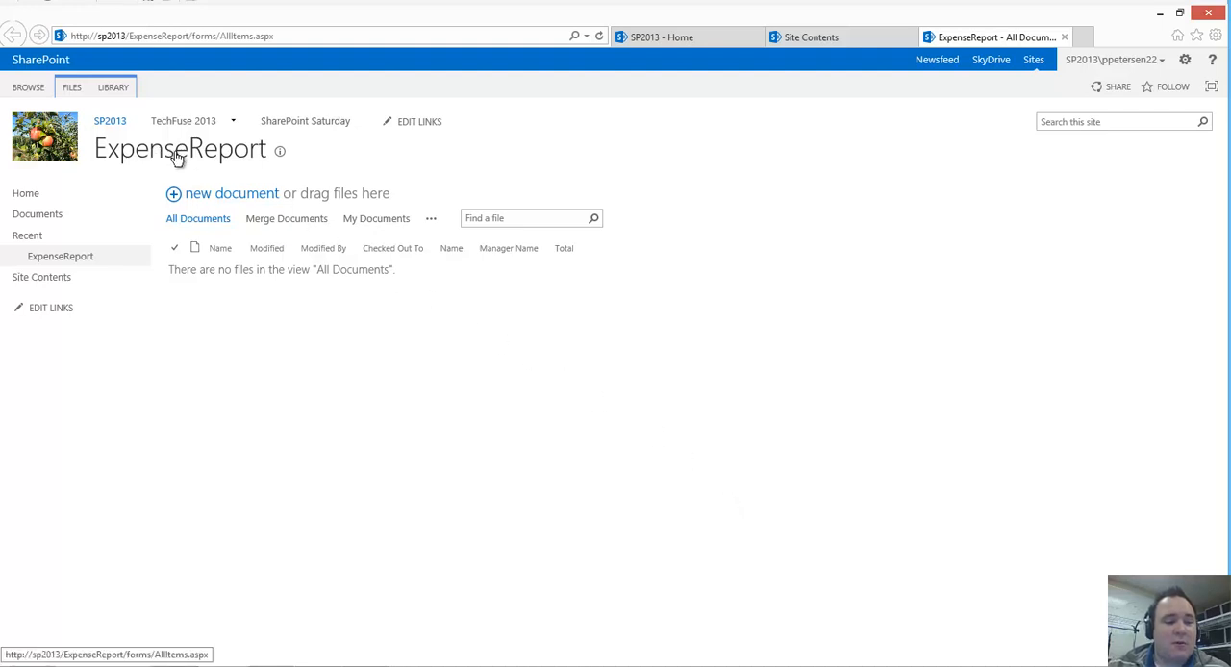
mouse_move(230, 181)
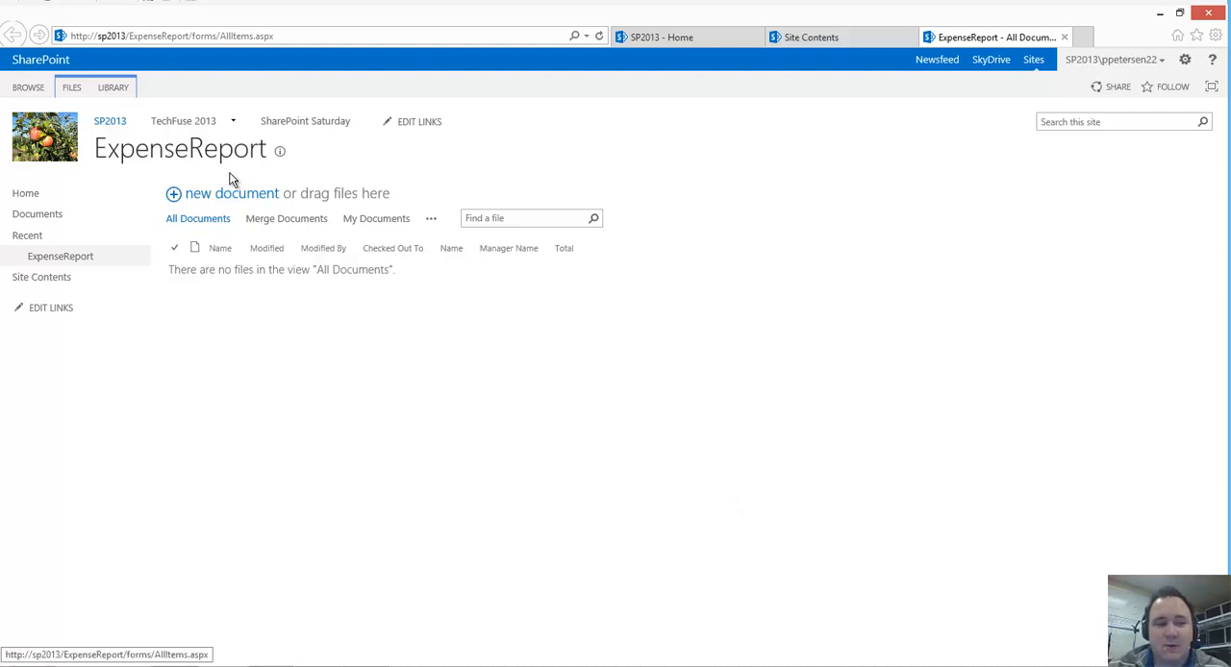
mouse_move(231, 192)
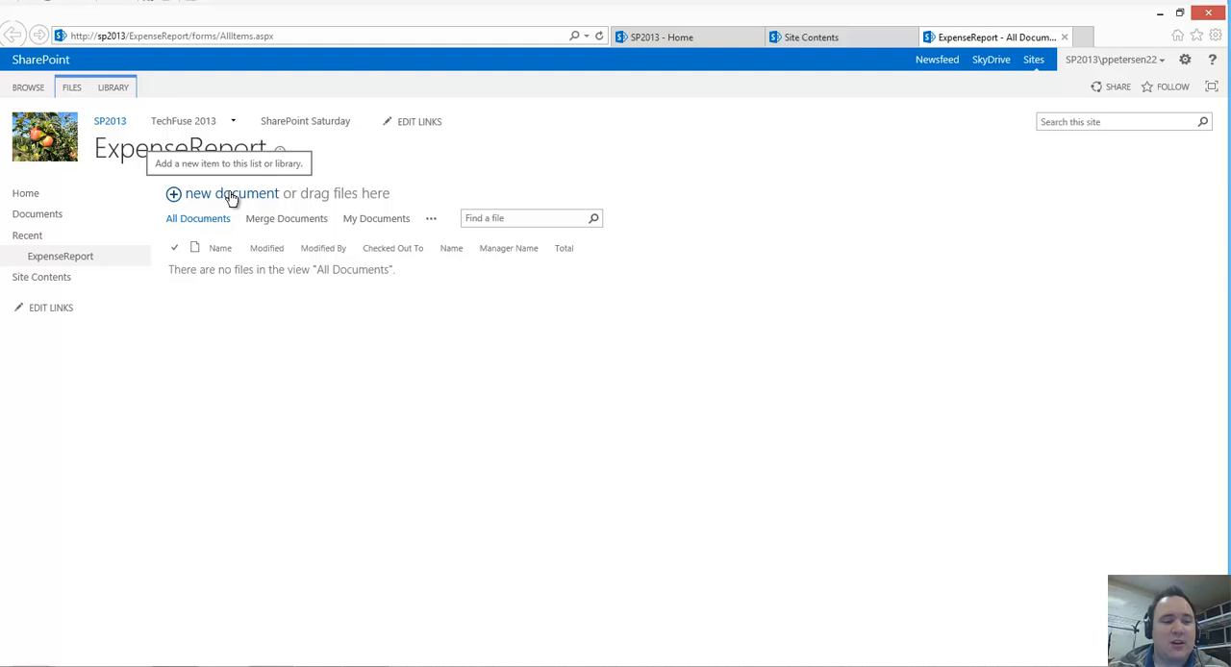
left_click(231, 192)
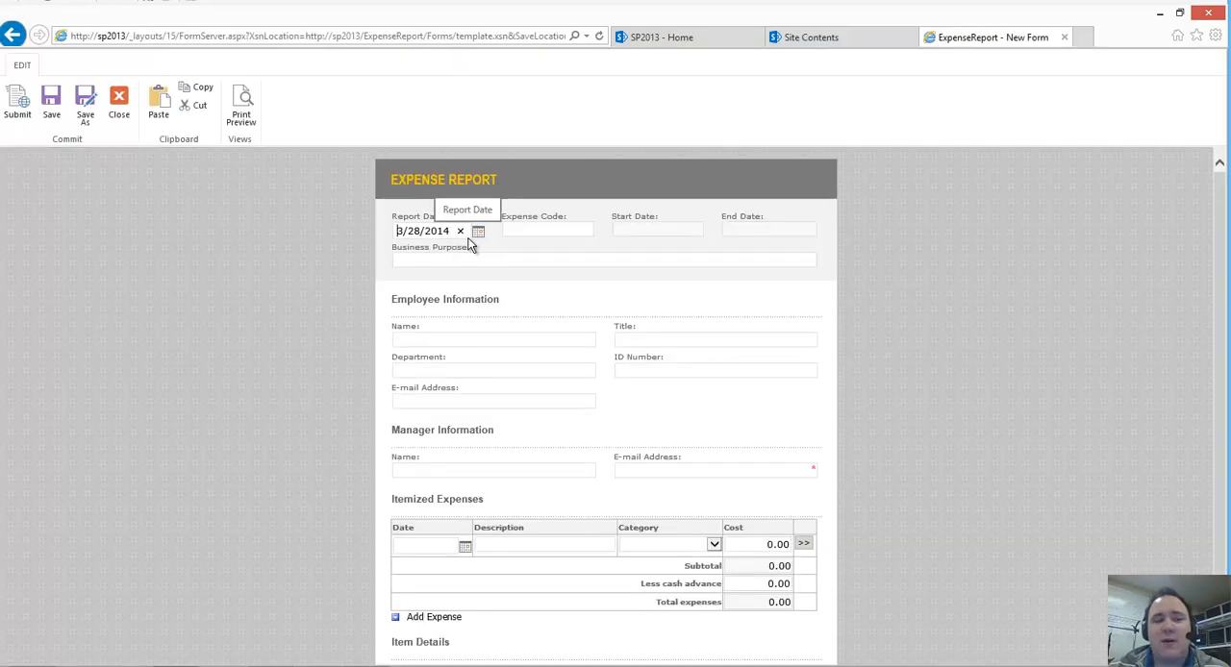
- Enter the manager e-mail address, submit the report and acknowledge the submission error
scroll("down", 3)
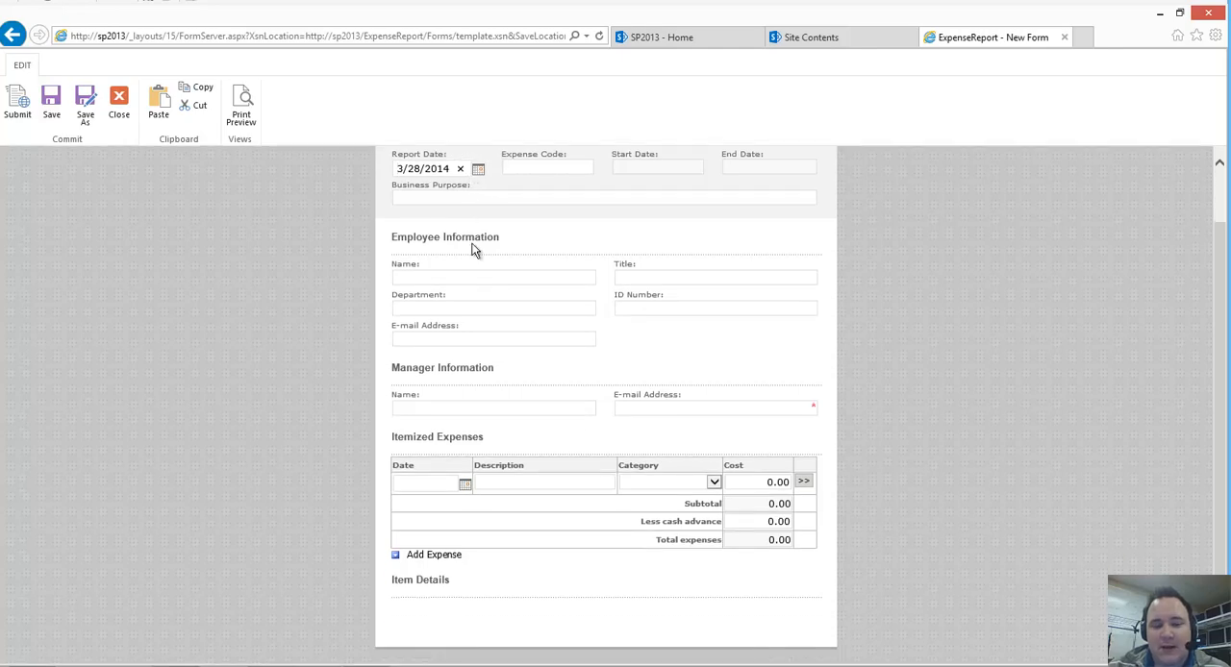
scroll("up", 3)
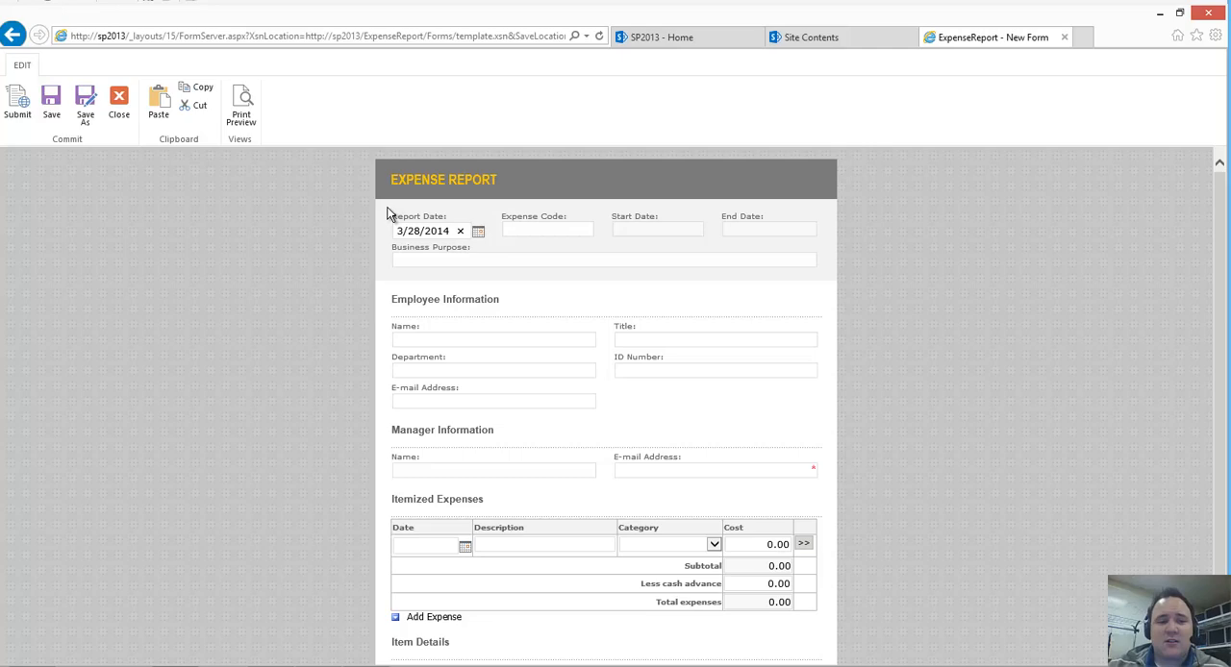
left_click(716, 470)
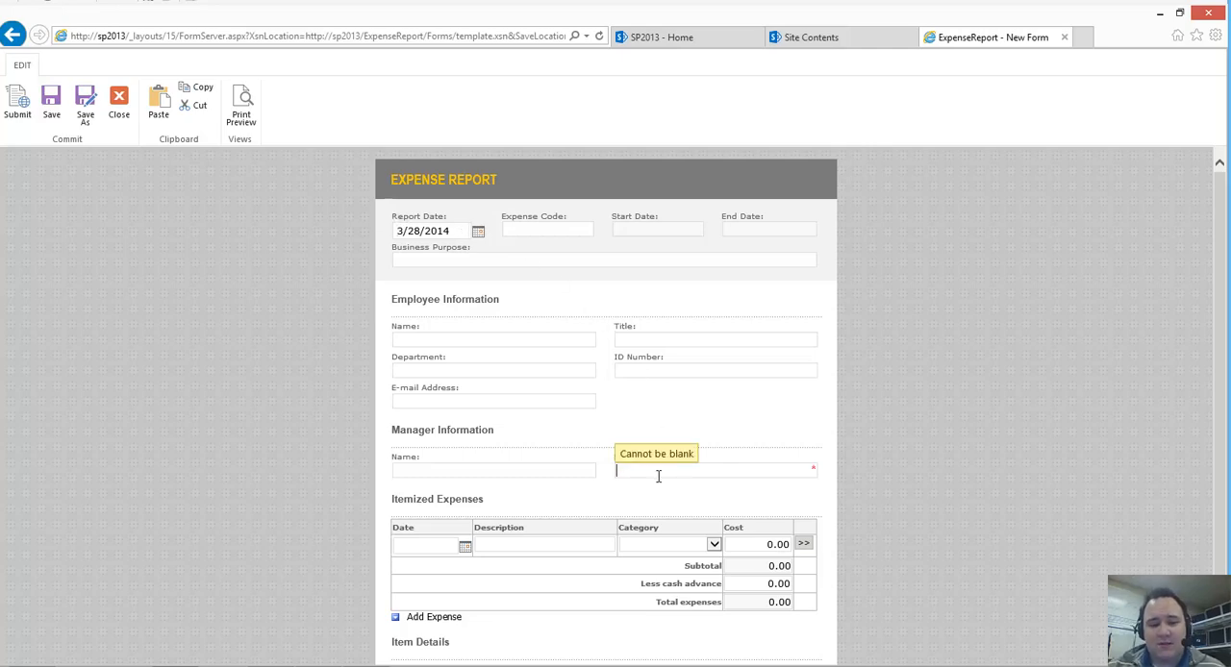
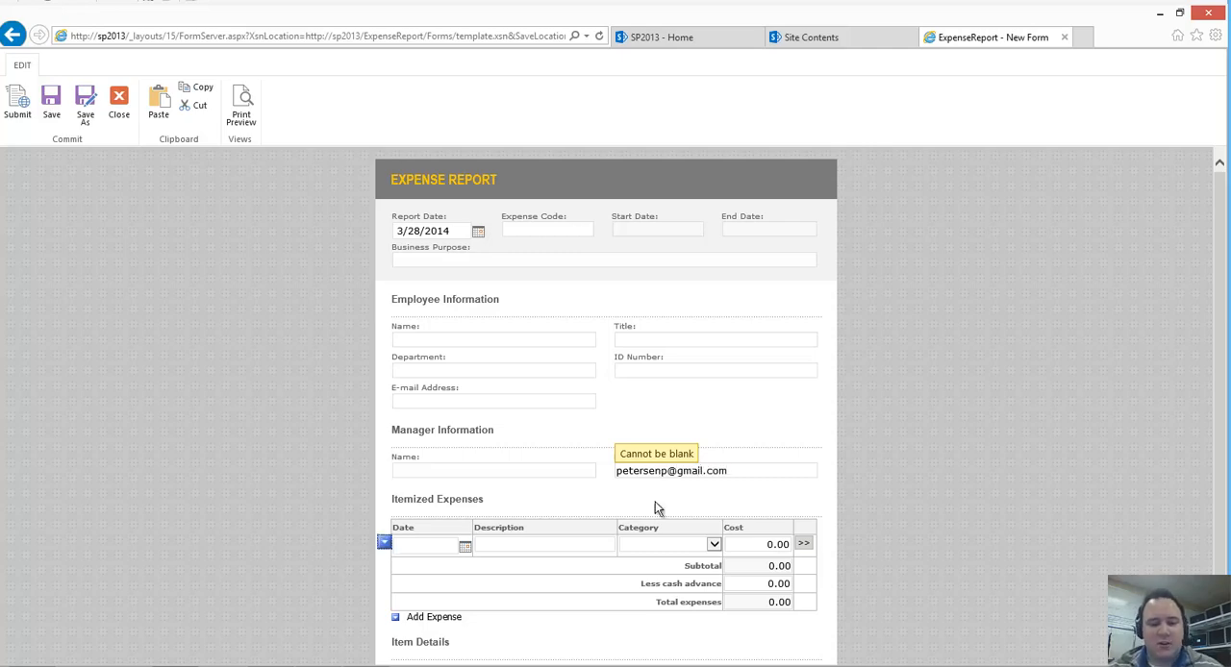
scroll("down", 3)
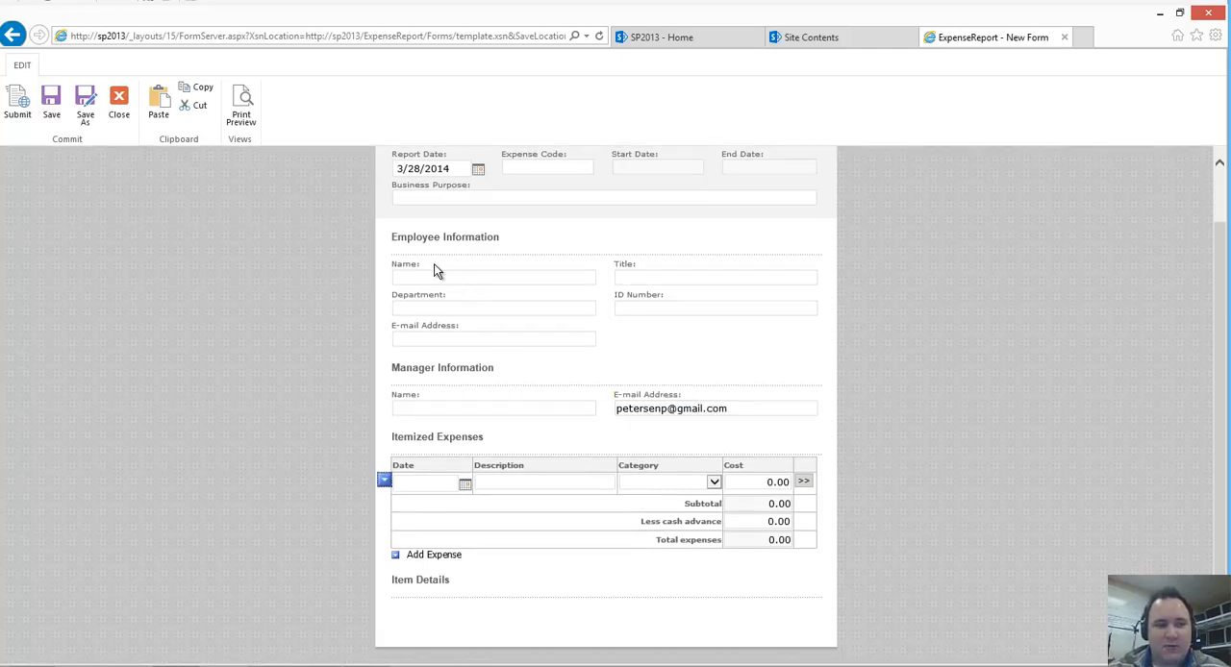
left_click(18, 100)
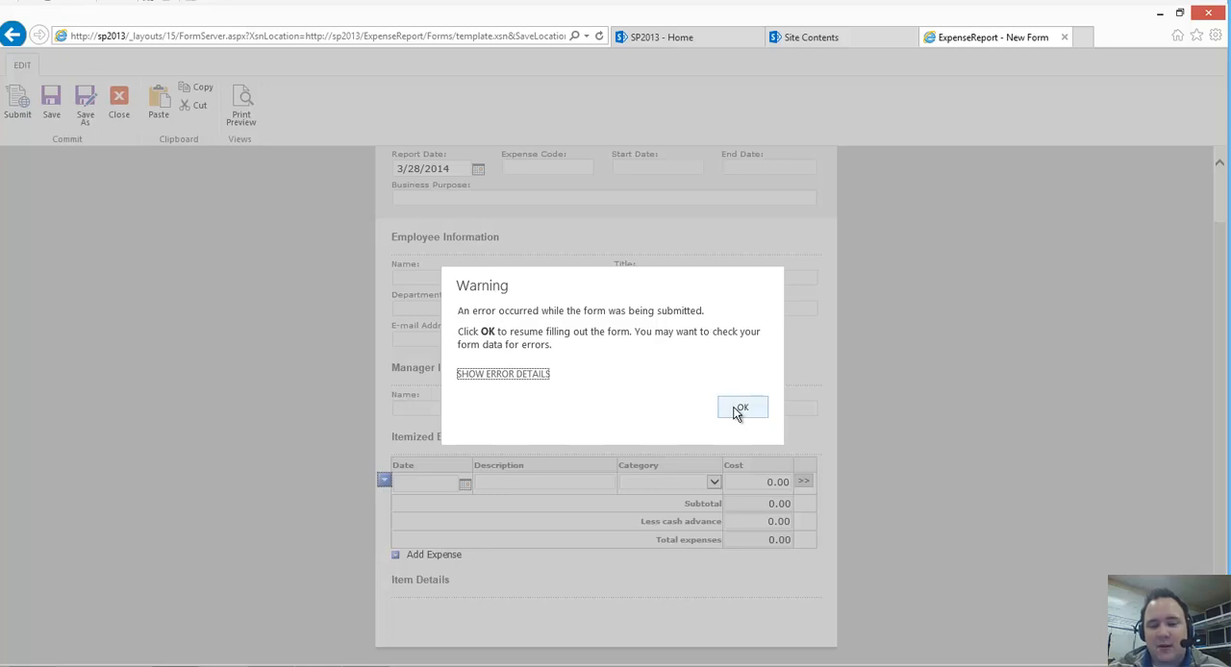
left_click(742, 408)
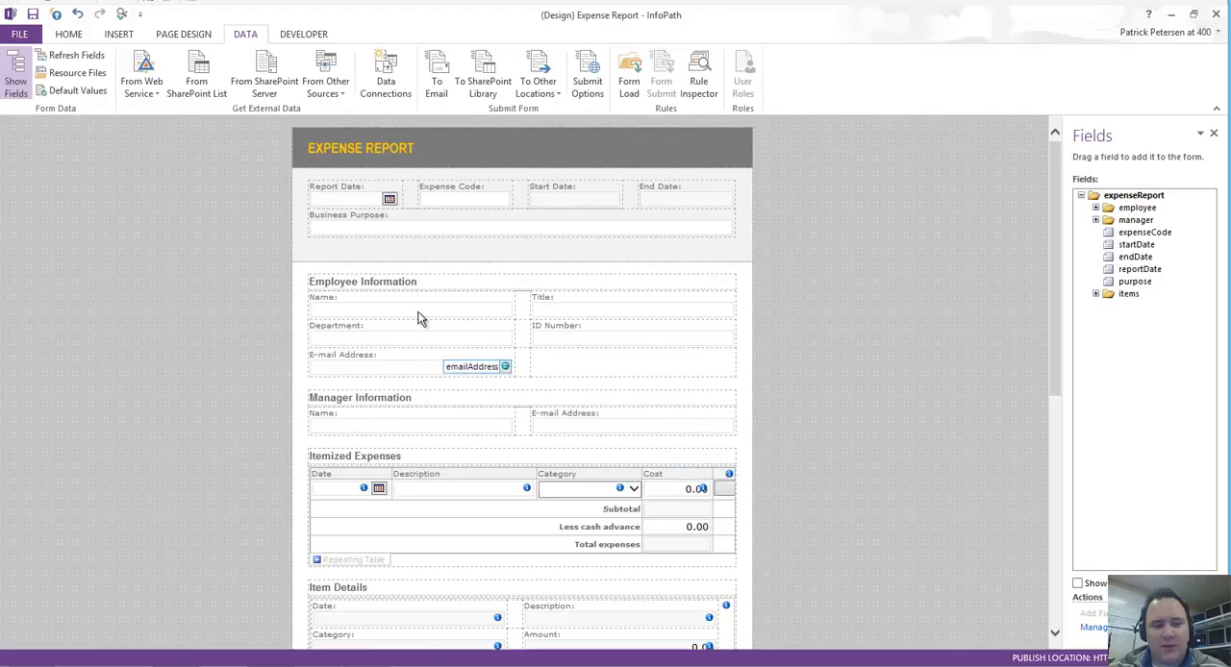
- Place the insertion point below the last form section and show the HOME controls
scroll("down", 3)
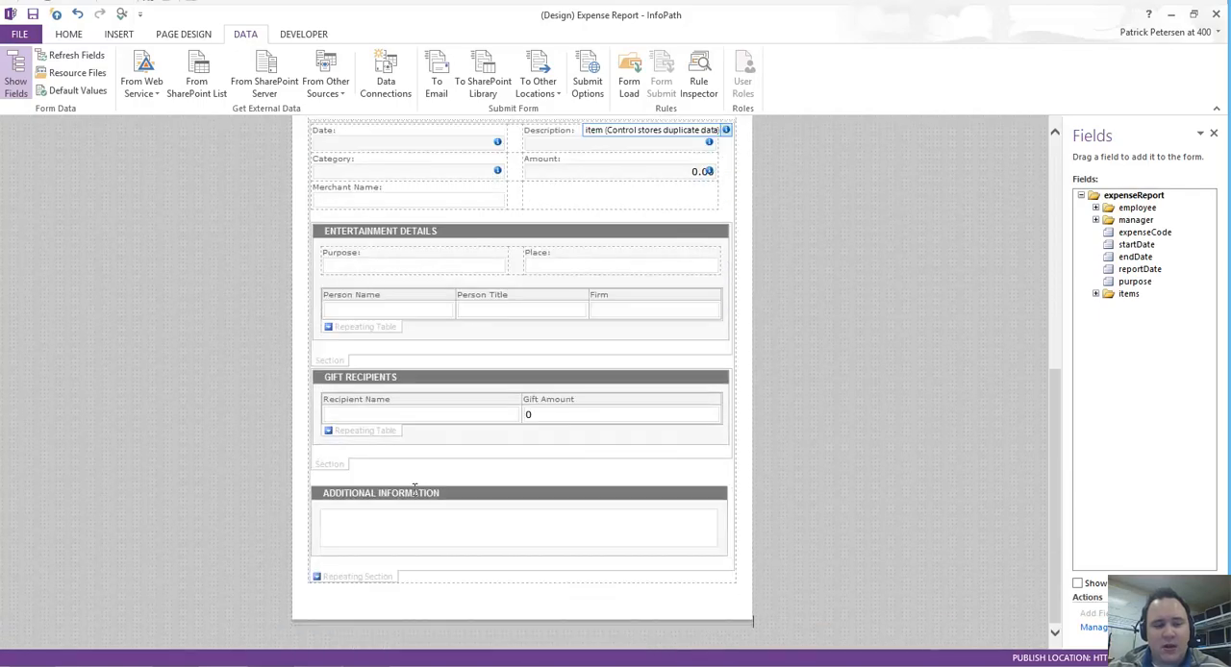
left_click(330, 596)
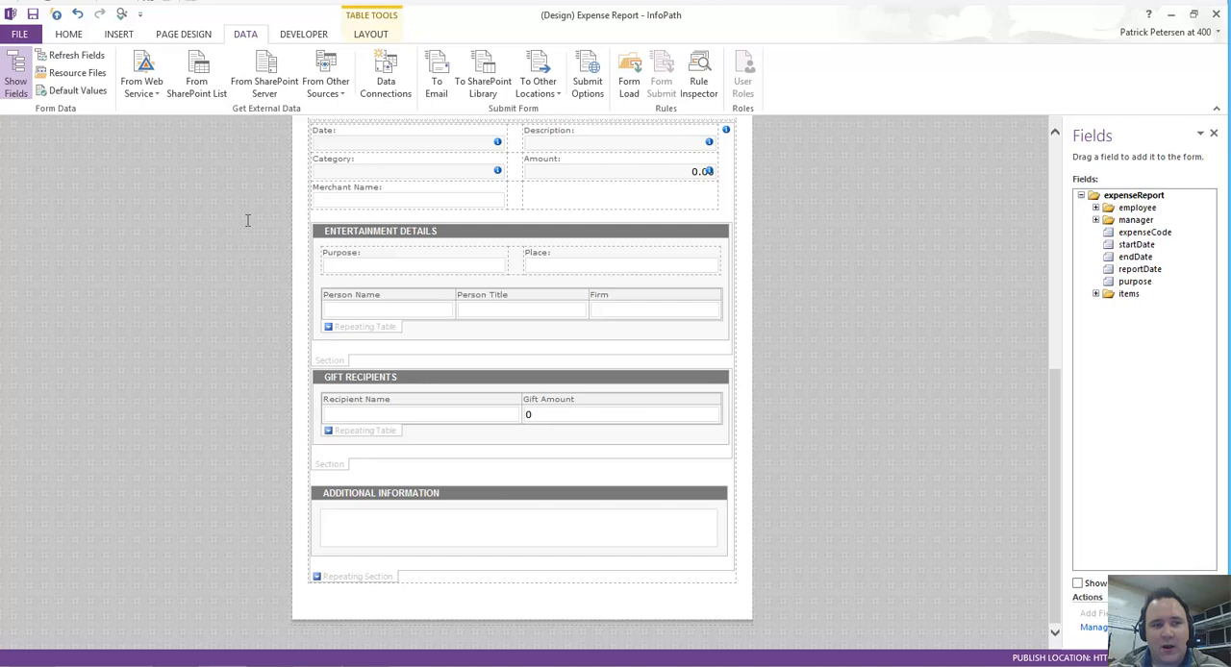
left_click(70, 35)
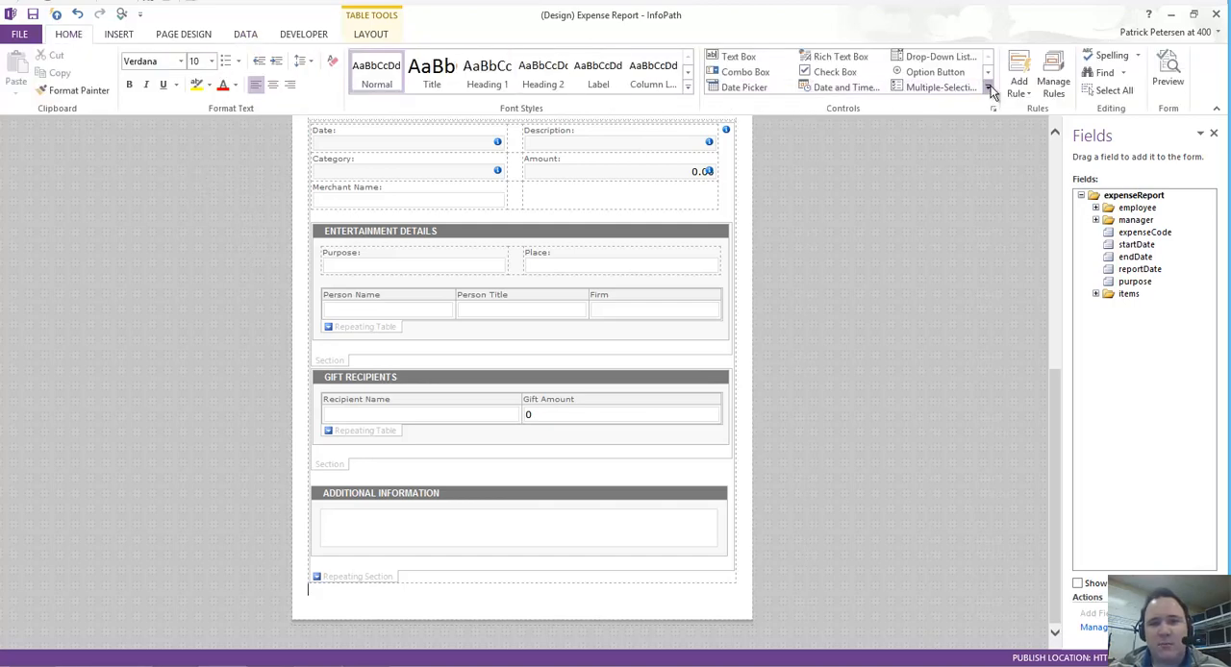
- Insert a button, set its action to Submit and bring up its Submit Options
left_click(989, 88)
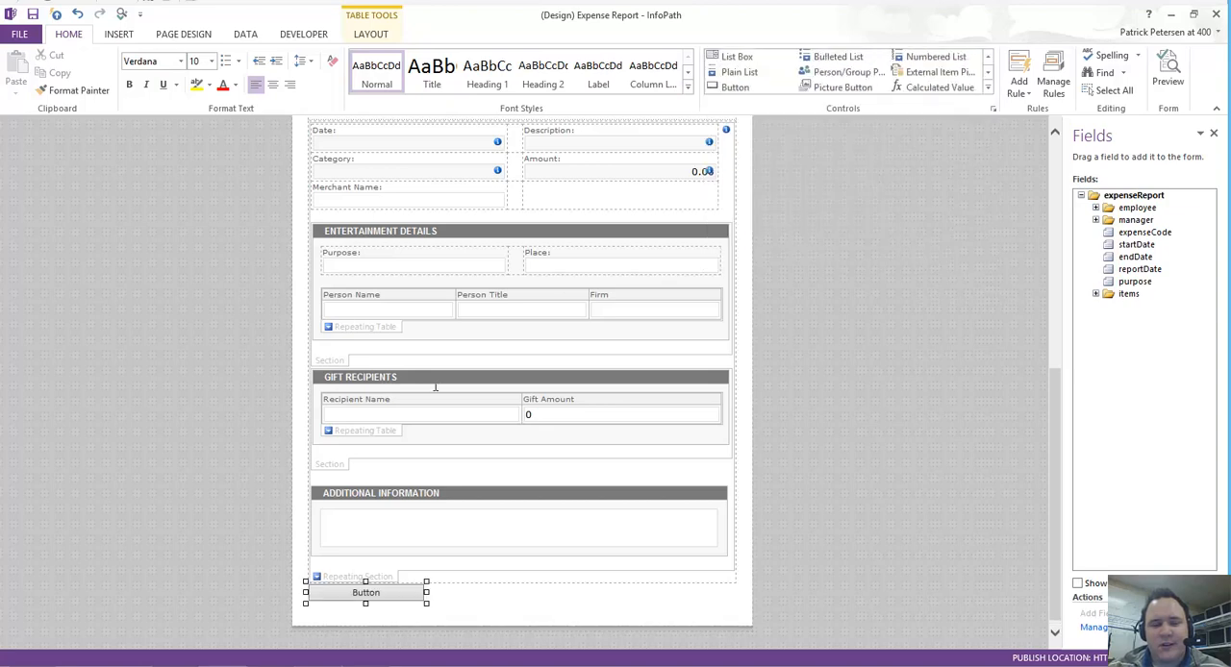
left_click(366, 592)
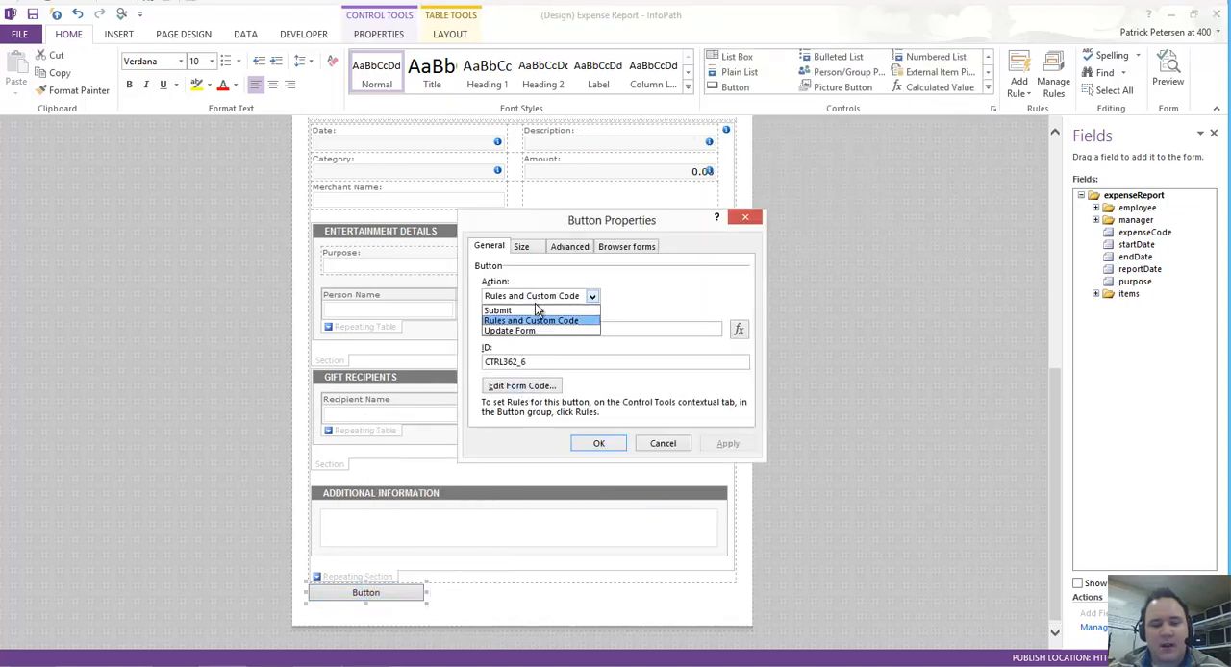
left_click(497, 310)
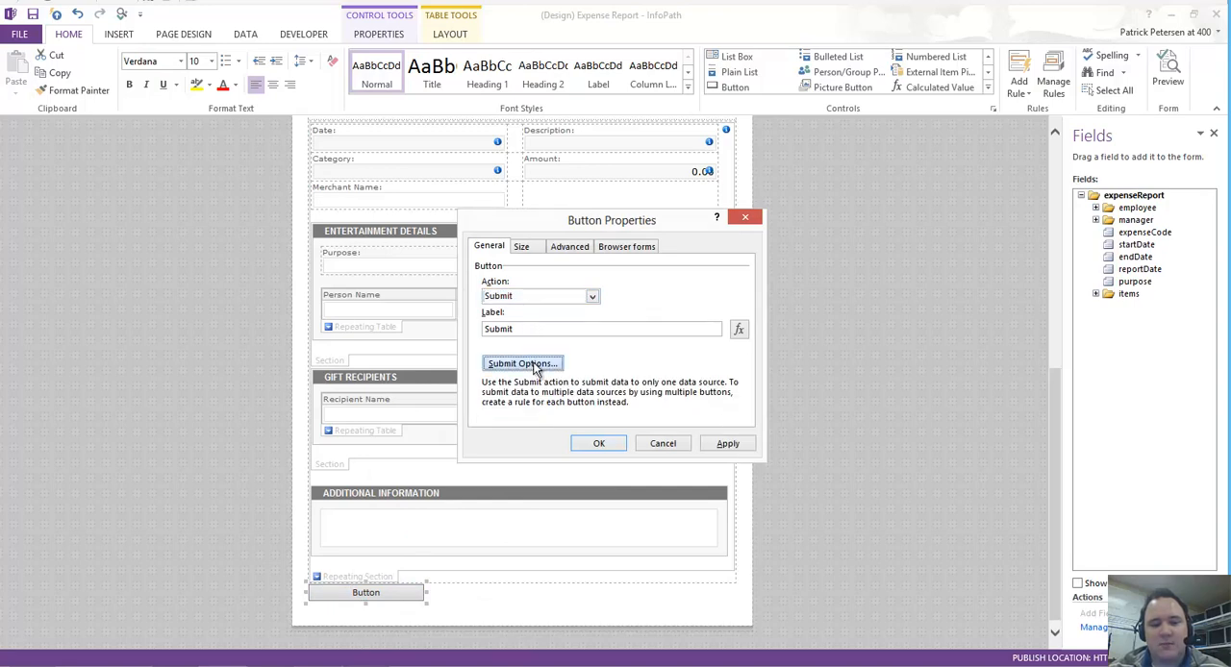
left_click(523, 364)
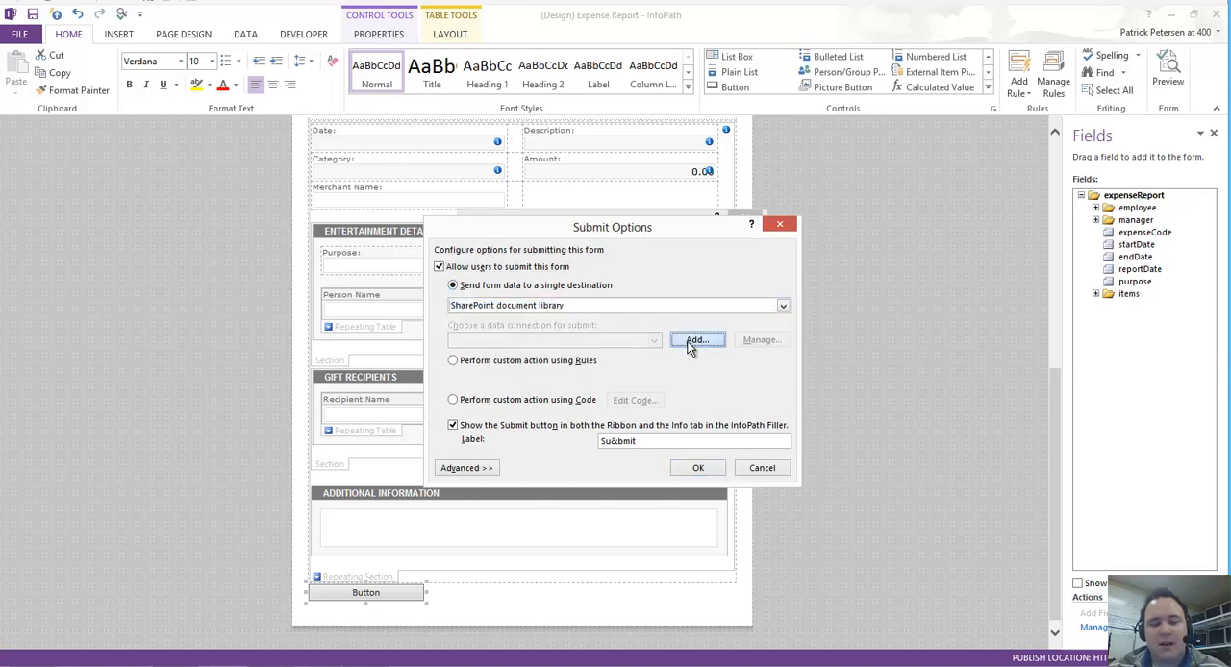
left_click(696, 340)
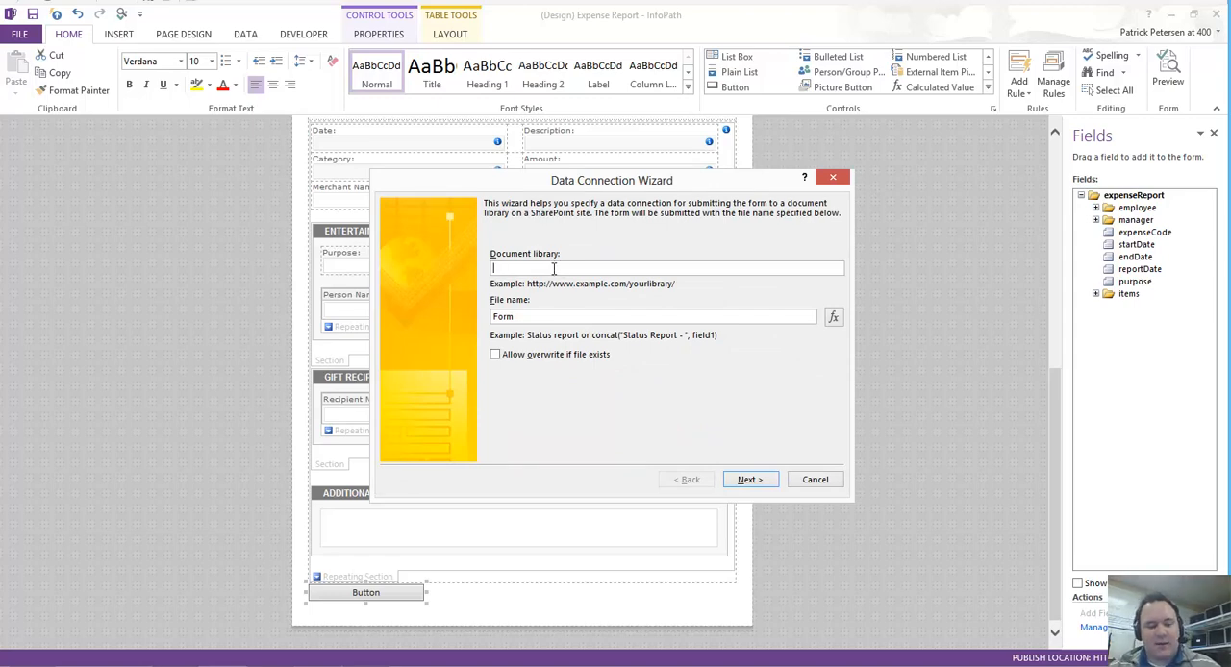
type("http://")
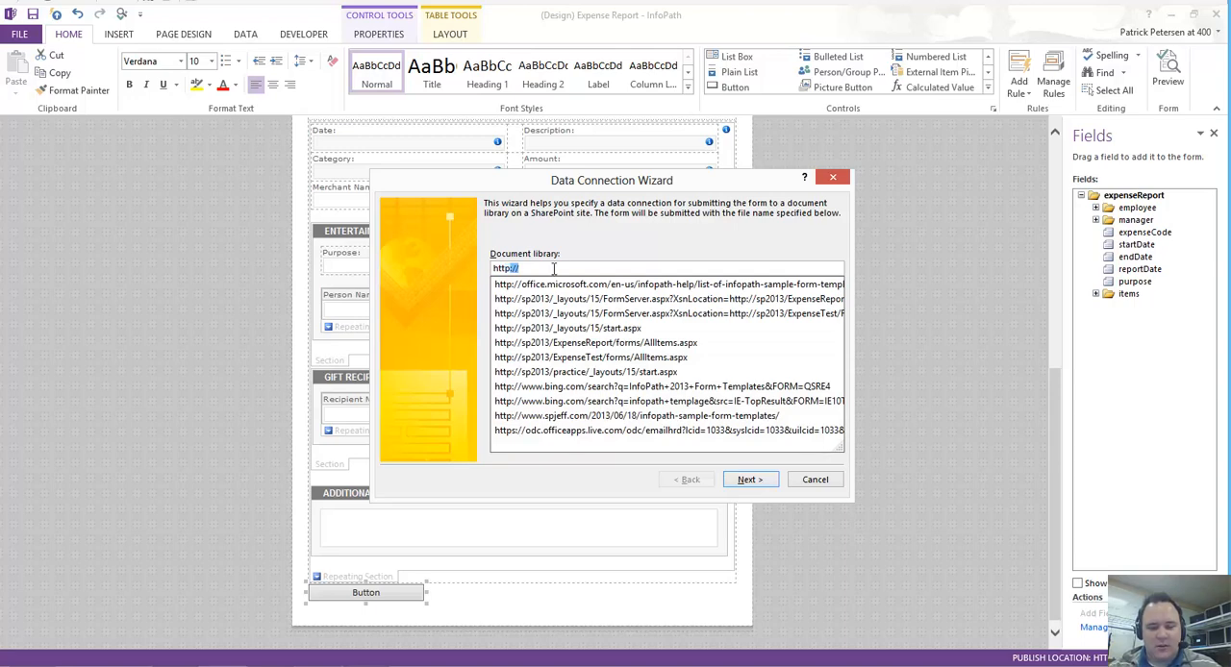
type("sp2013/")
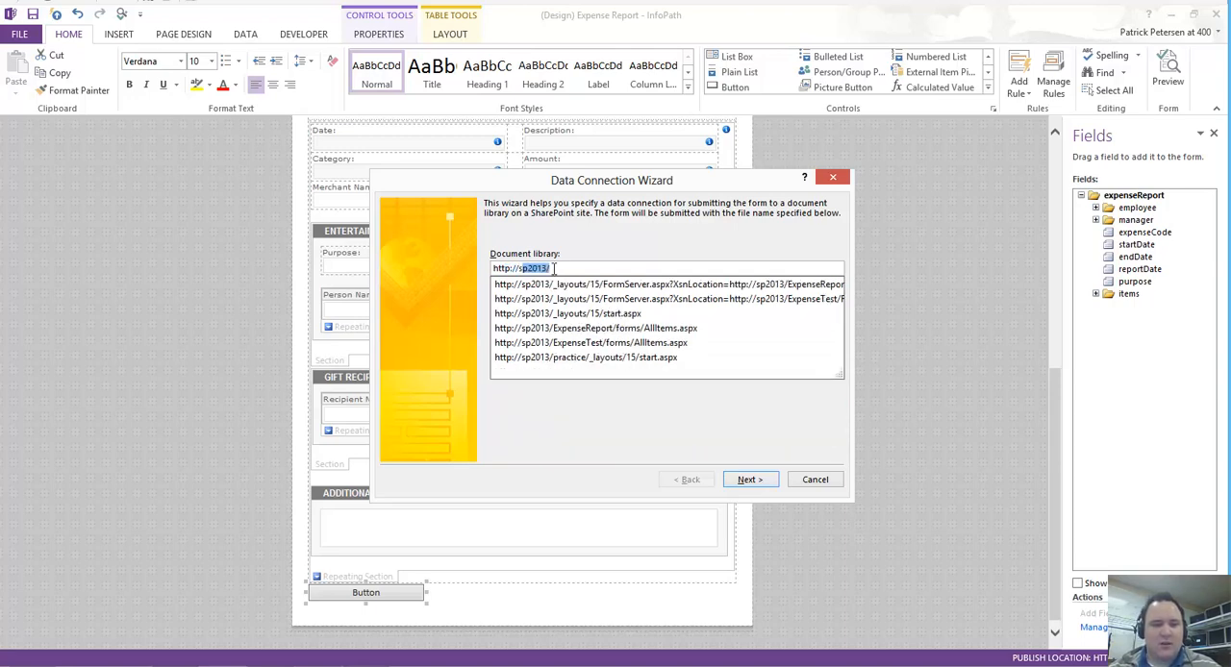
left_click(597, 327)
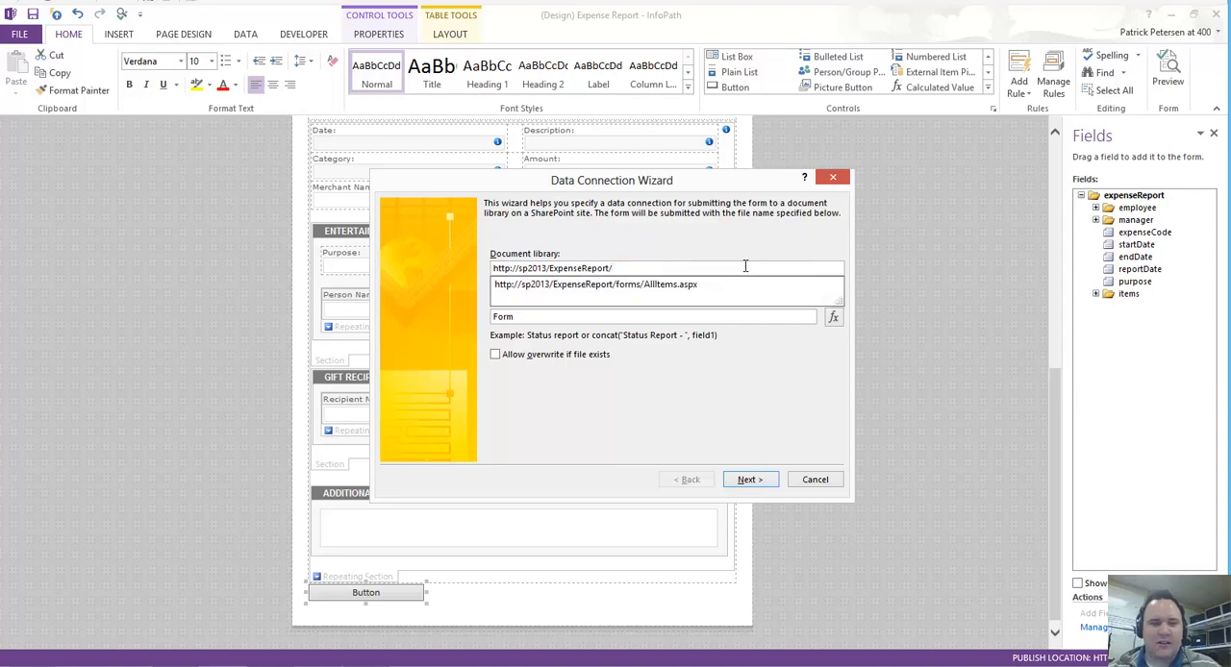
left_click(654, 269)
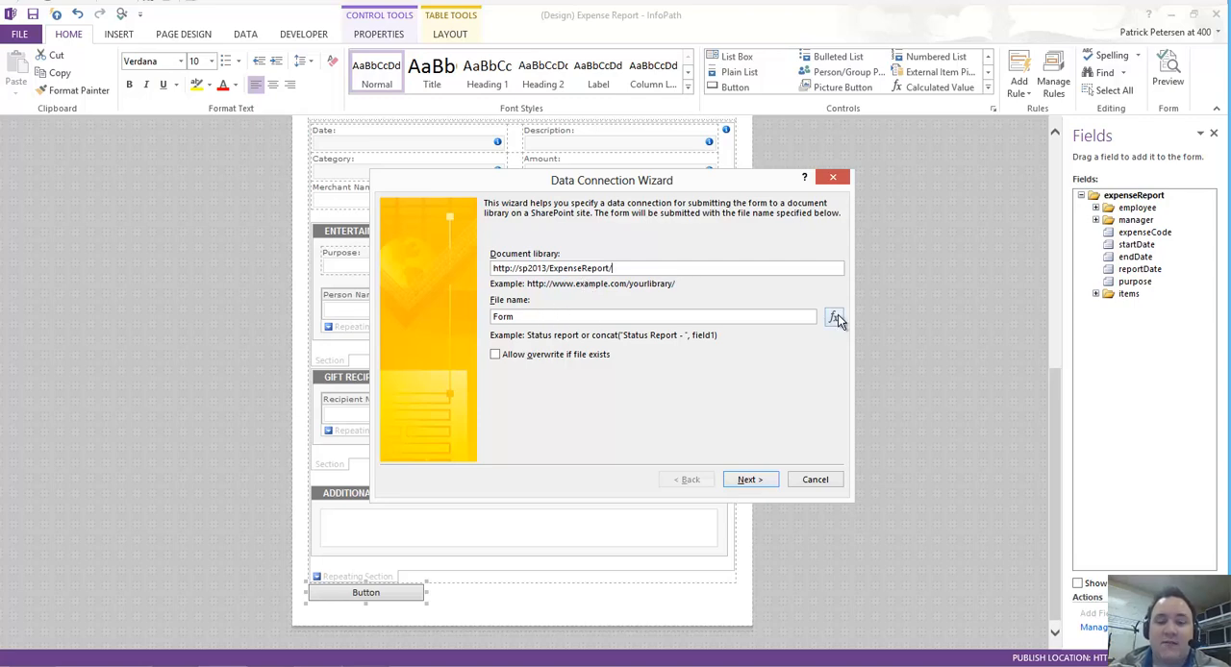
mouse_move(823, 327)
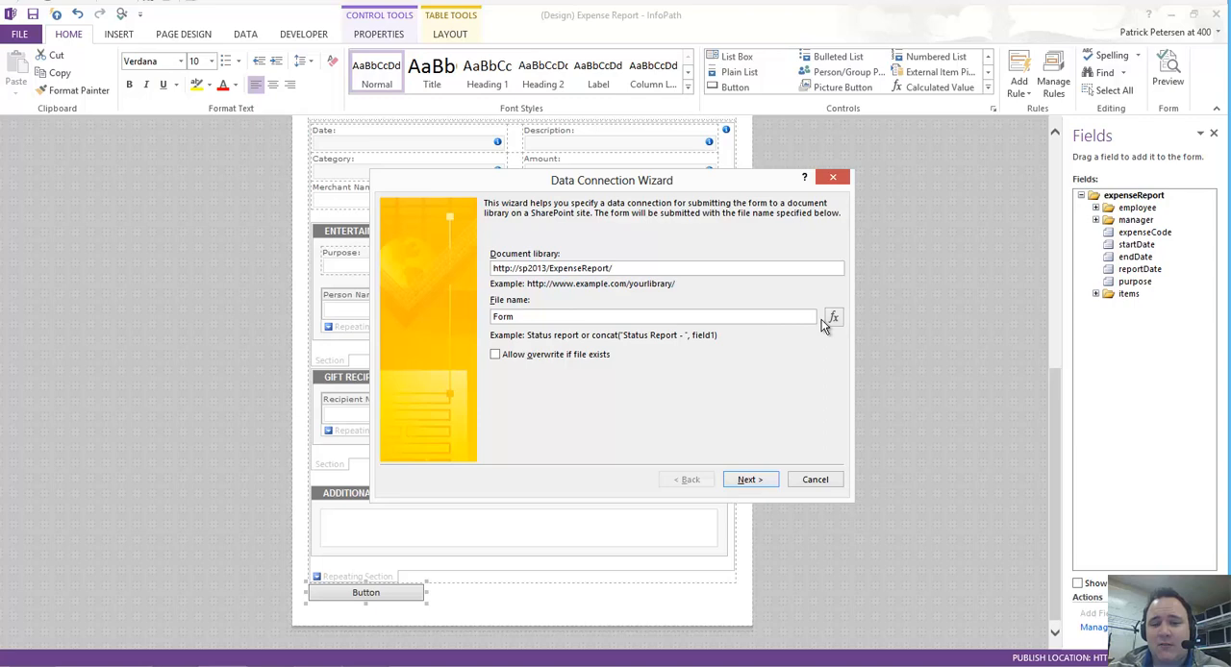
- Start a concat formula for the file name with the name and total fields as arguments
left_click(833, 315)
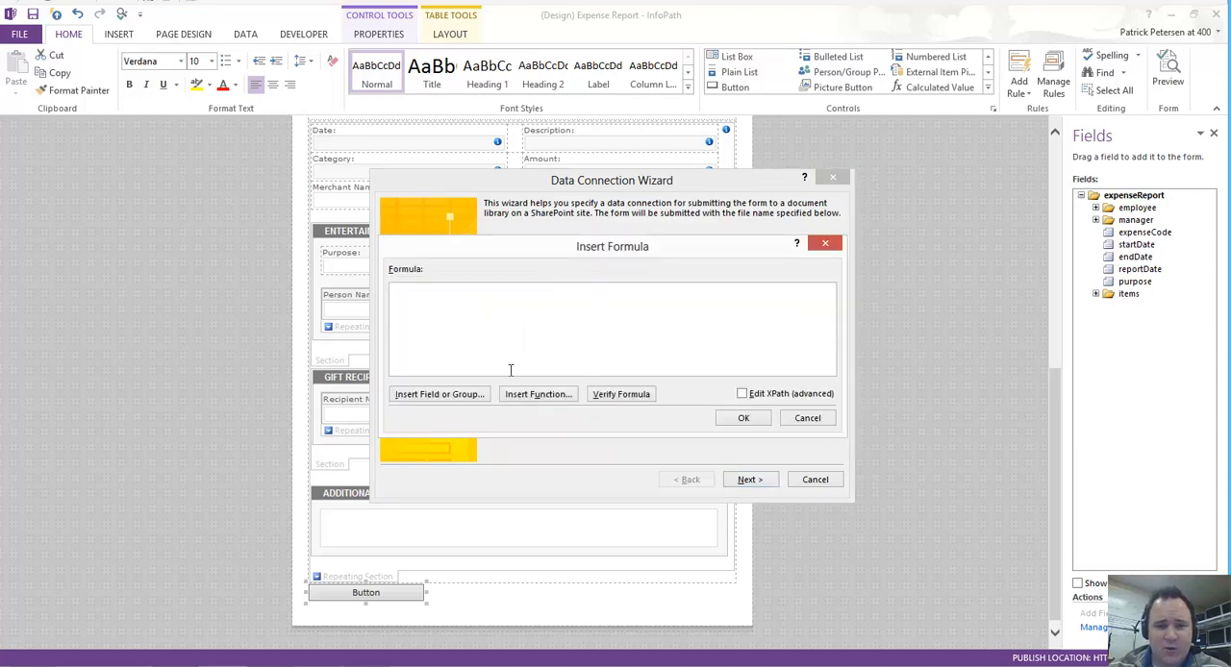
mouse_move(539, 394)
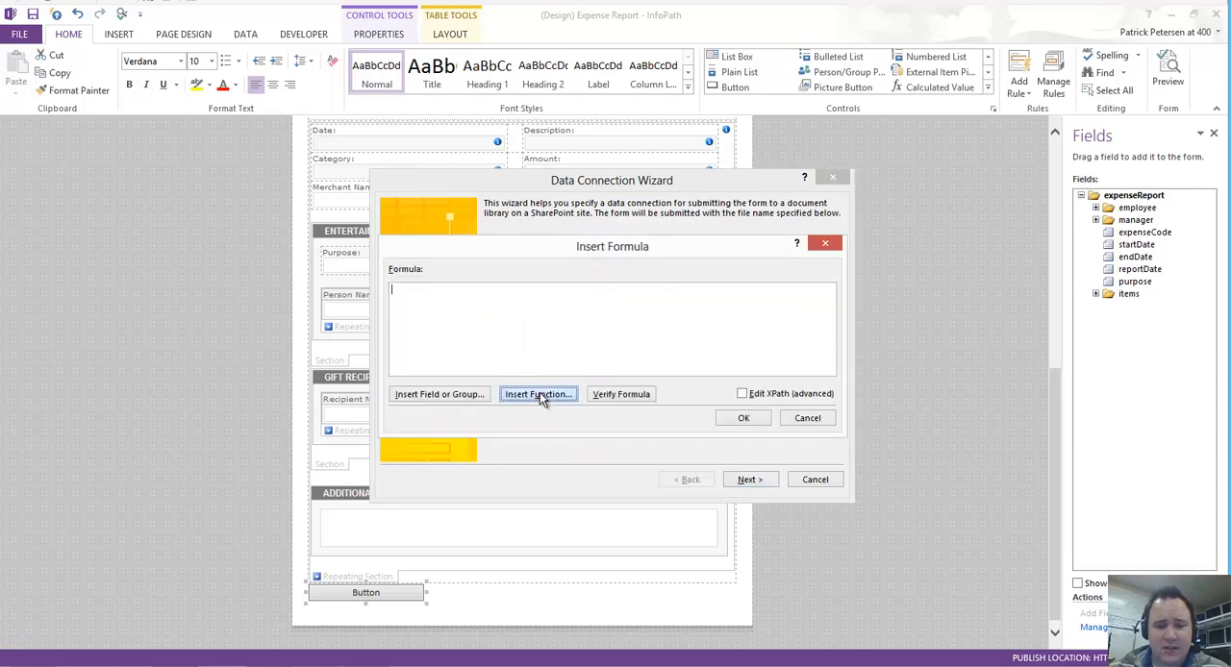
left_click(538, 394)
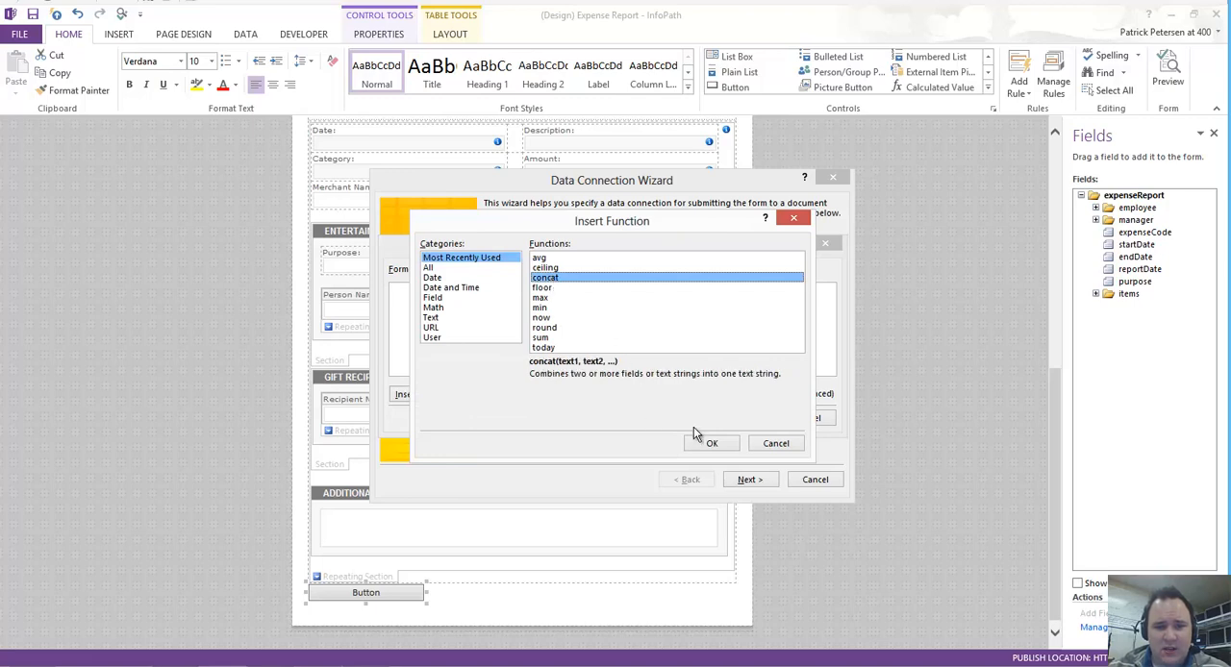
left_click(712, 442)
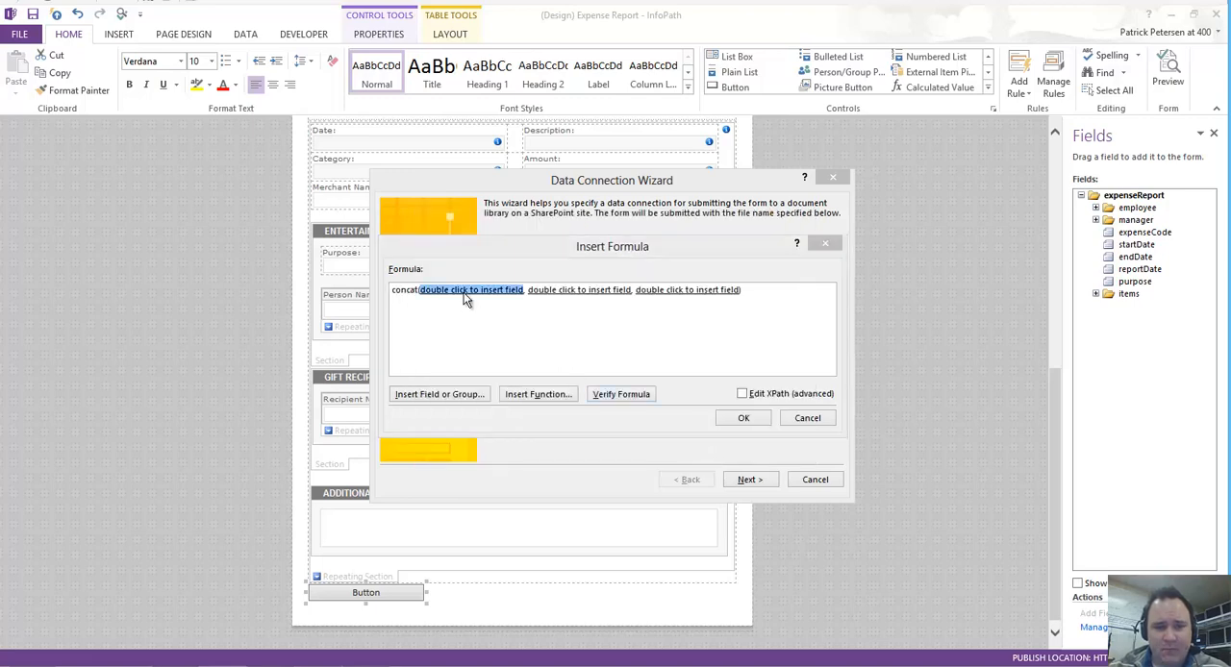
double_click(469, 289)
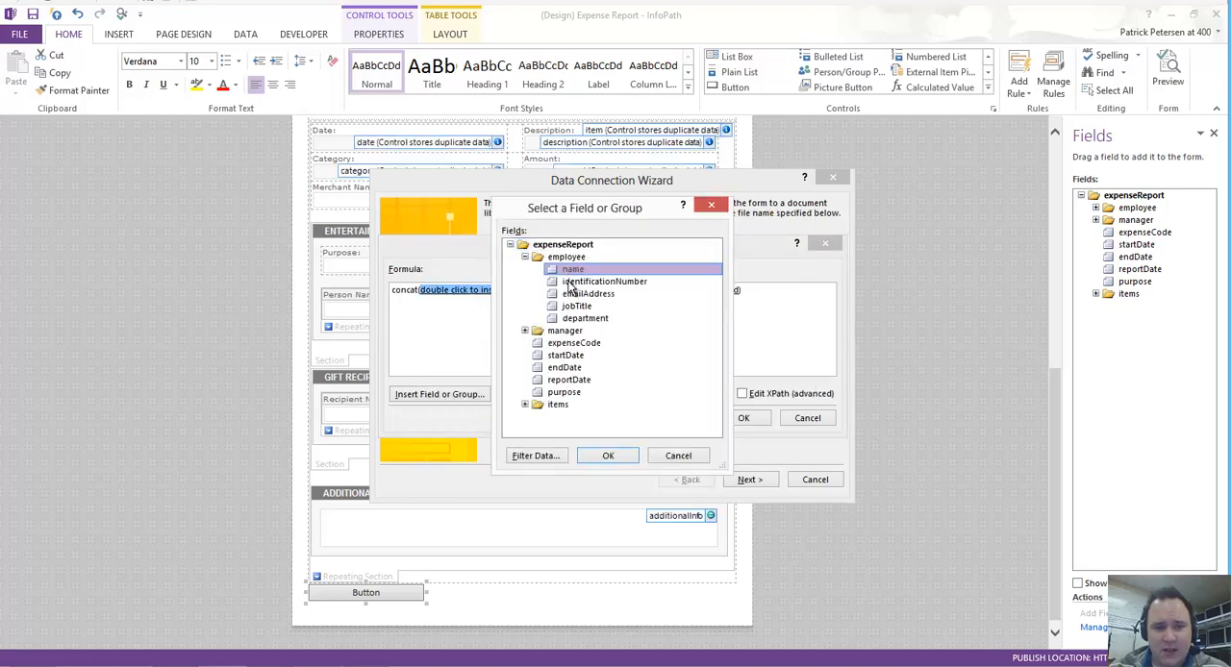
left_click(608, 454)
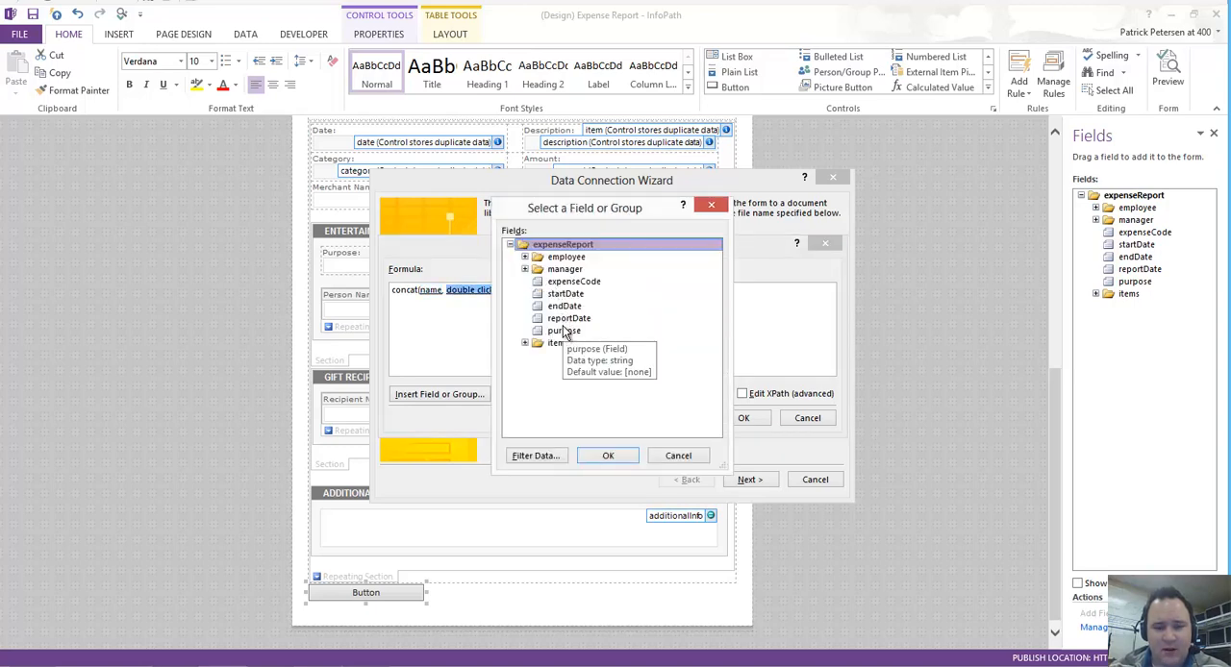
left_click(539, 342)
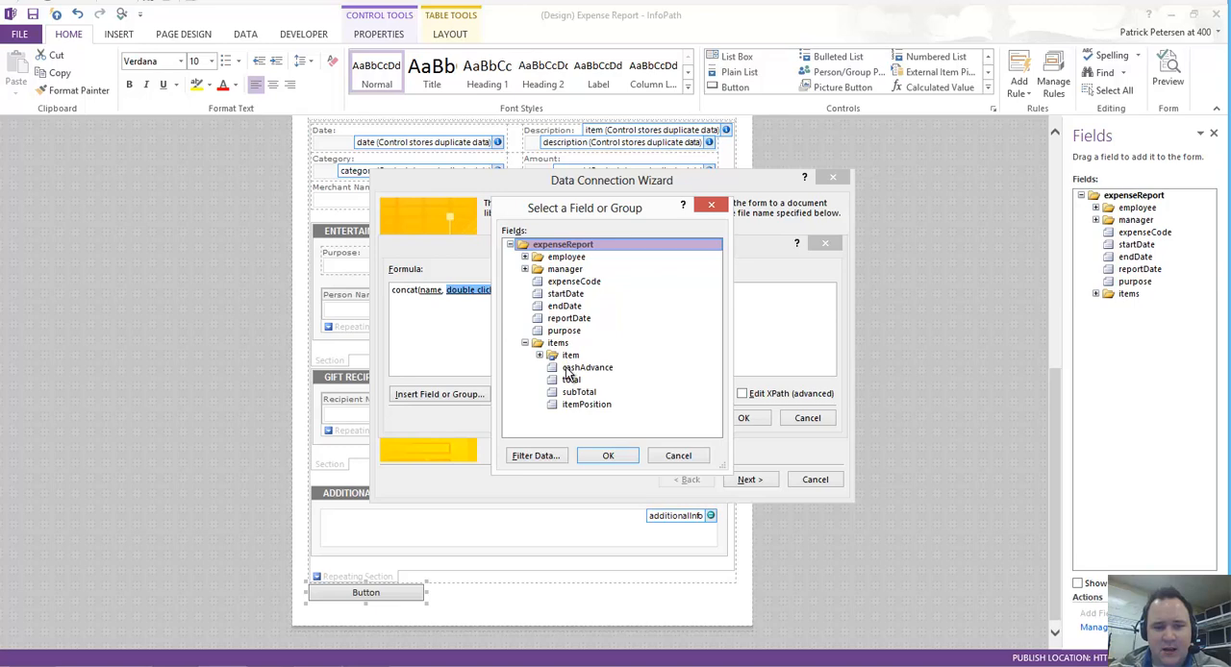
left_click(608, 454)
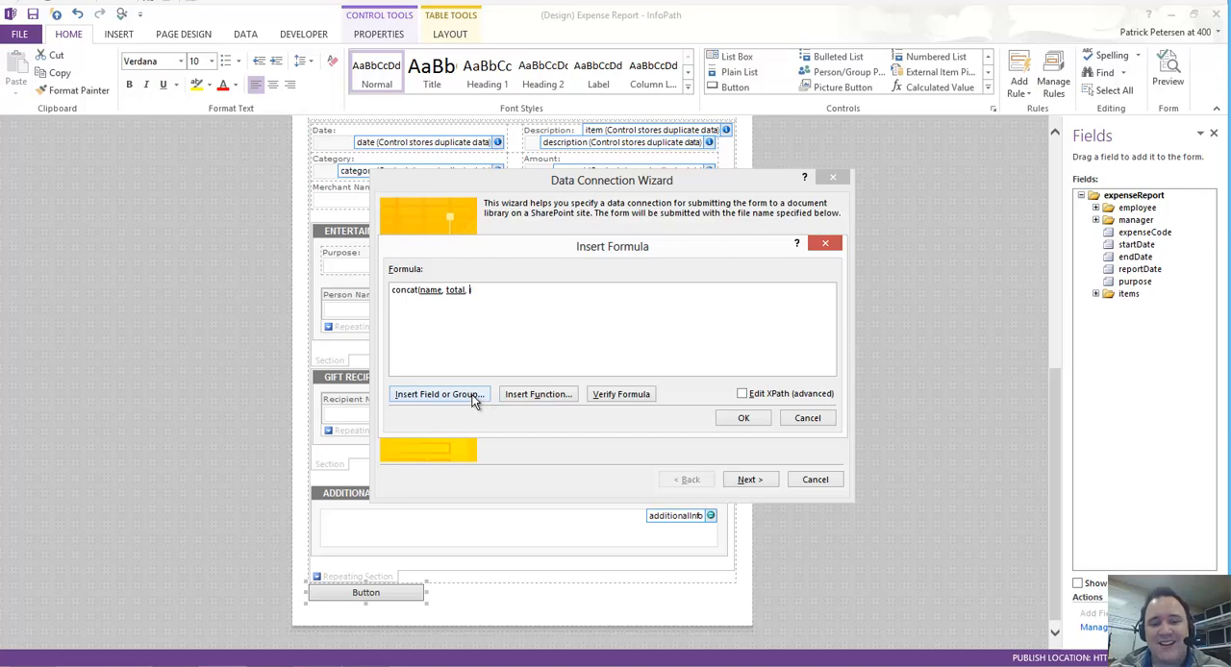
mouse_move(471, 408)
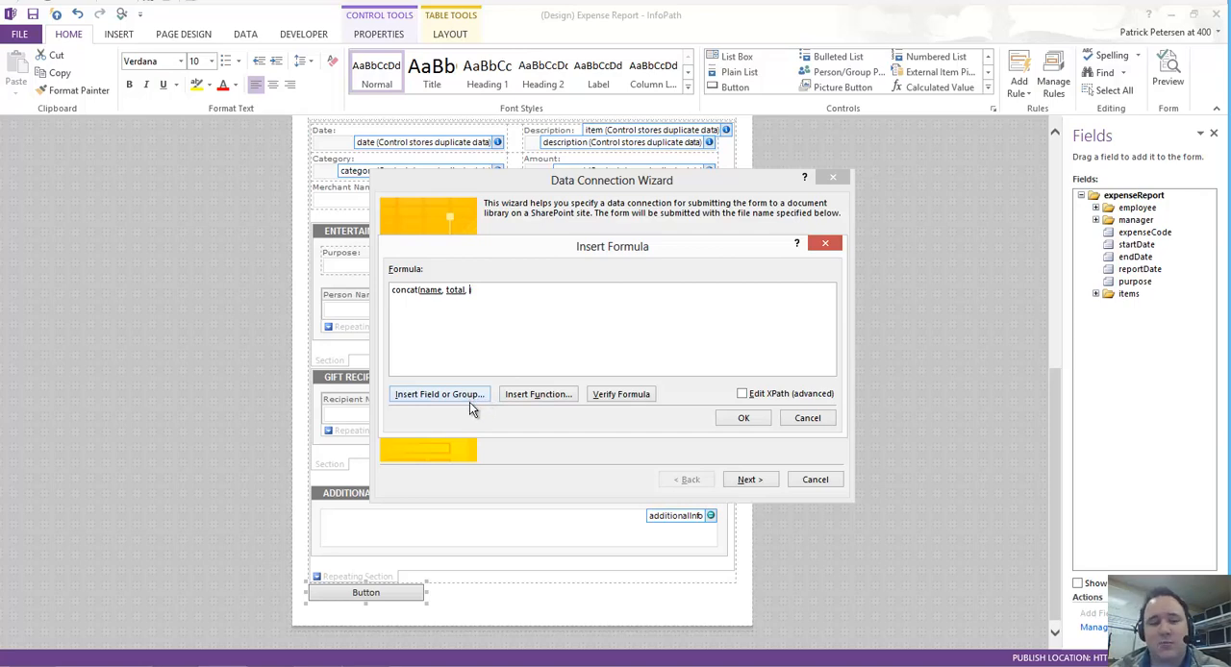
- Add now() and hyphen separators, giving concat(name, "-", total, "-", now())
left_click(538, 392)
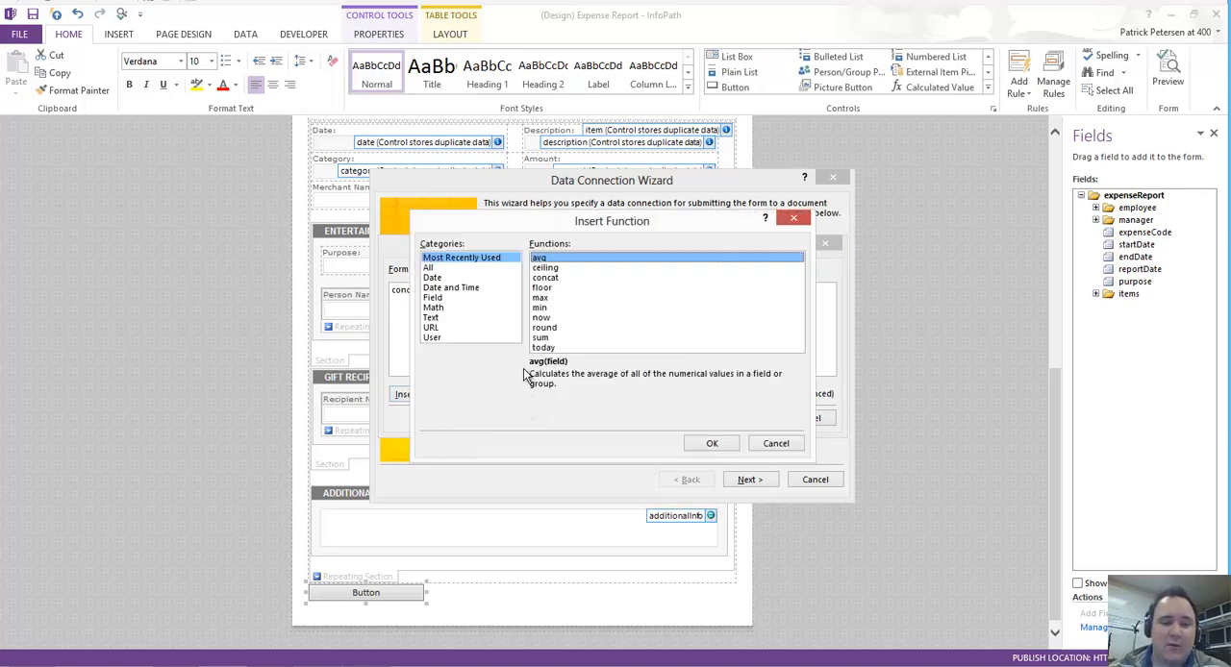
left_click(543, 317)
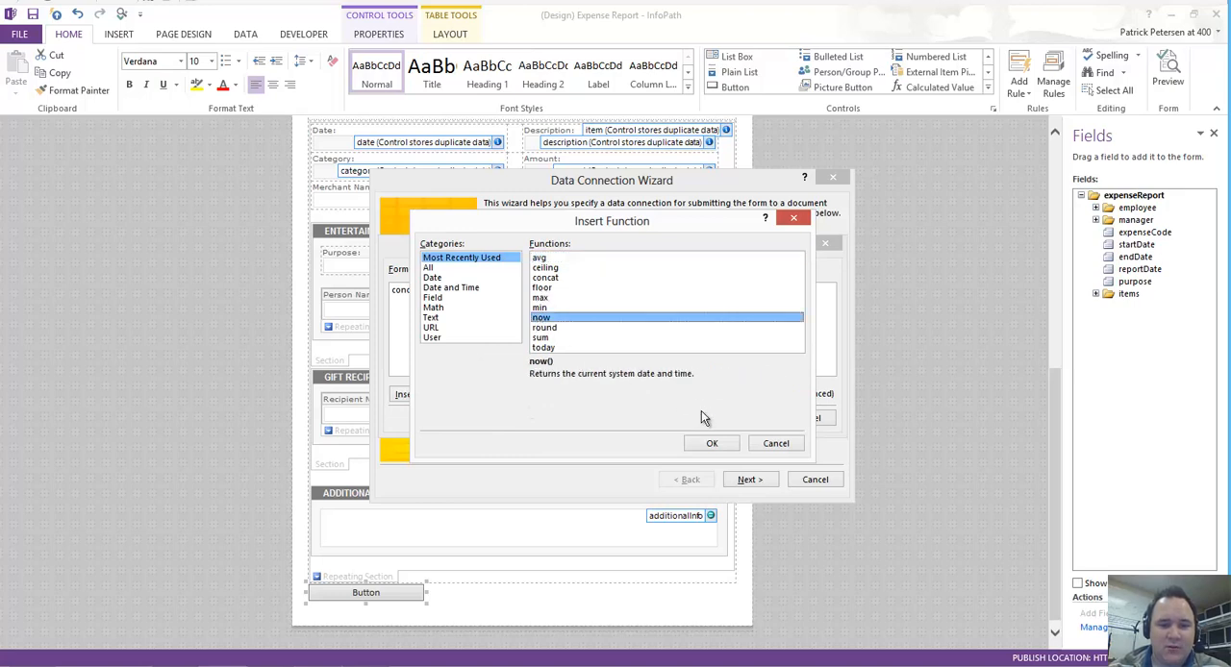
left_click(711, 442)
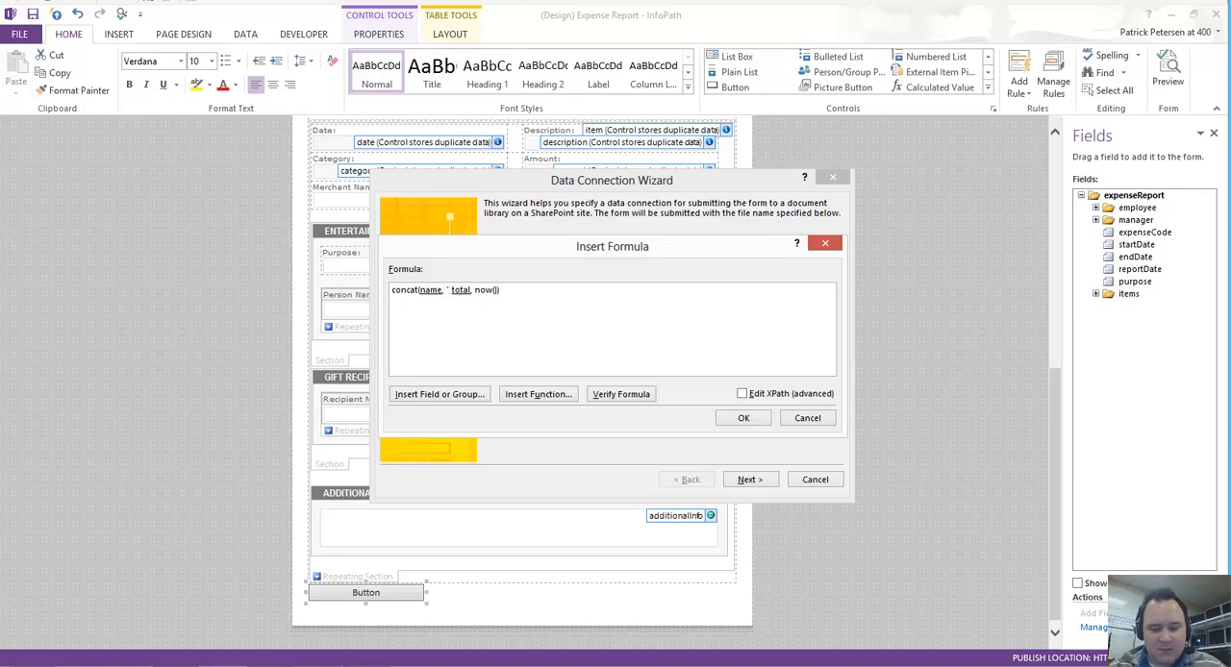
type("-")
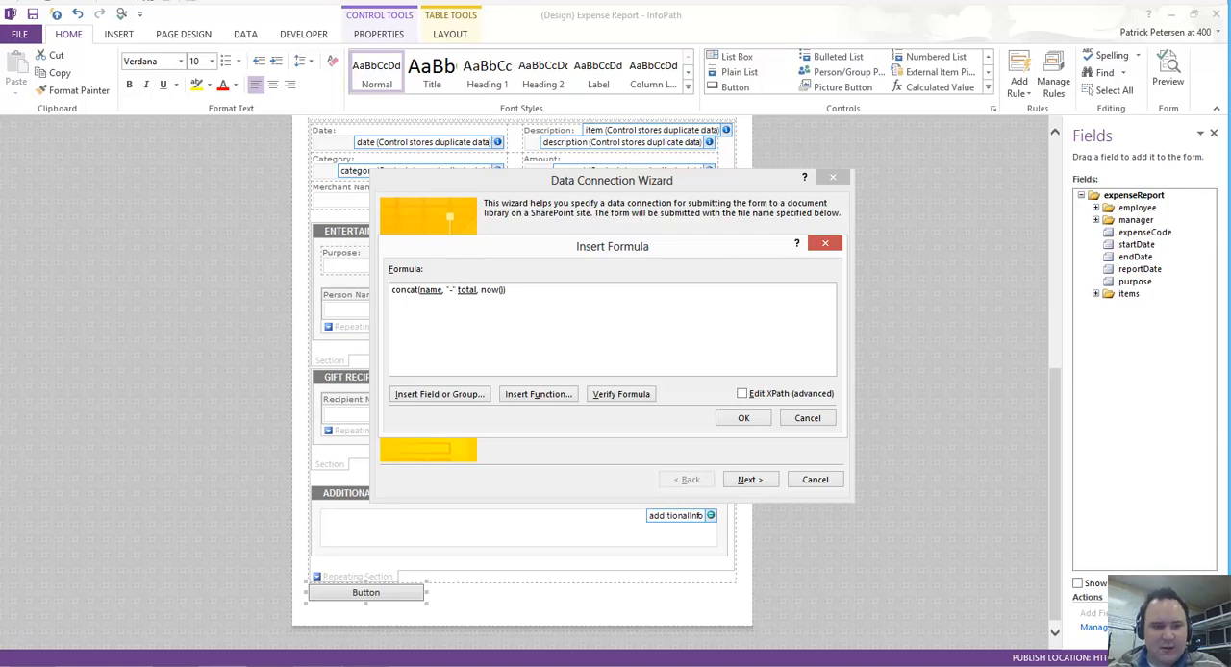
left_click(481, 291)
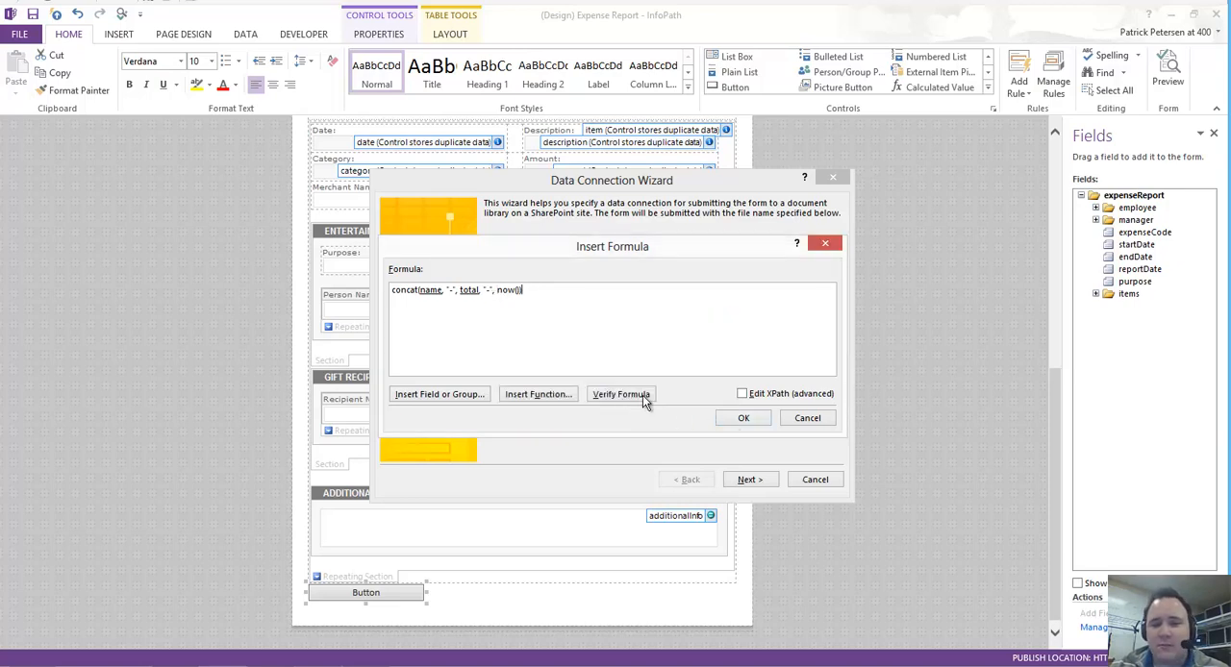
- Accept the formula and finish the Main submit 2 SharePoint library connection
left_click(743, 417)
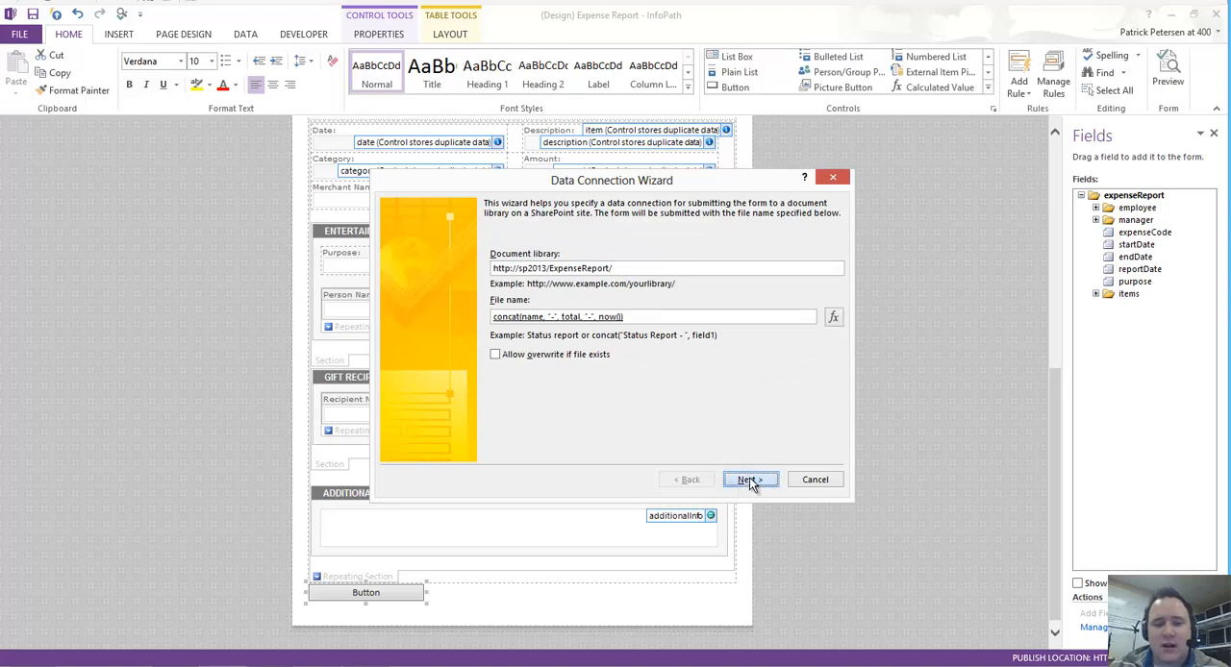
left_click(750, 479)
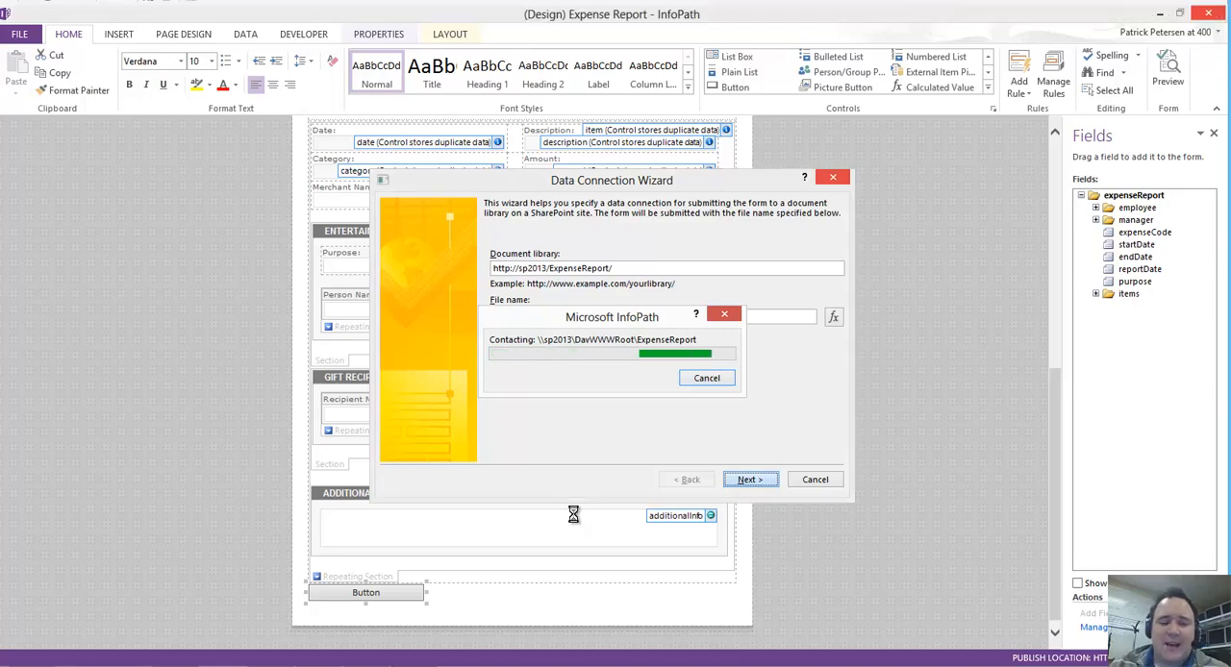
left_click(750, 479)
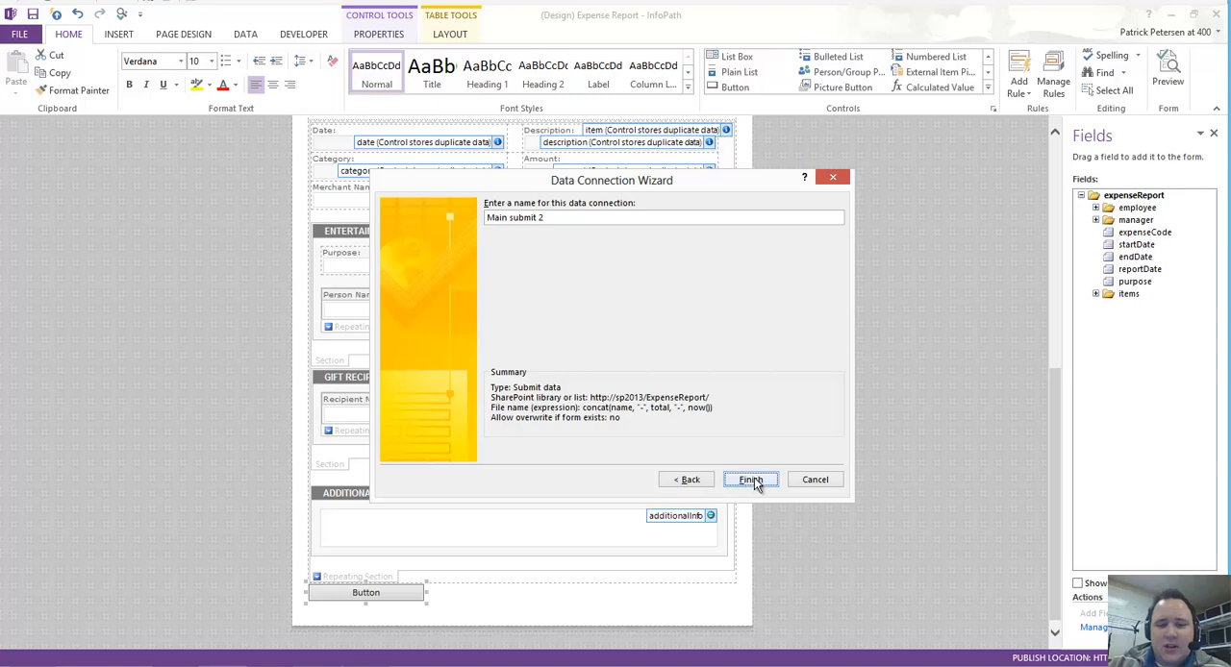
left_click(750, 479)
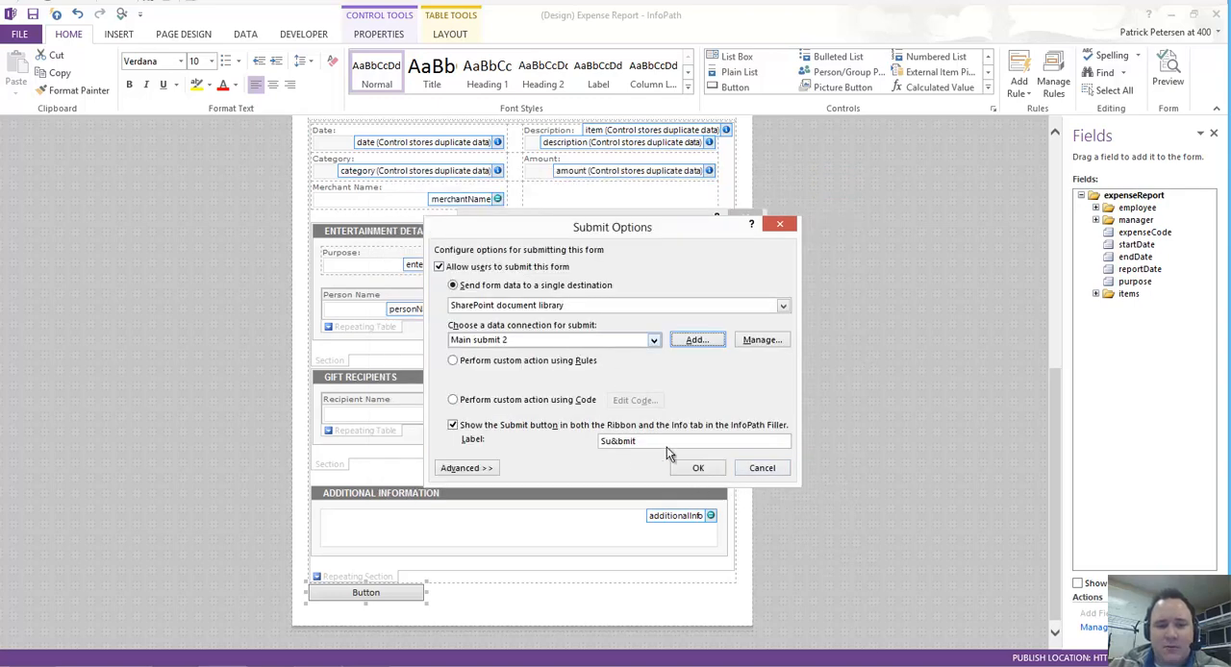
mouse_move(696, 470)
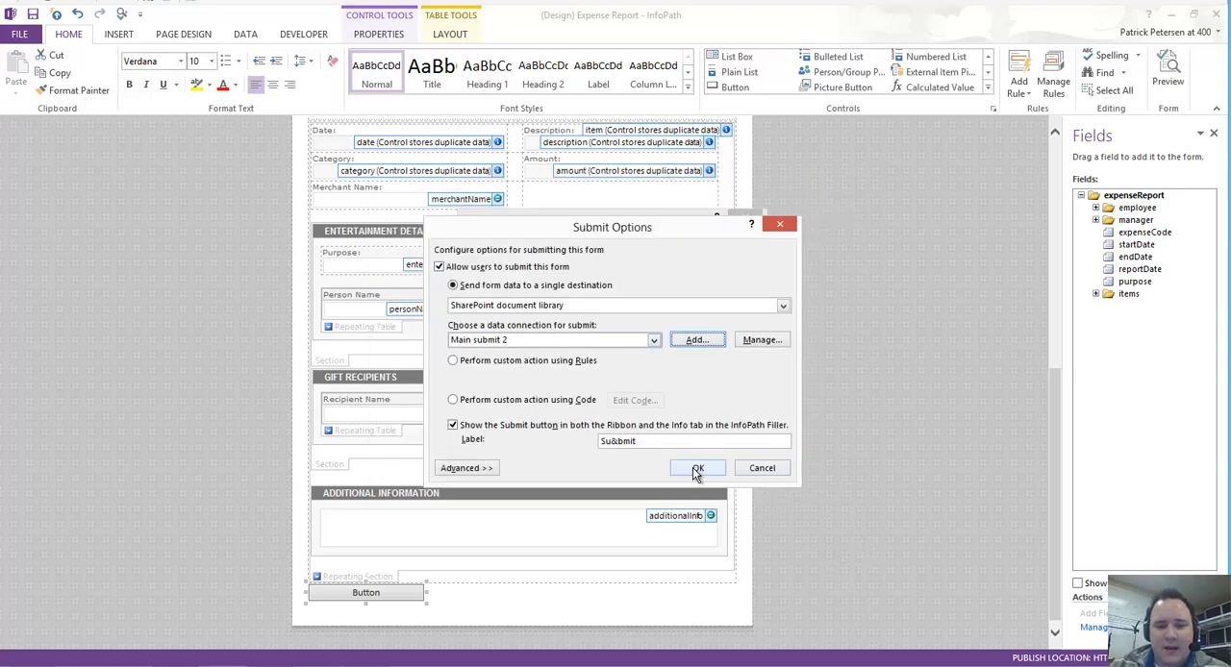
- Clear the disallowed character warning and confirm the Submit Options
left_click(696, 467)
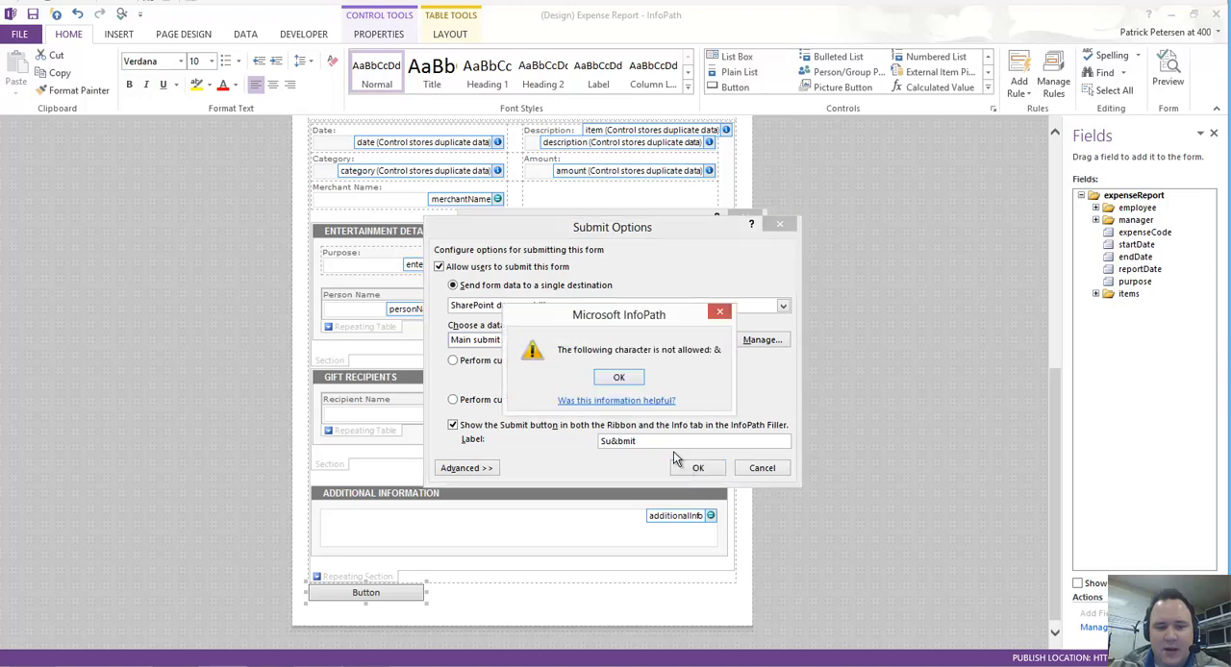
left_click(619, 377)
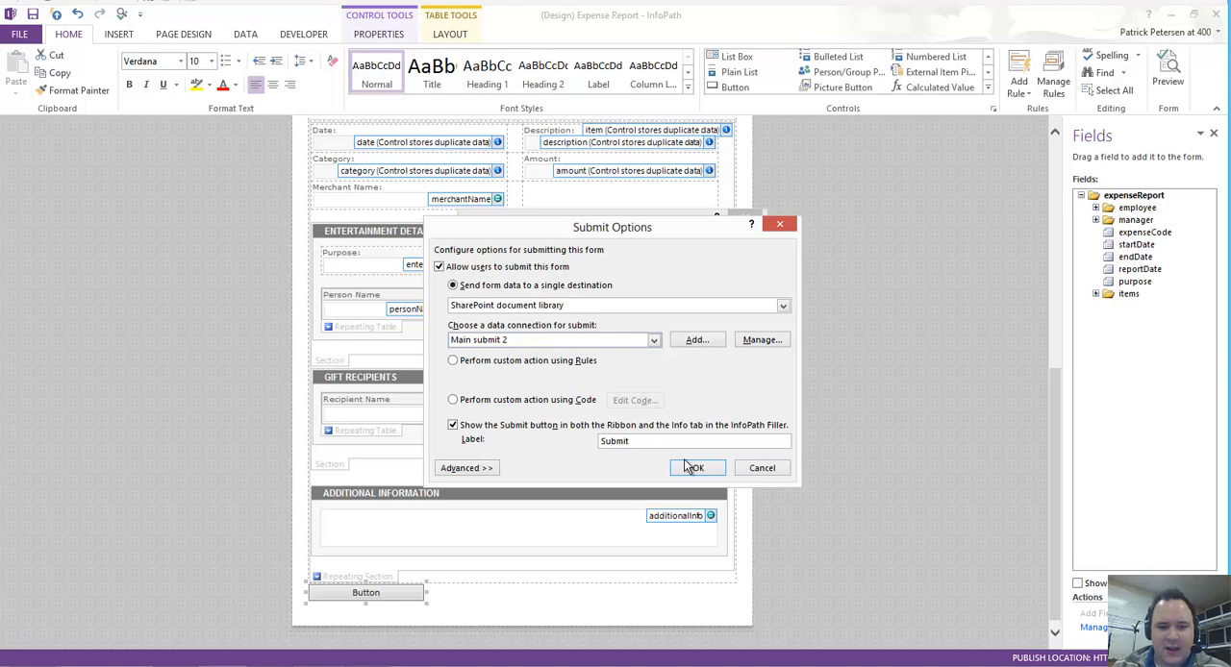
left_click(694, 468)
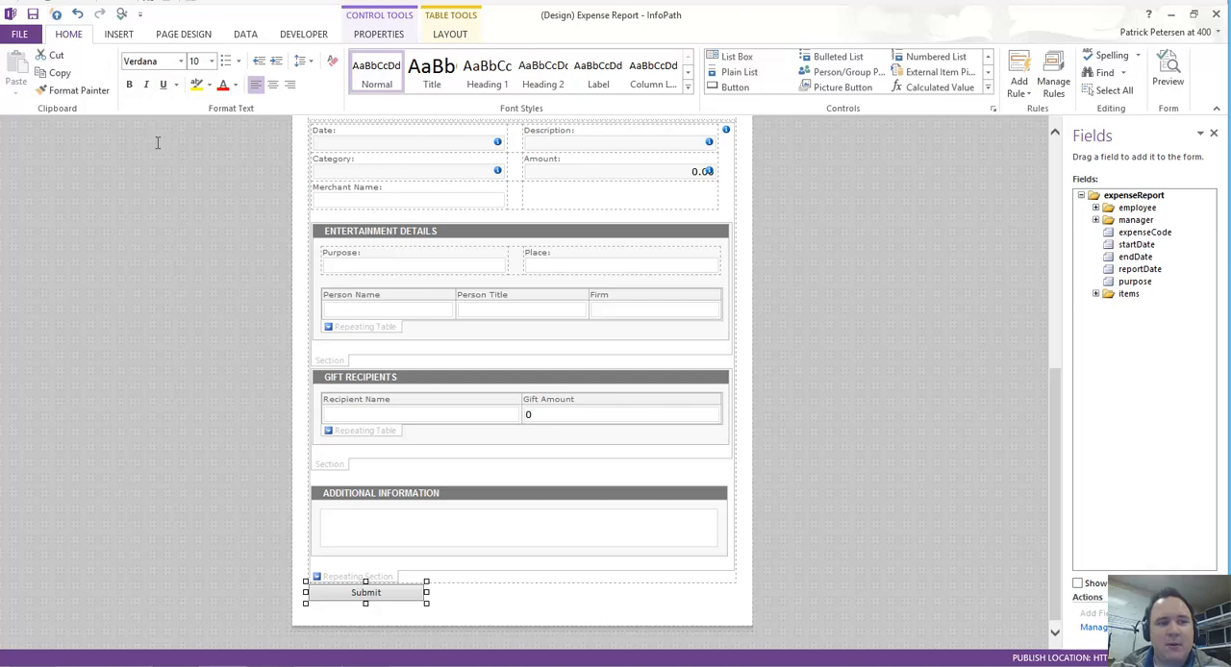
mouse_move(165, 152)
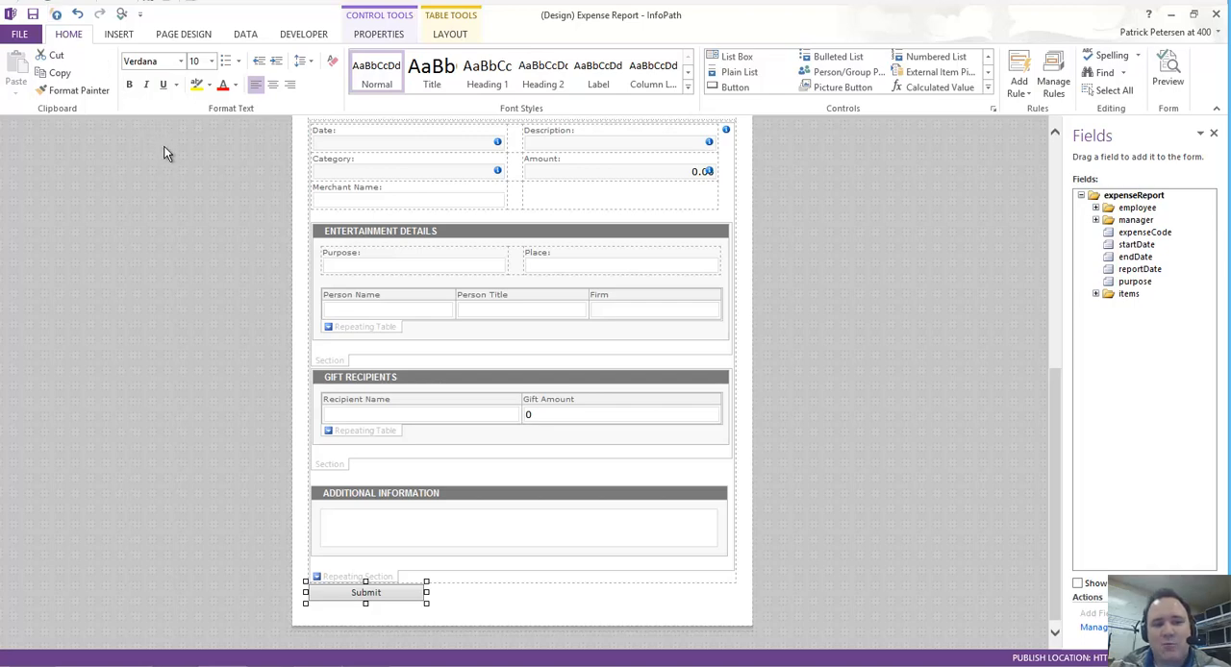
- Quick Publish the Expense Report template to SharePoint and acknowledge success
left_click(365, 592)
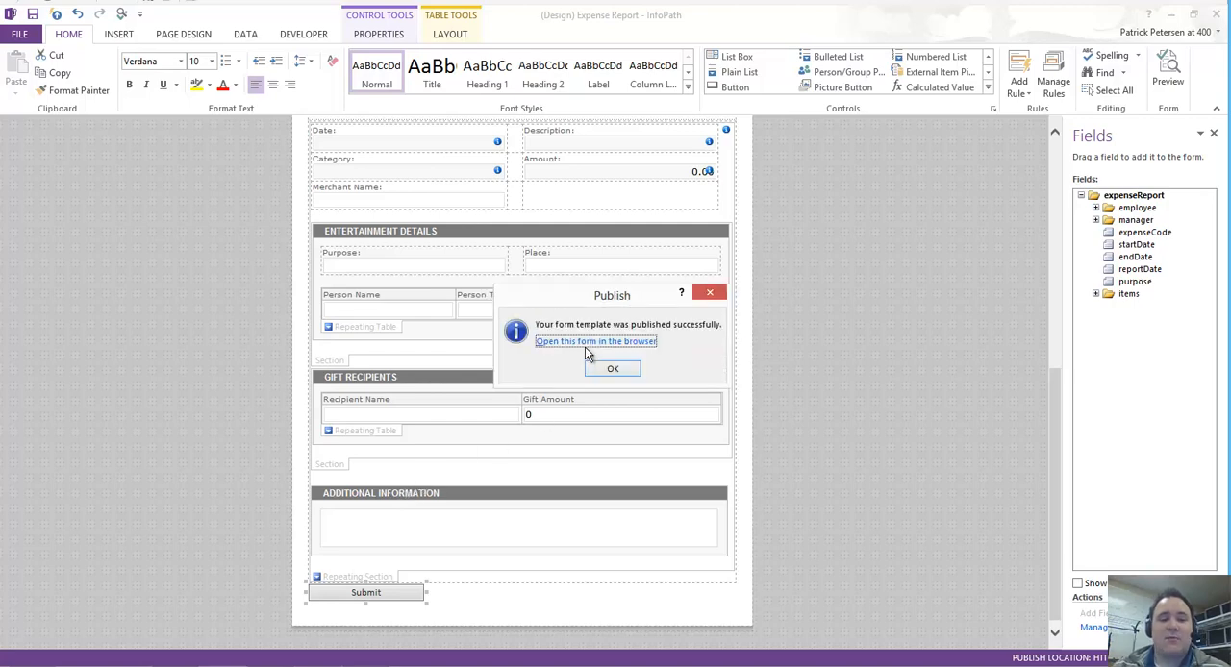
left_click(612, 369)
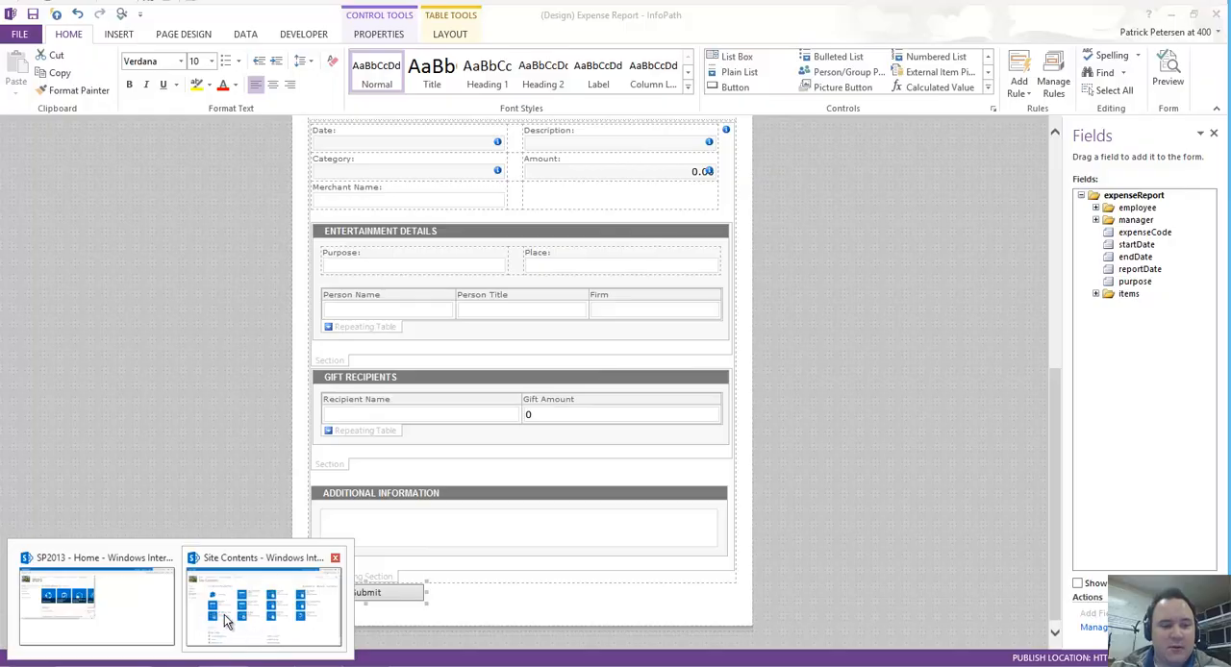
- From Site Contents, open the ExpenseReport library and start a new form
left_click(265, 606)
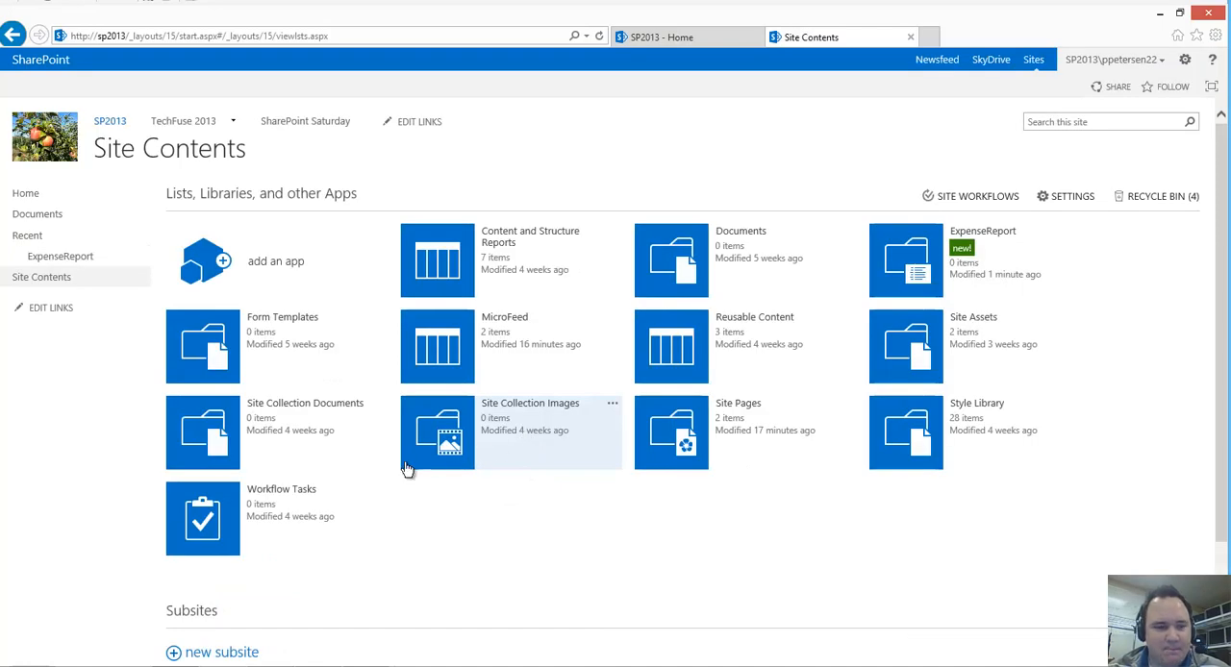
left_click(981, 259)
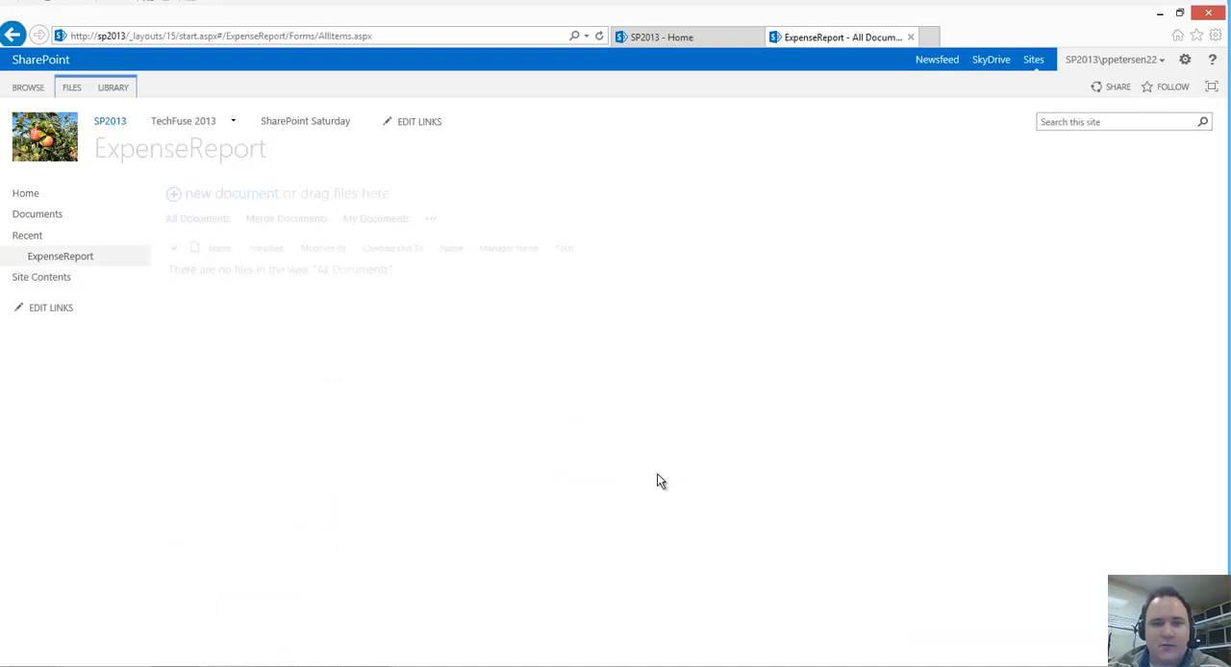
left_click(231, 192)
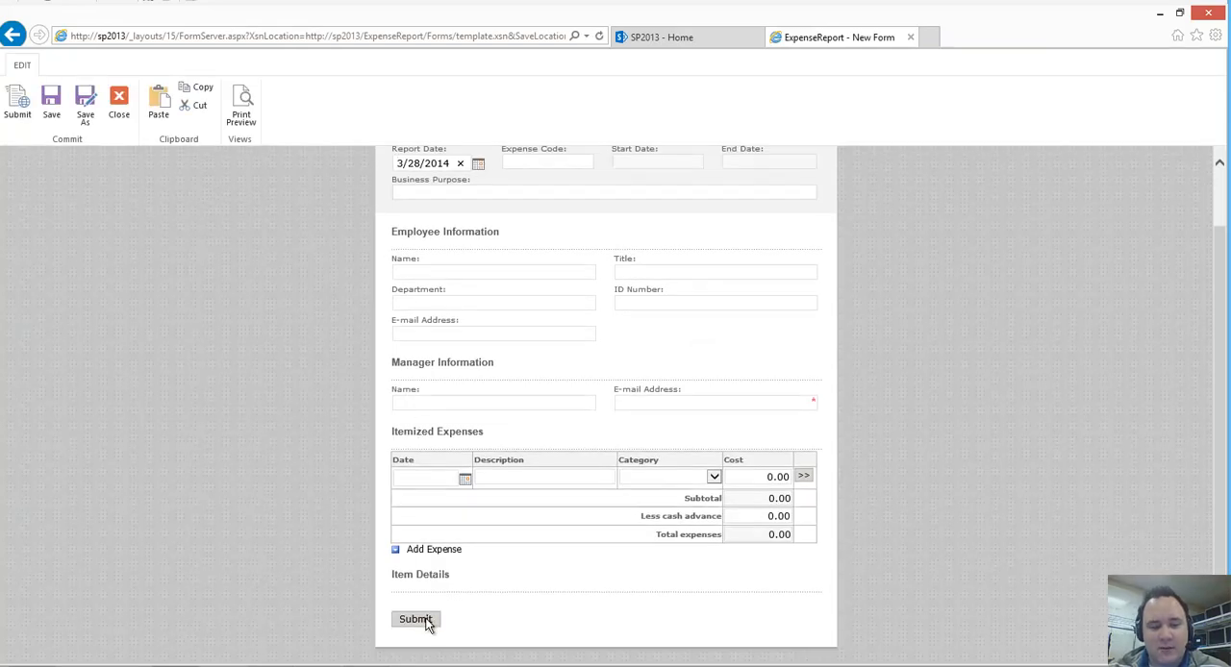
- Enter employee Pat, manager Homer and the manager e-mail Pete
scroll("up", 3)
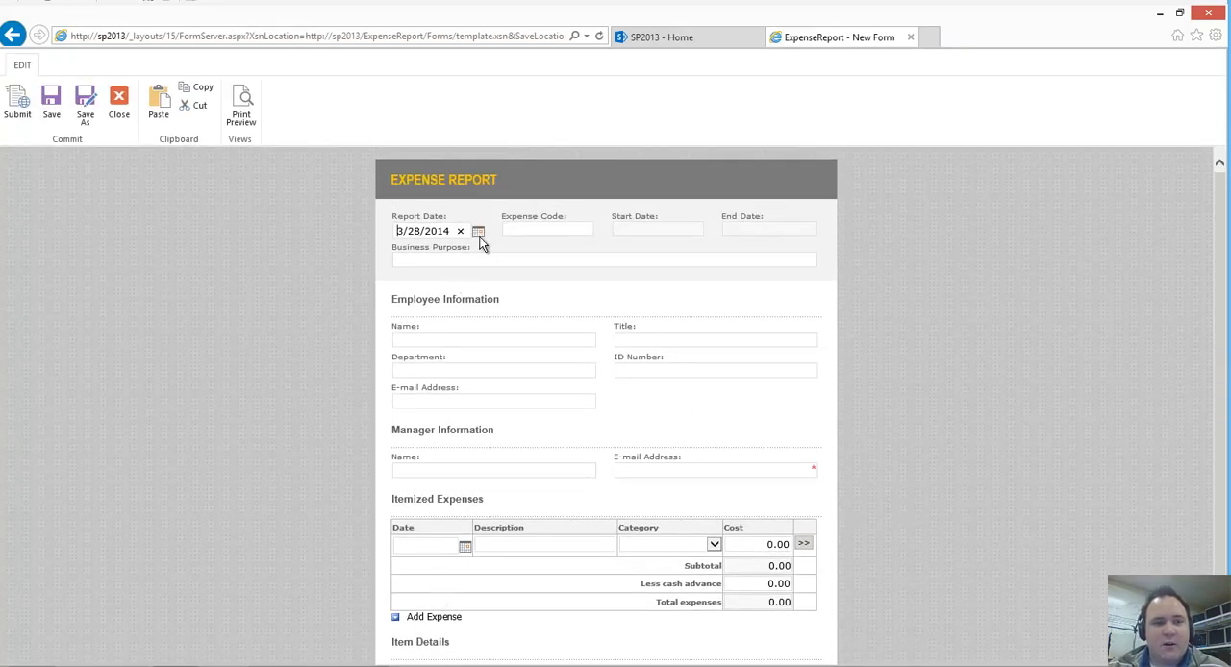
mouse_move(485, 306)
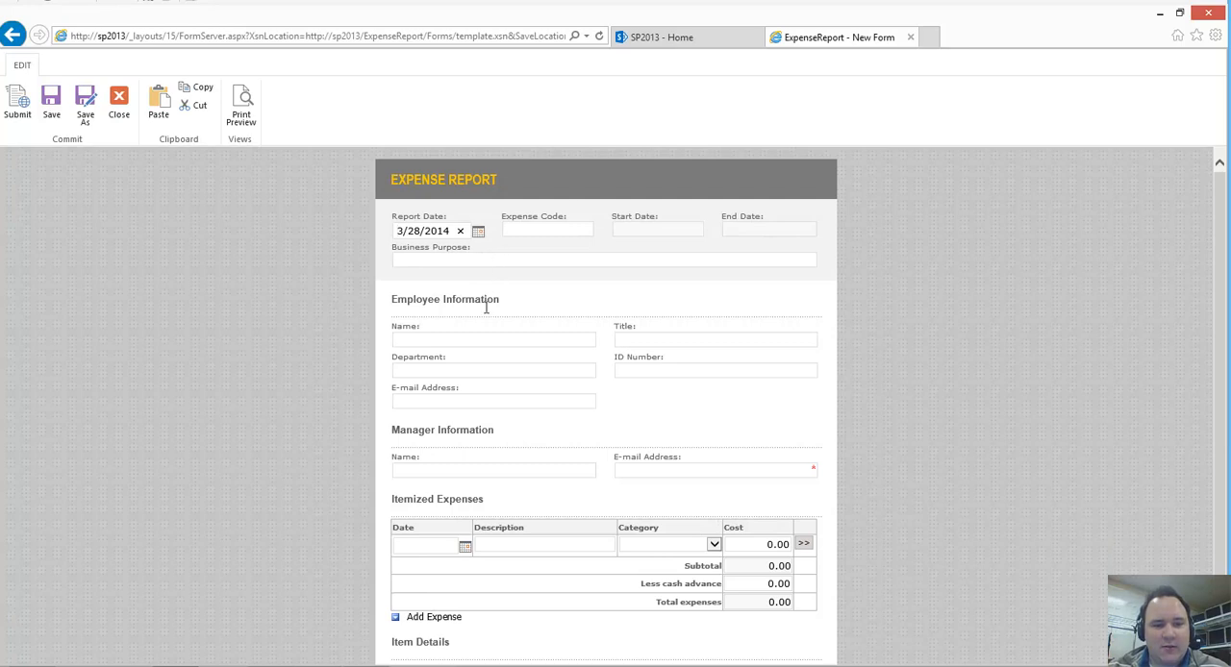
type("Pat")
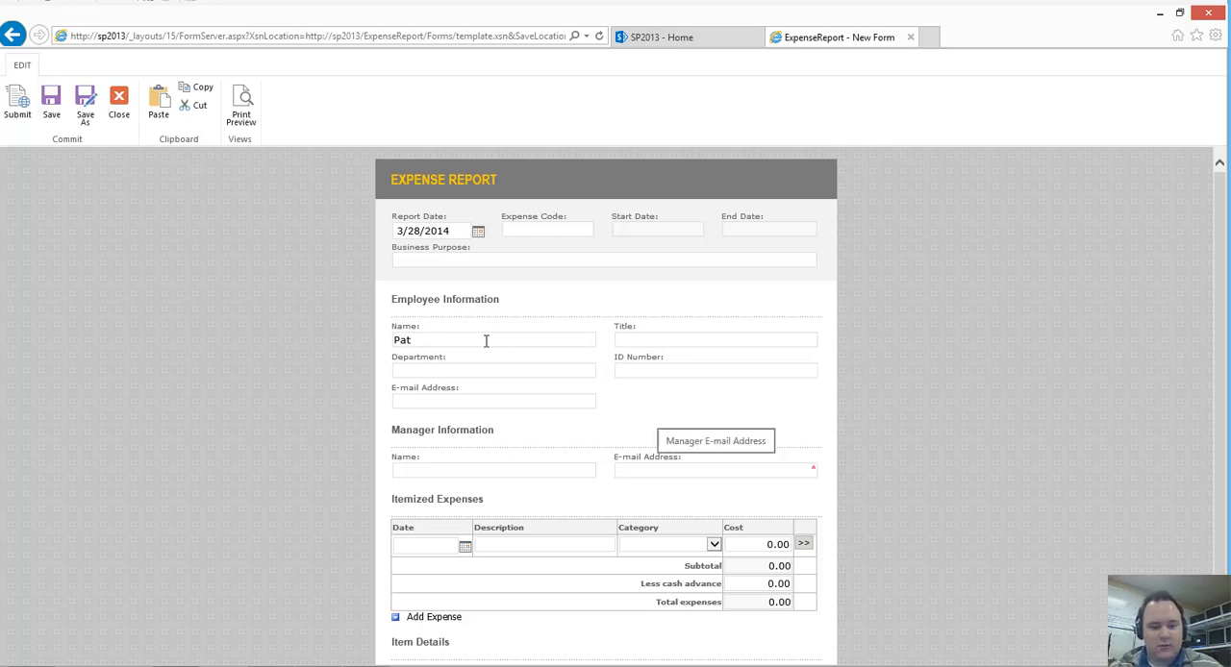
mouse_move(492, 469)
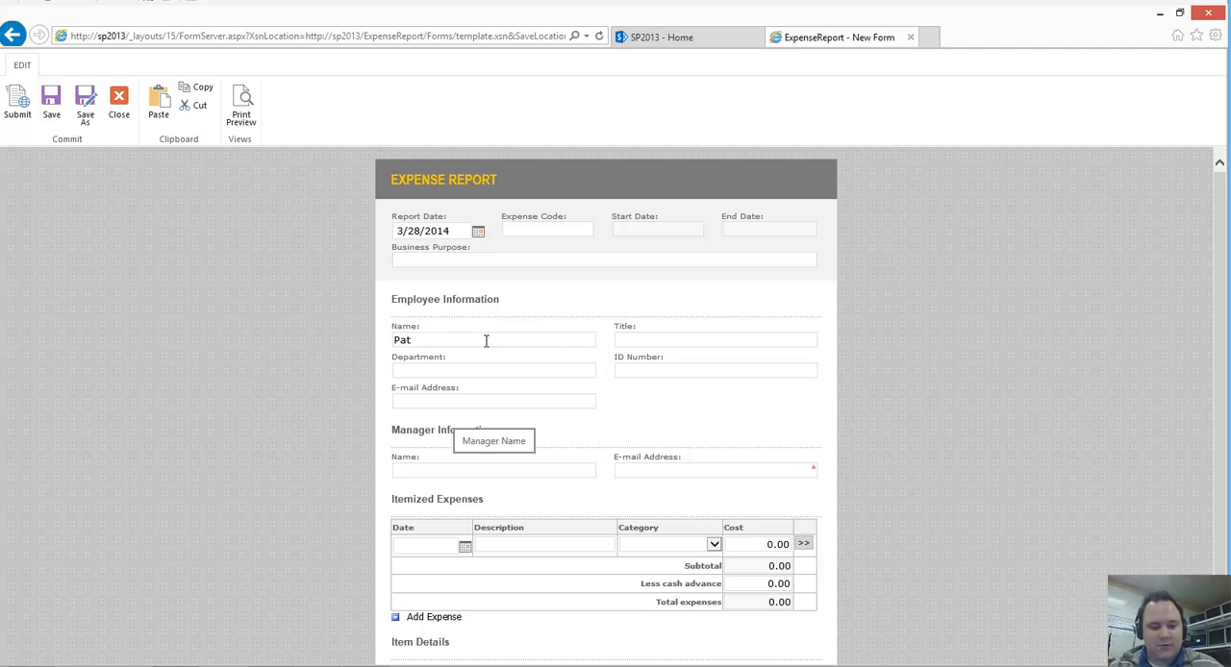
type("Homer")
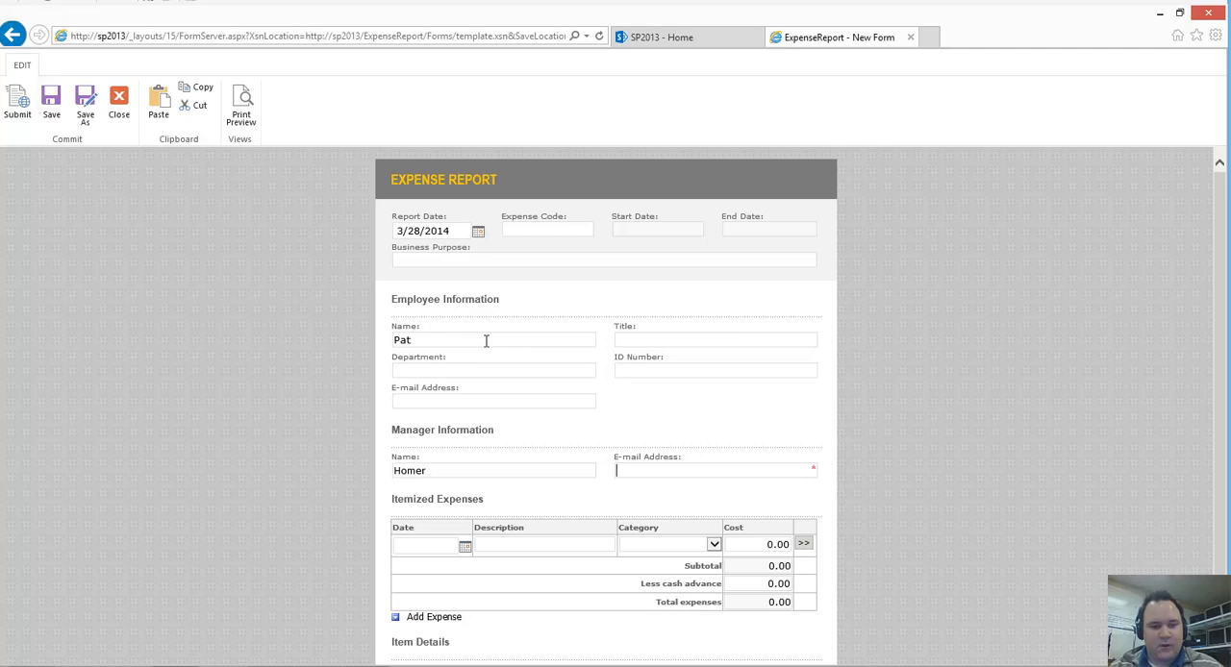
type("Pete")
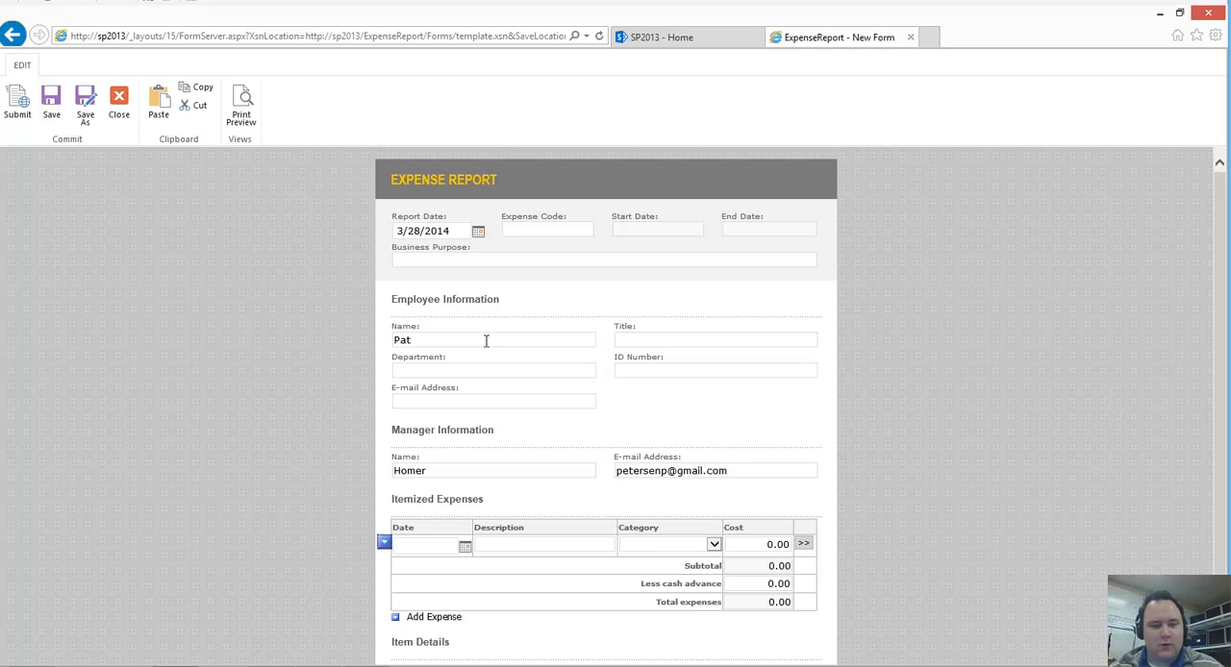
scroll("down", 3)
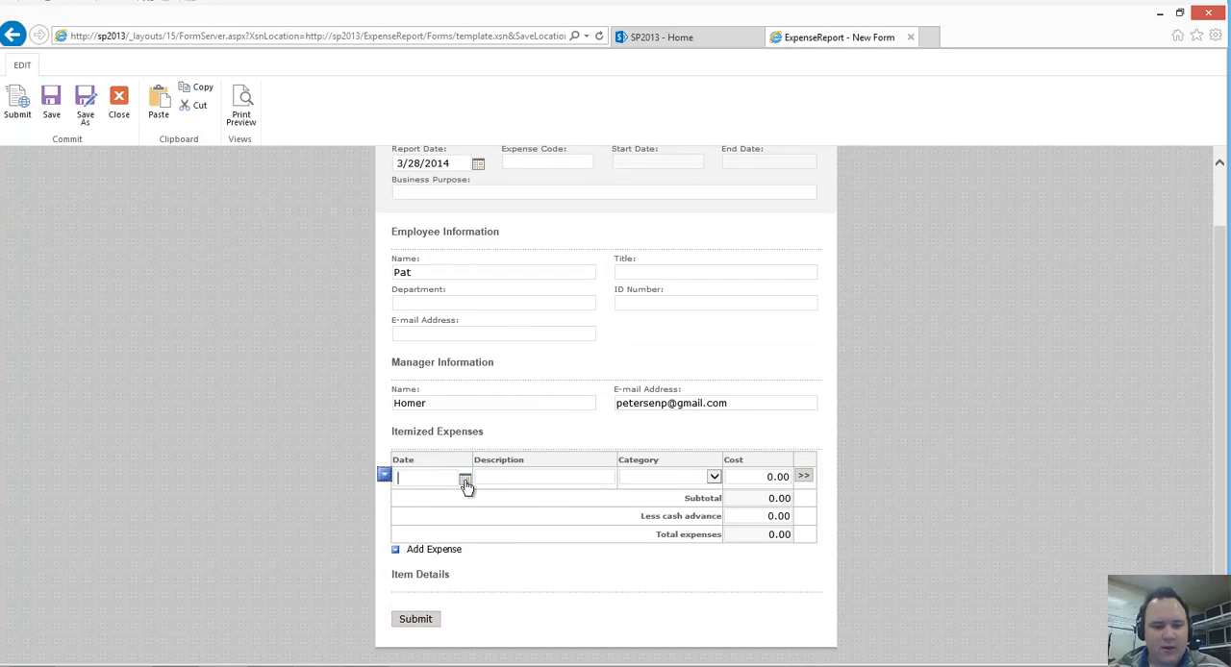
- Add a dated Entertainment expense with cost 100 so the total shows 100
left_click(465, 479)
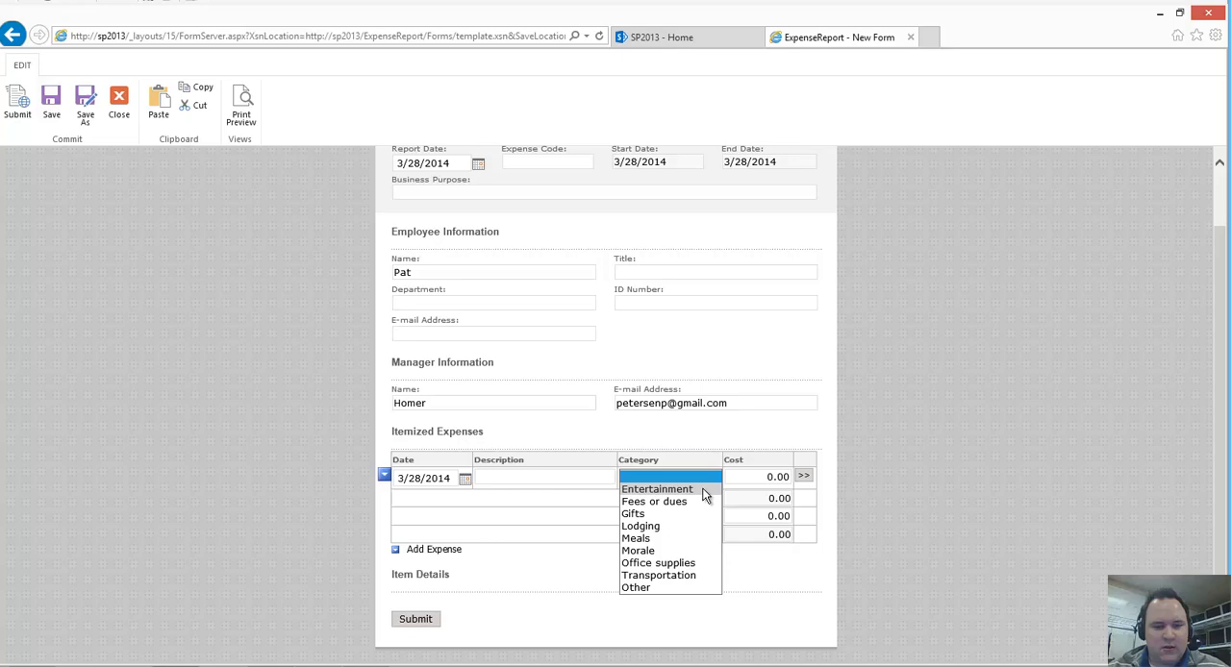
left_click(657, 489)
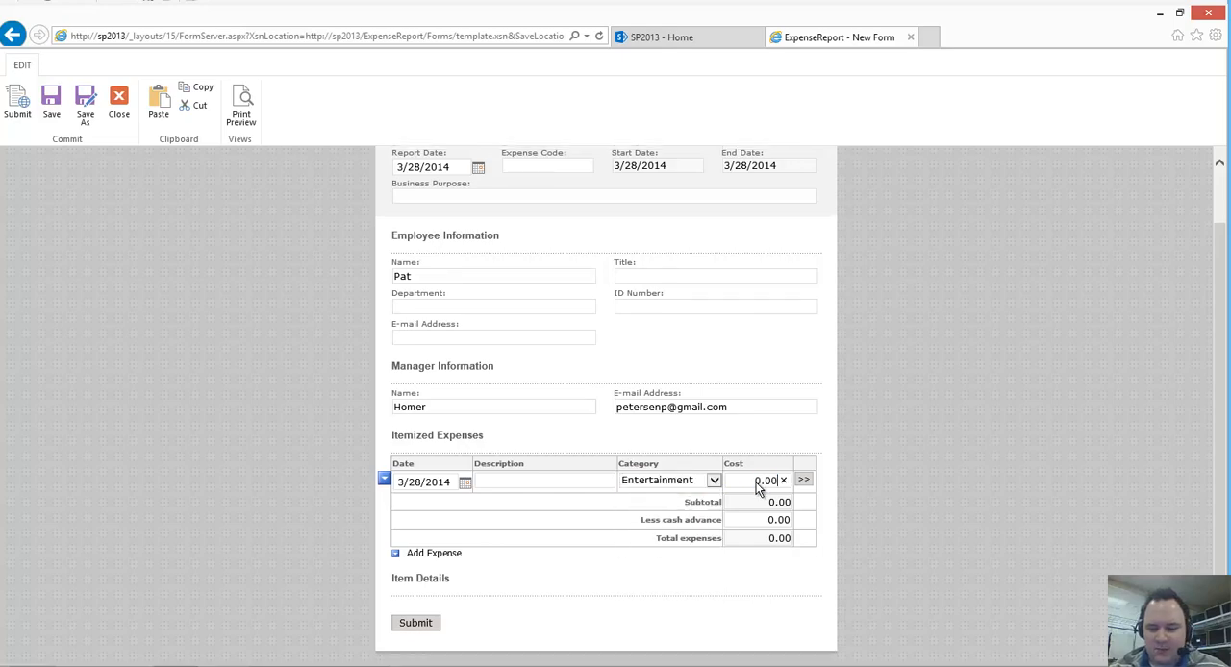
type("10")
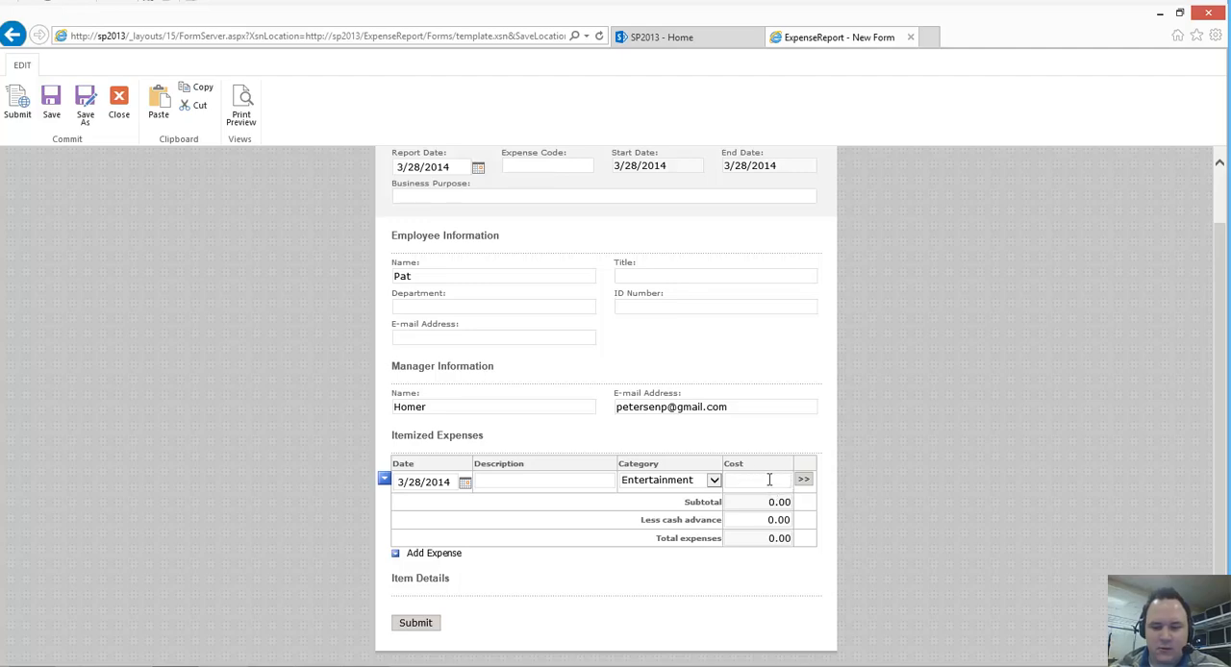
type("100")
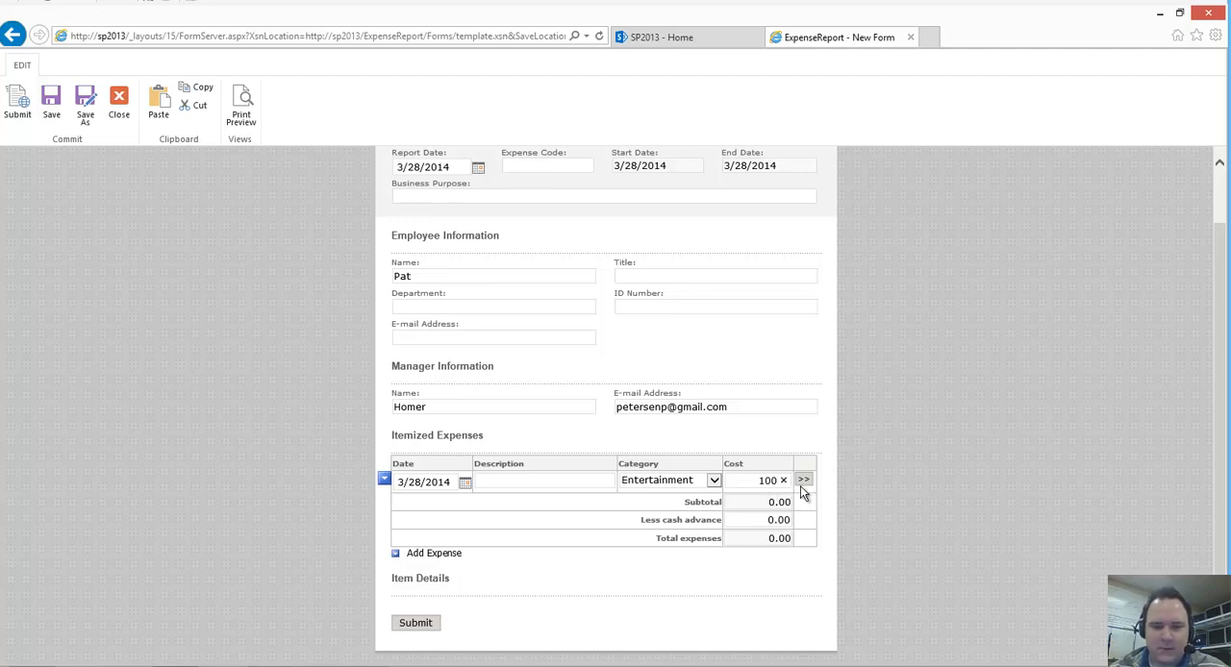
left_click(804, 479)
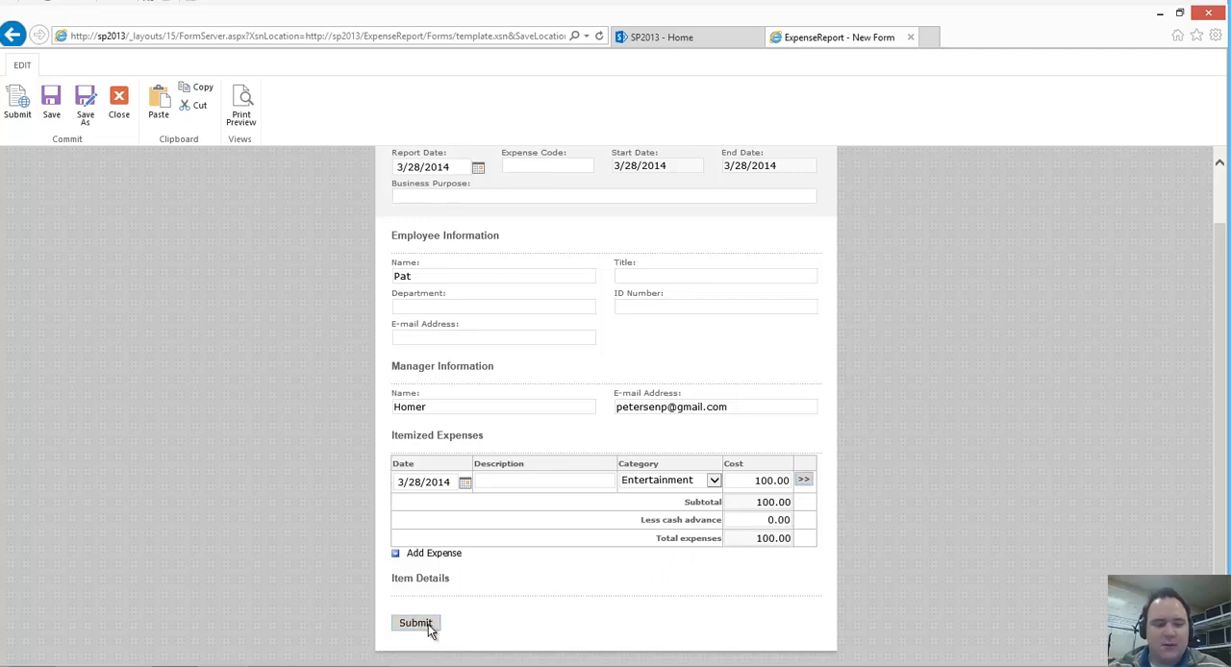
- Submit the expense report, acknowledge success, and close the form
left_click(416, 624)
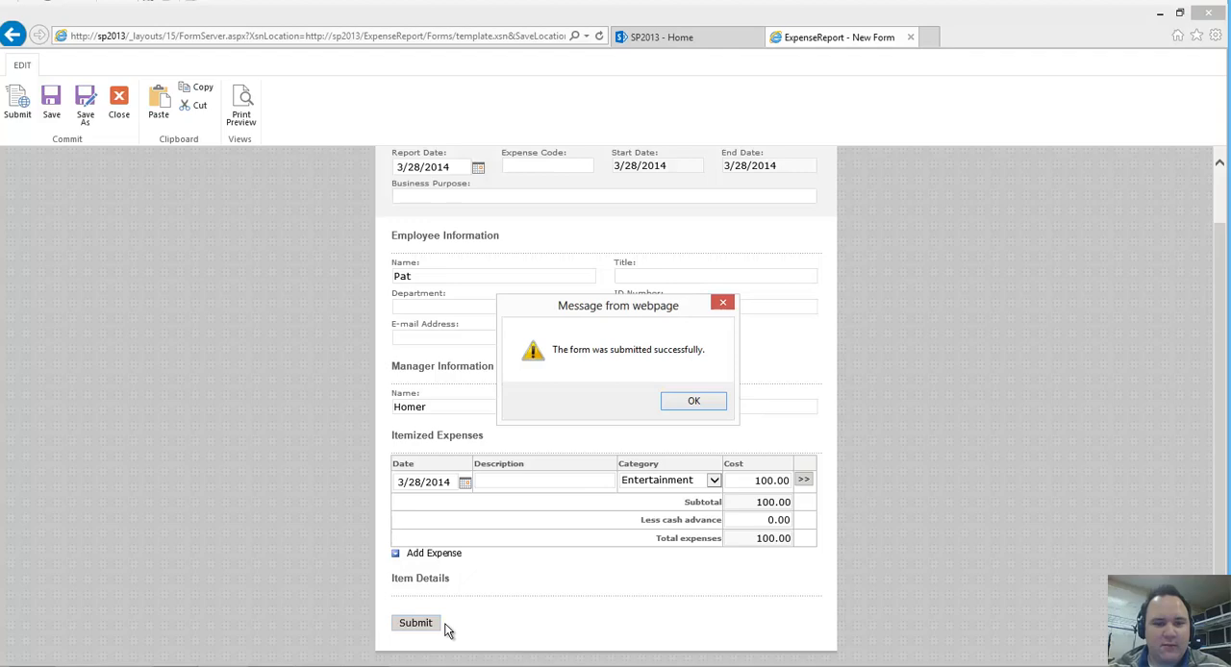
left_click(692, 400)
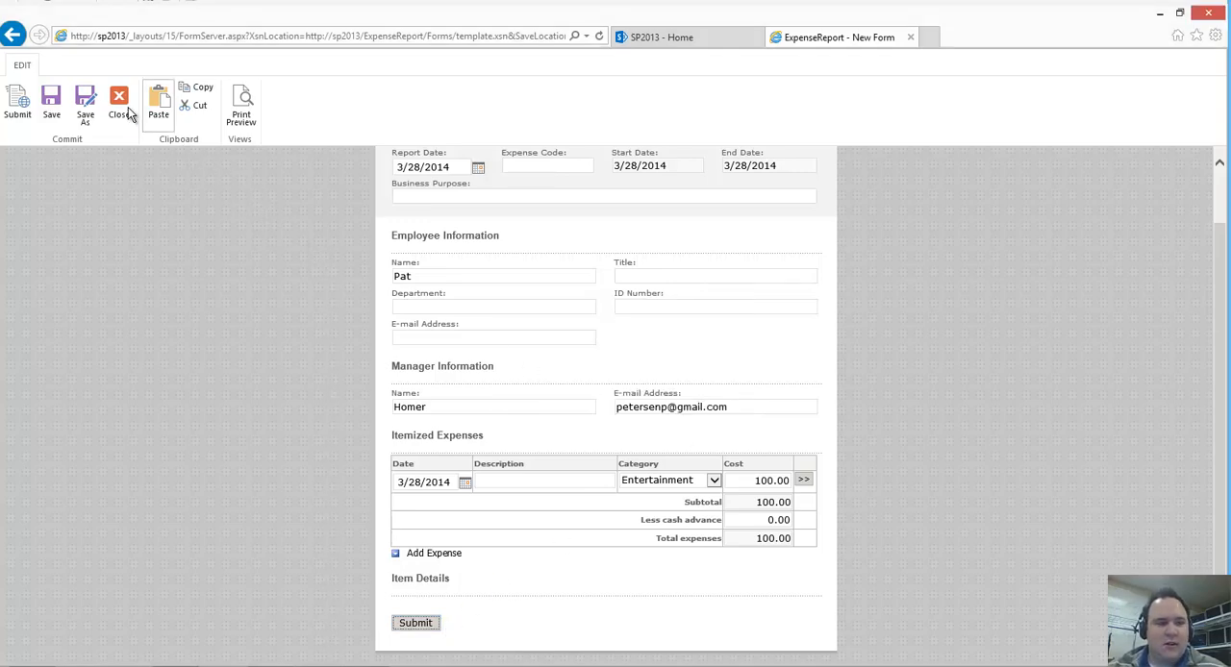
left_click(119, 100)
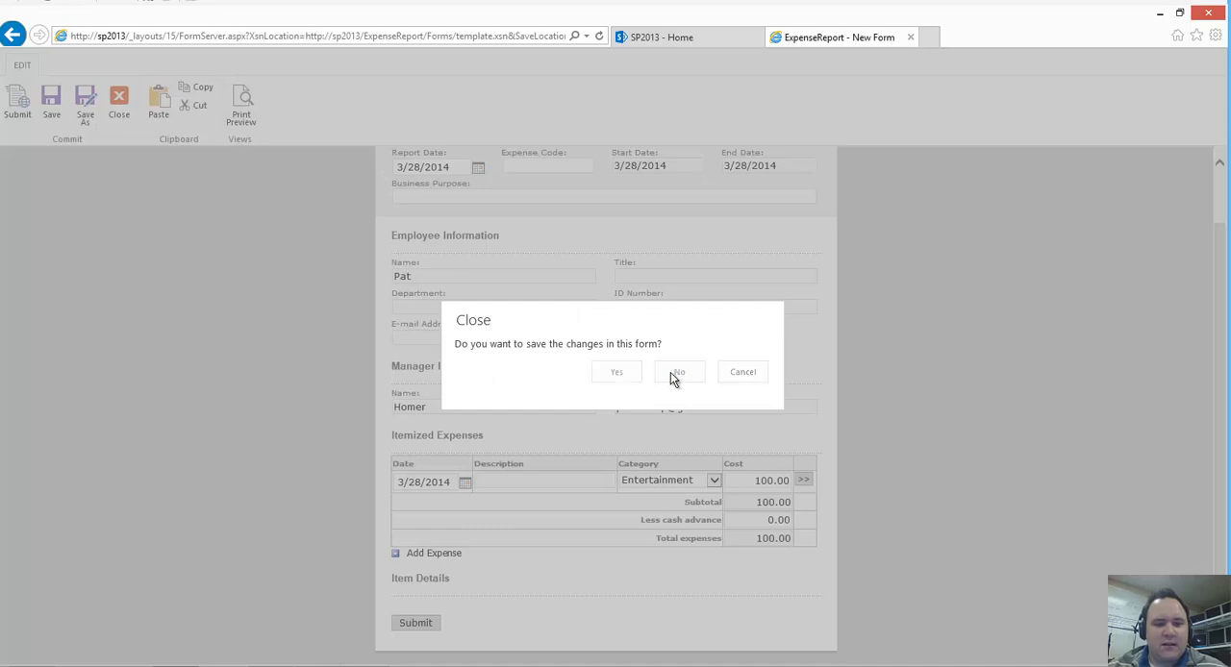